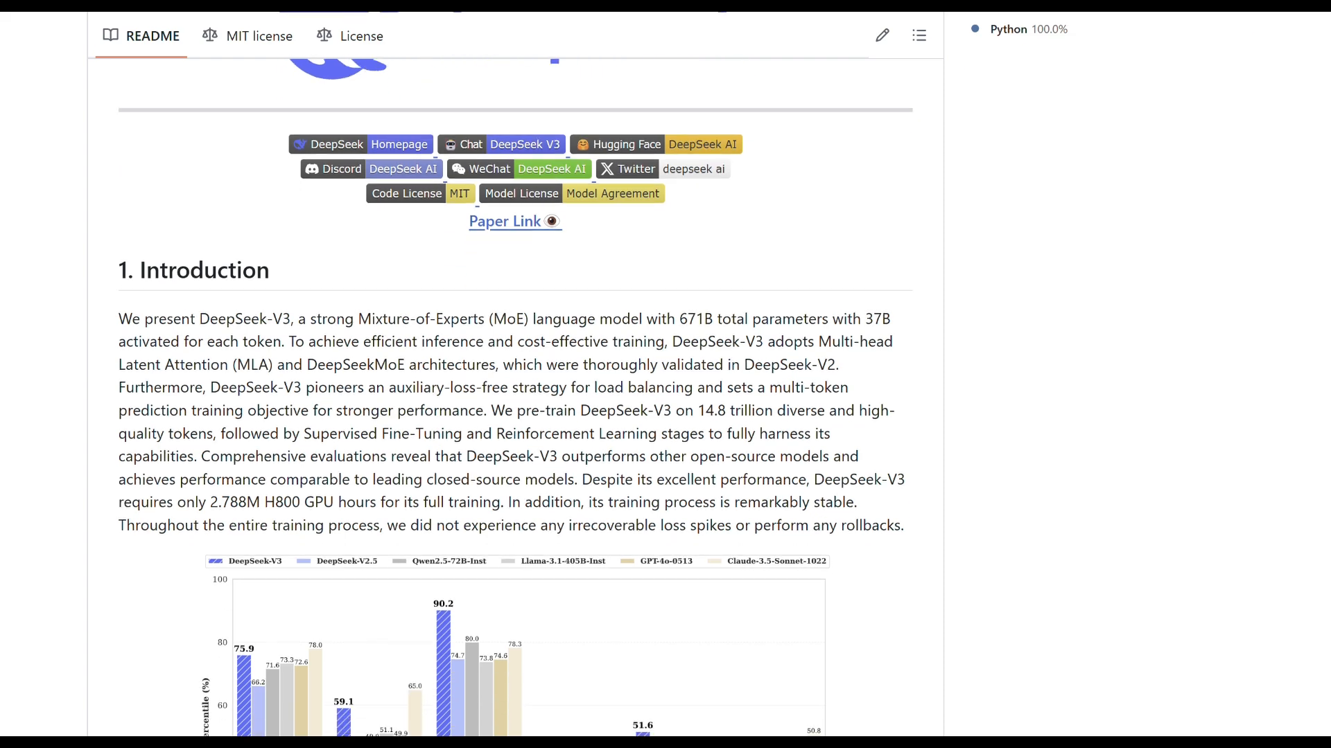
Go through the DeepSeek-V3 benchmark comparison table on the announcement page
scroll("down", 3)
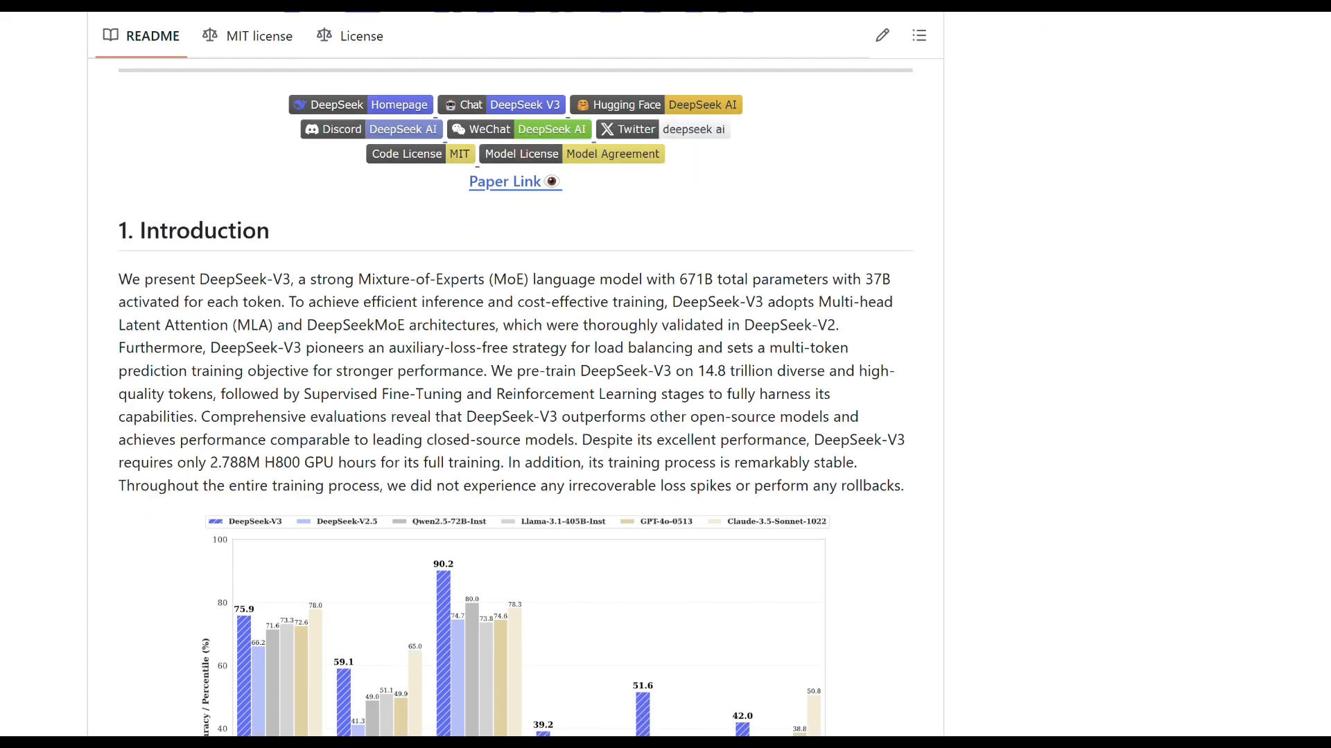
scroll("down", 3)
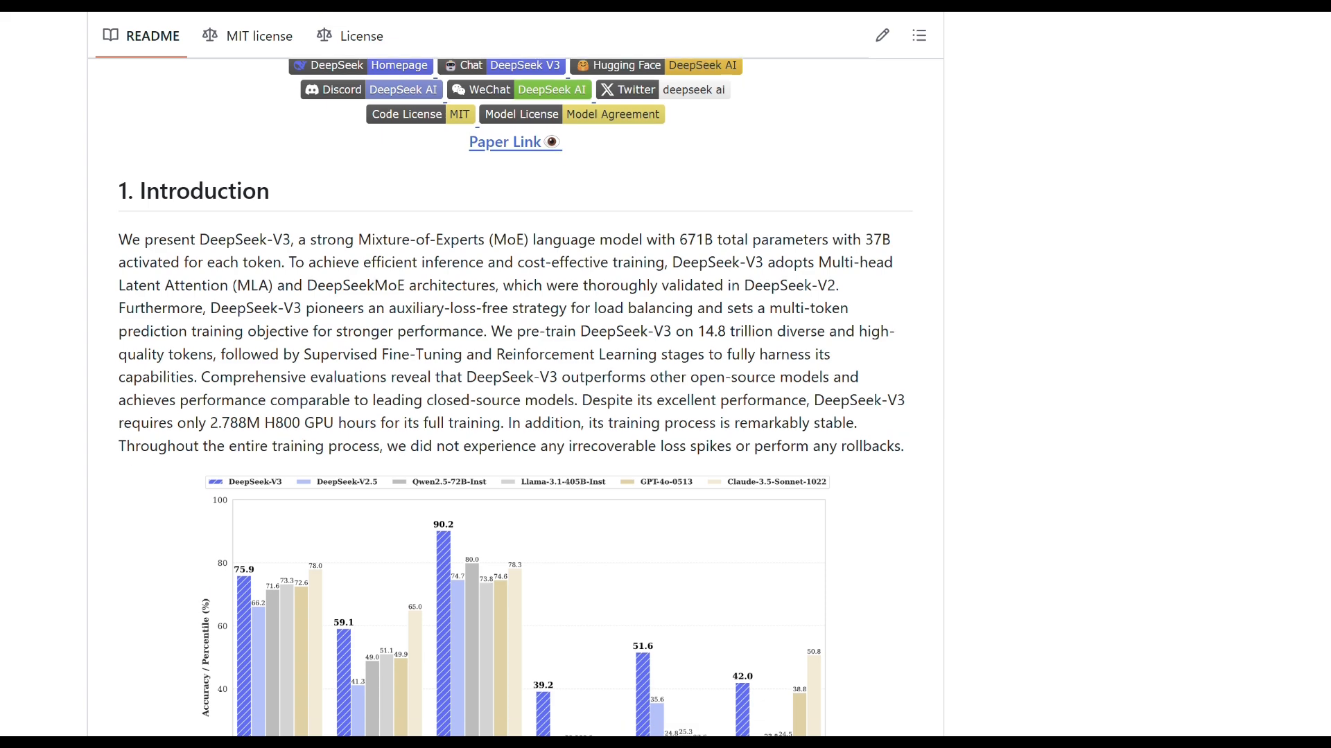
scroll("down", 3)
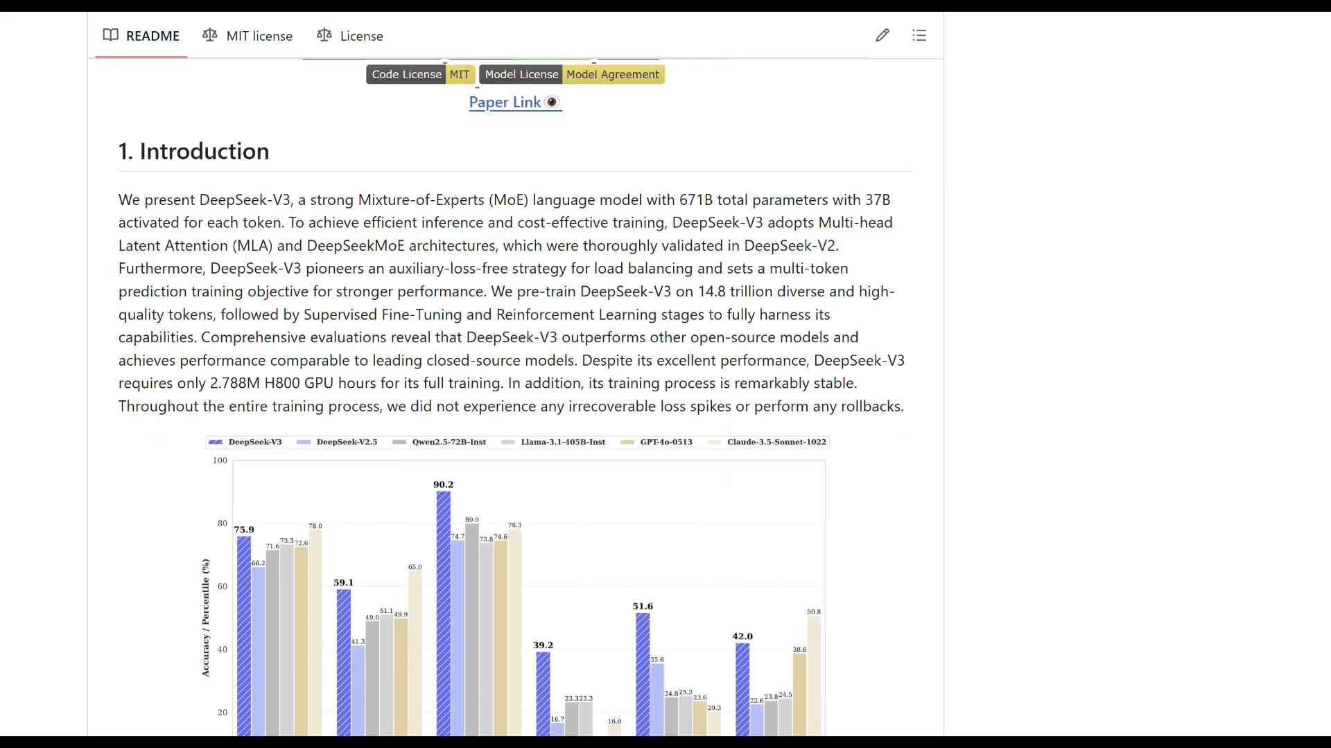
scroll("down", 3)
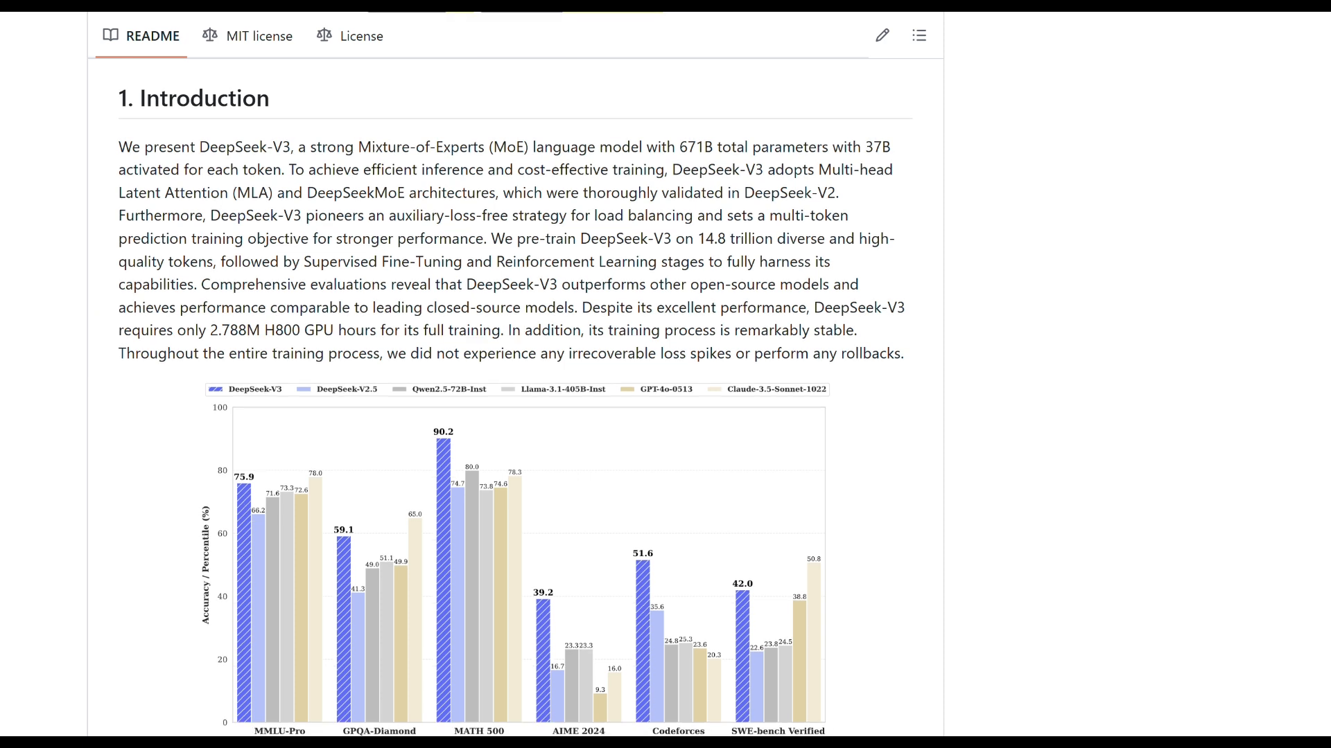
scroll("down", 3)
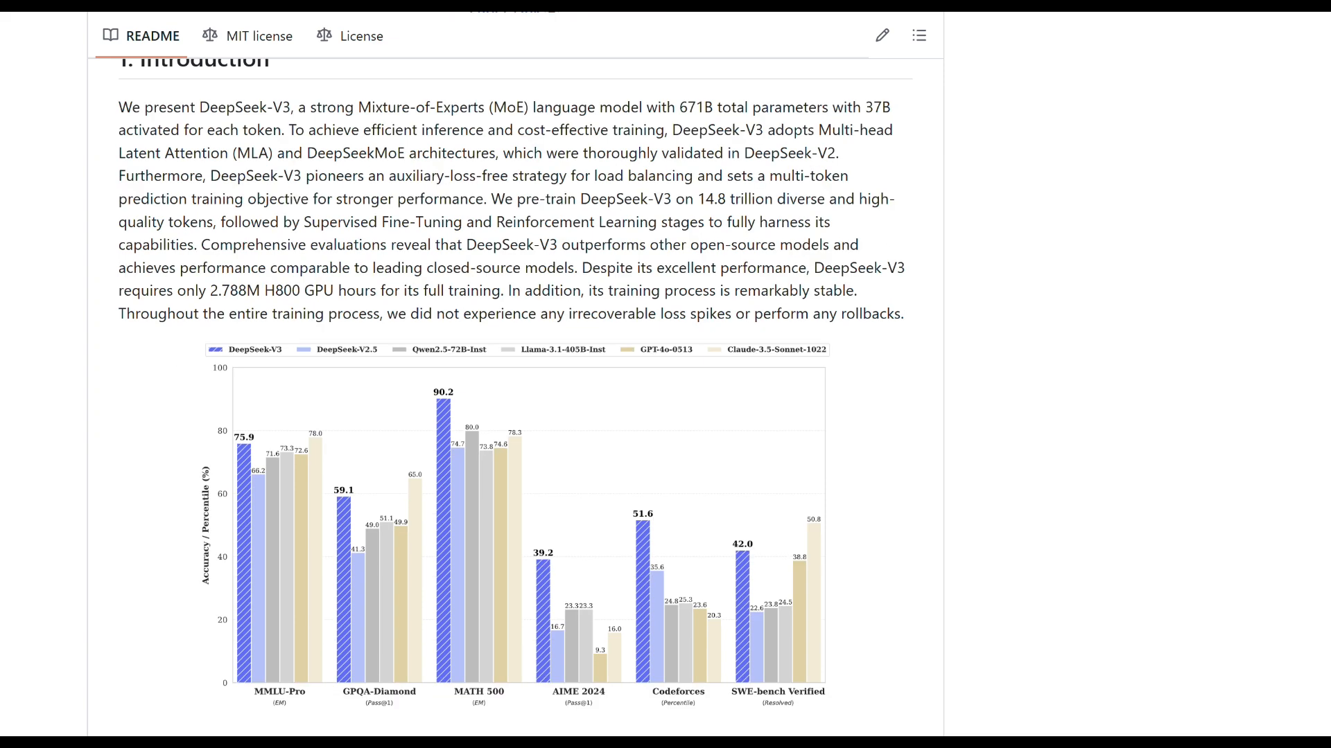
scroll("down", 3)
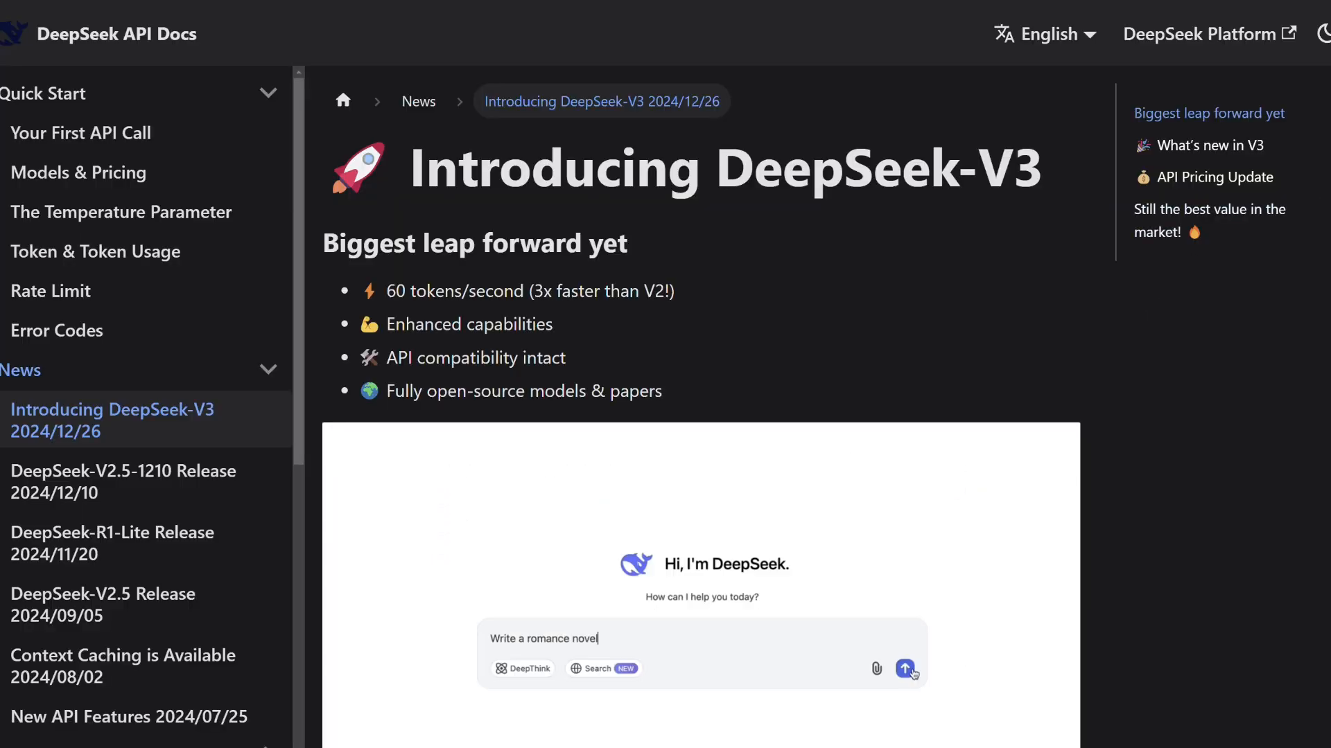
left_click(906, 669)
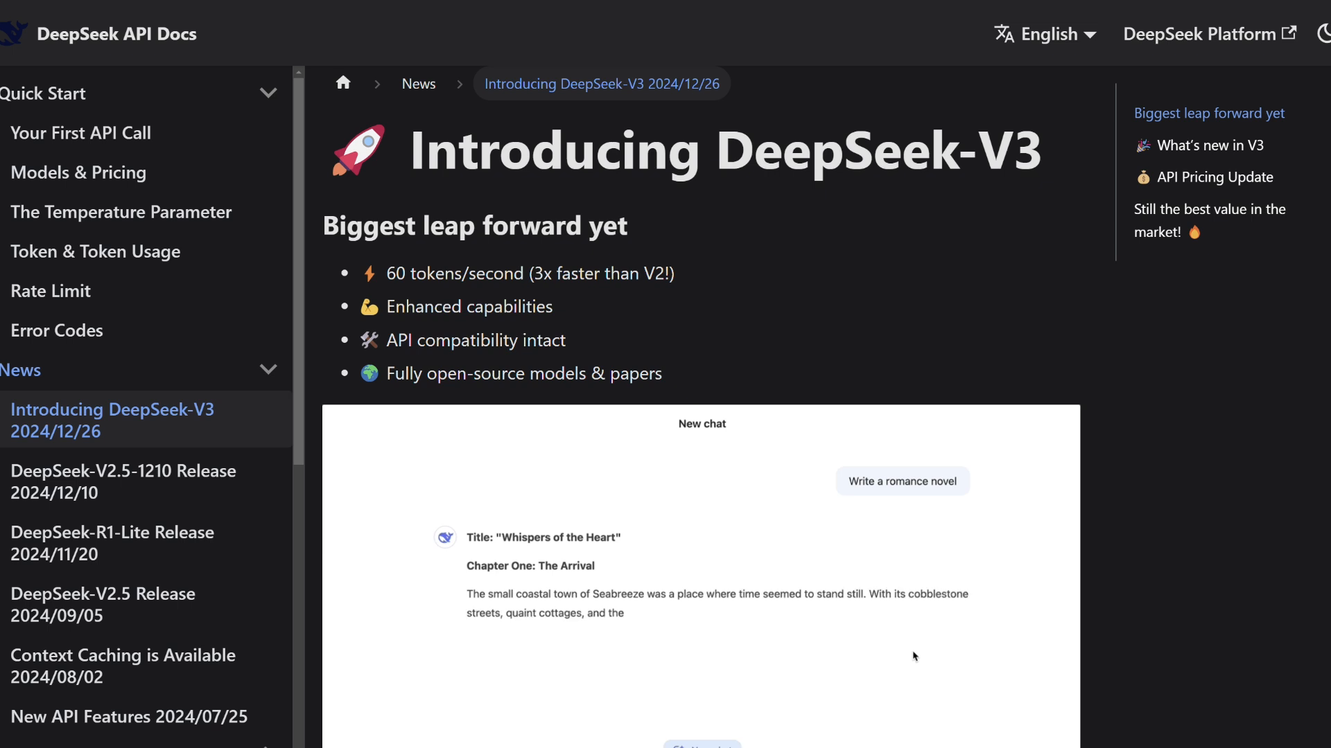
scroll("down", 3)
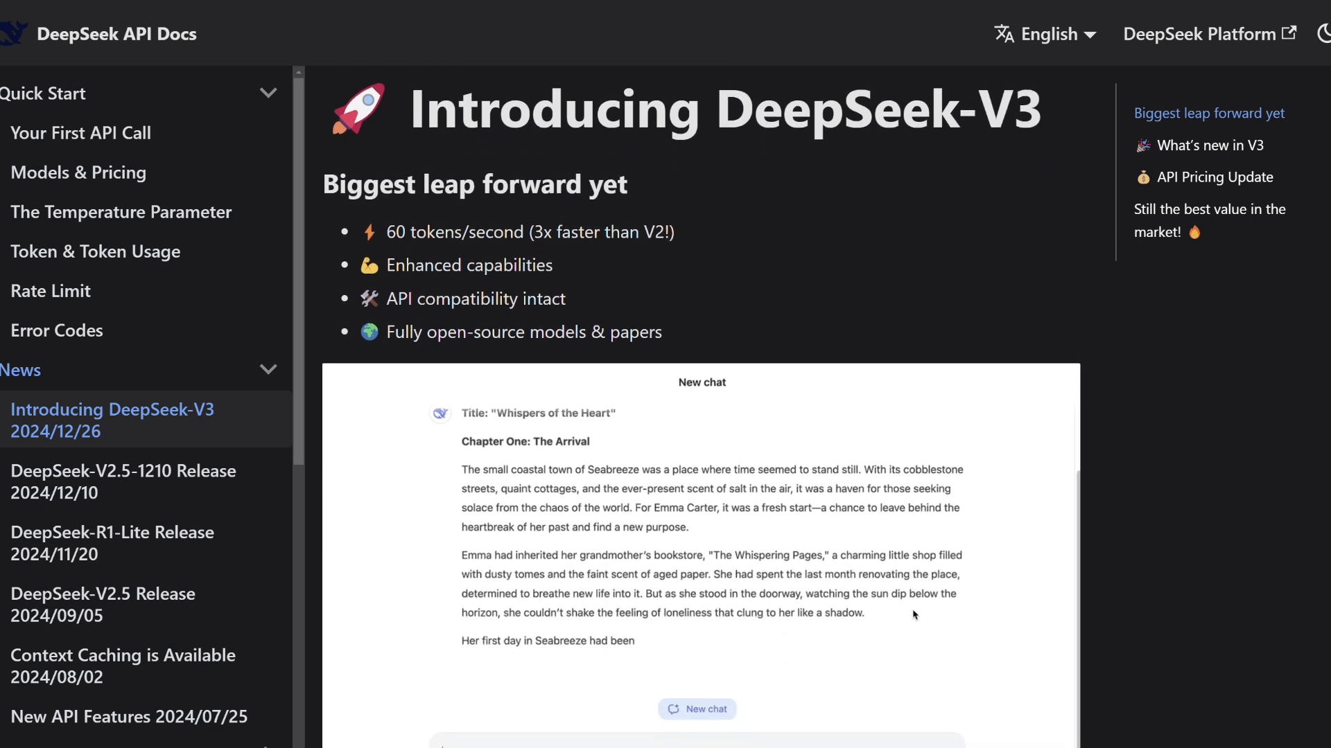
scroll("down", 3)
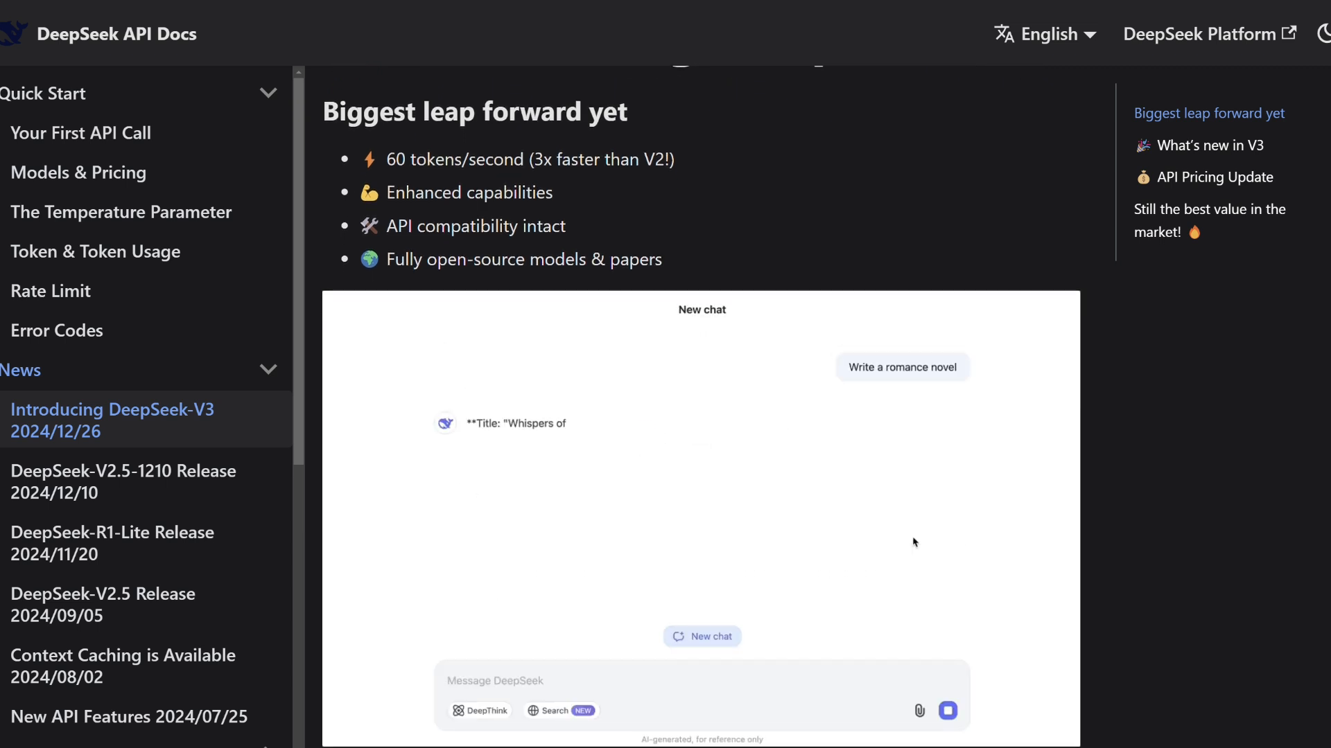
scroll("down", 3)
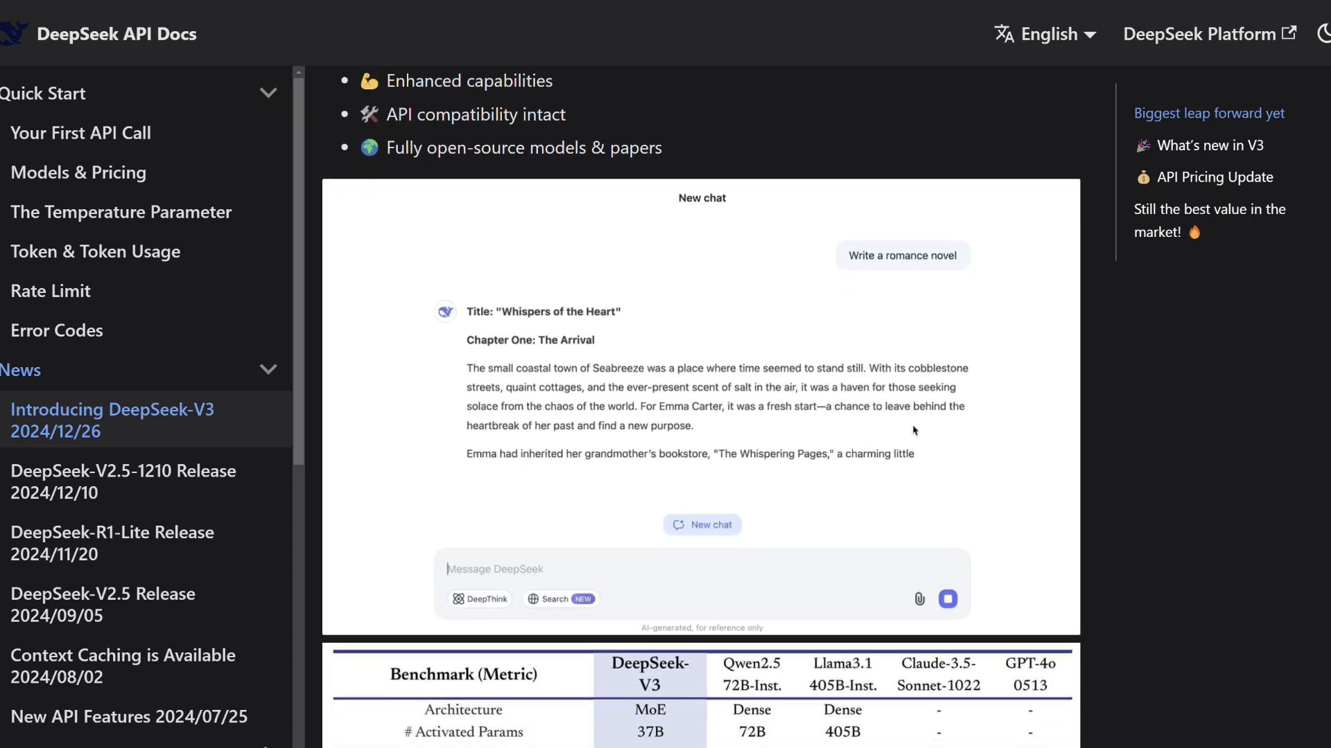
left_click(700, 525)
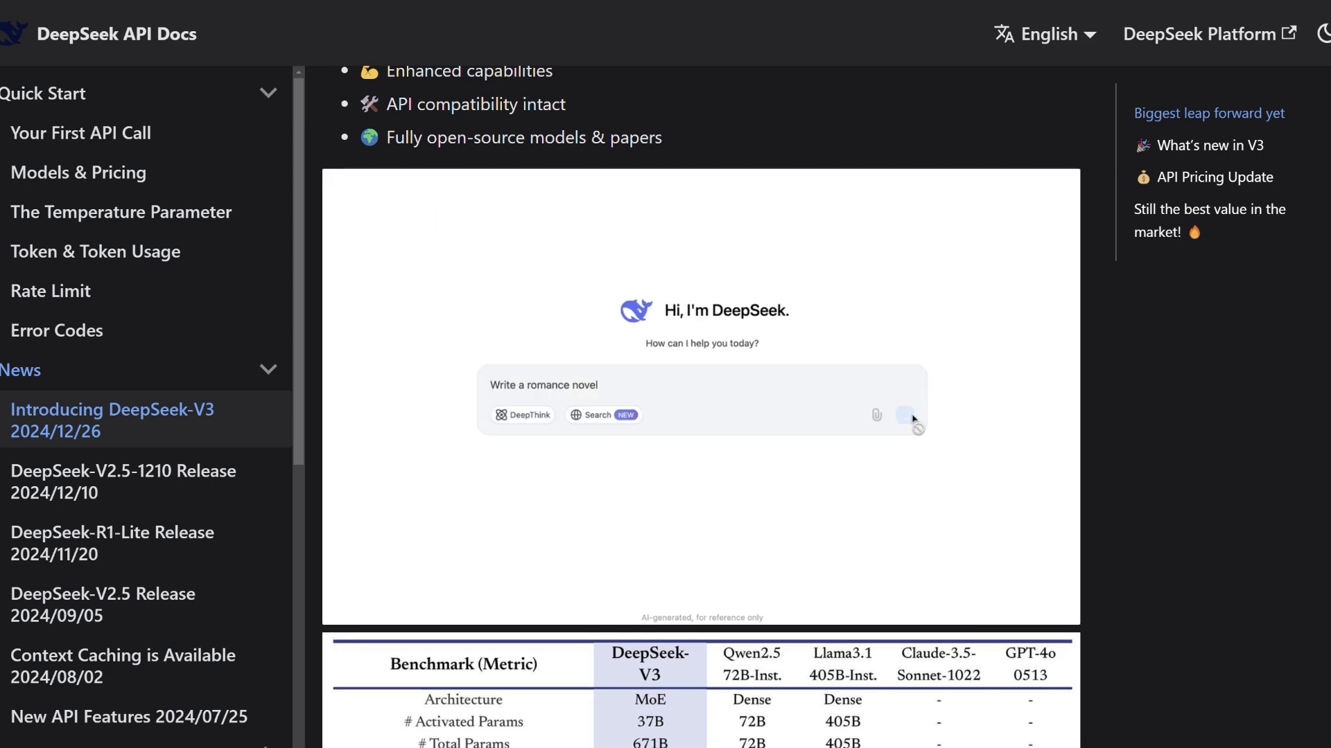
left_click(910, 415)
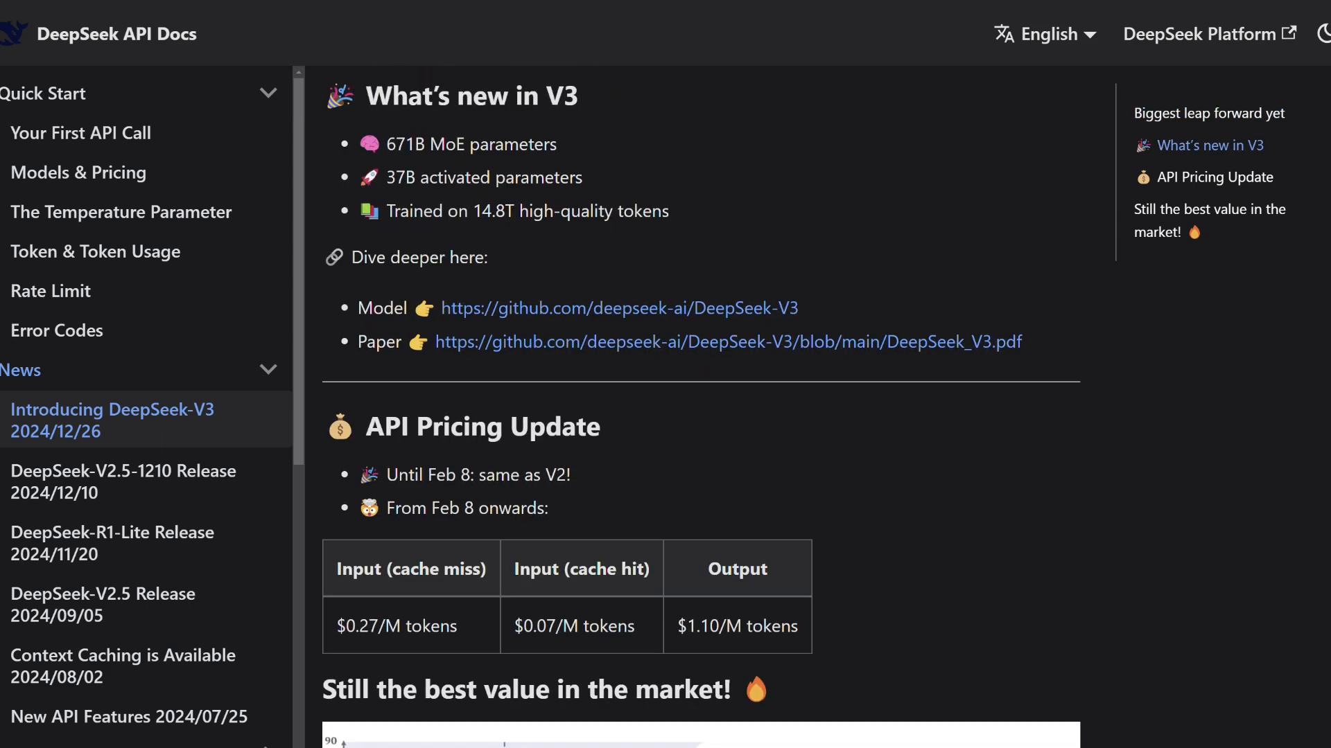
Continue down to the 'What's new in V3' highlights and model links
scroll("down", 3)
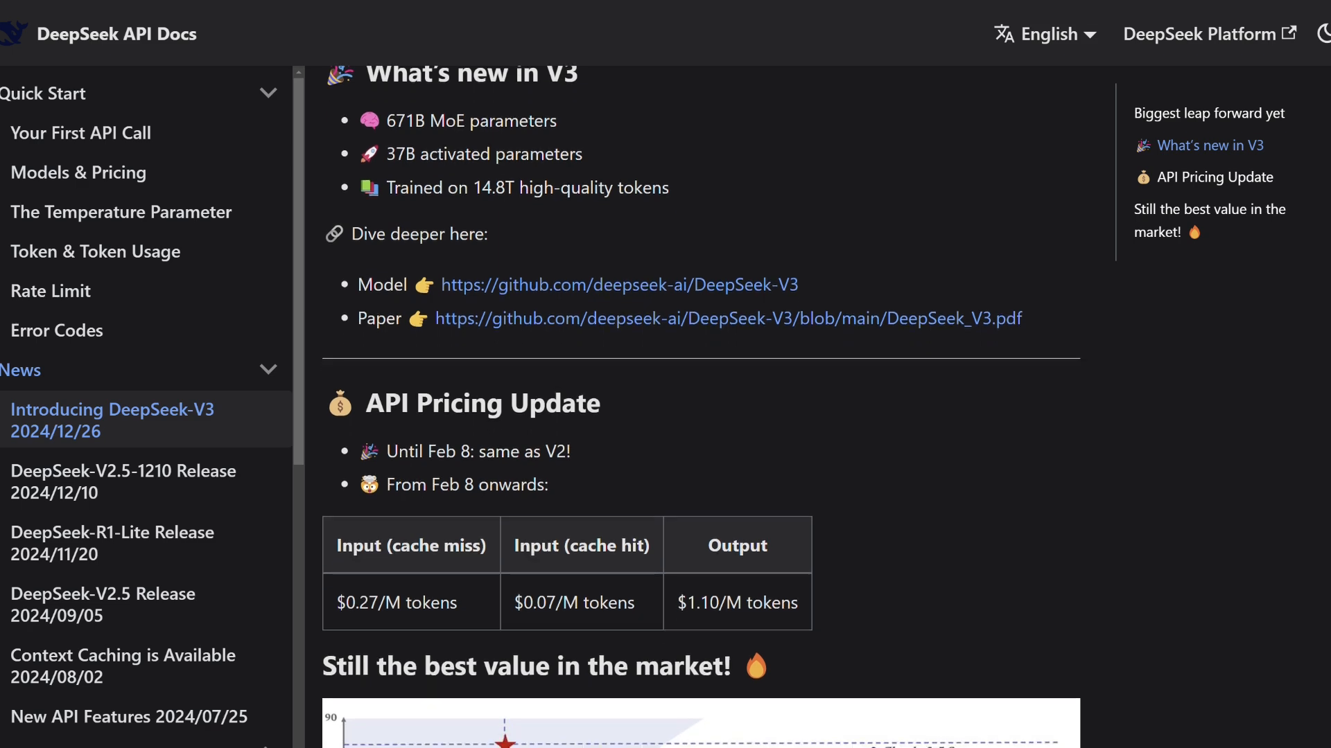
scroll("down", 3)
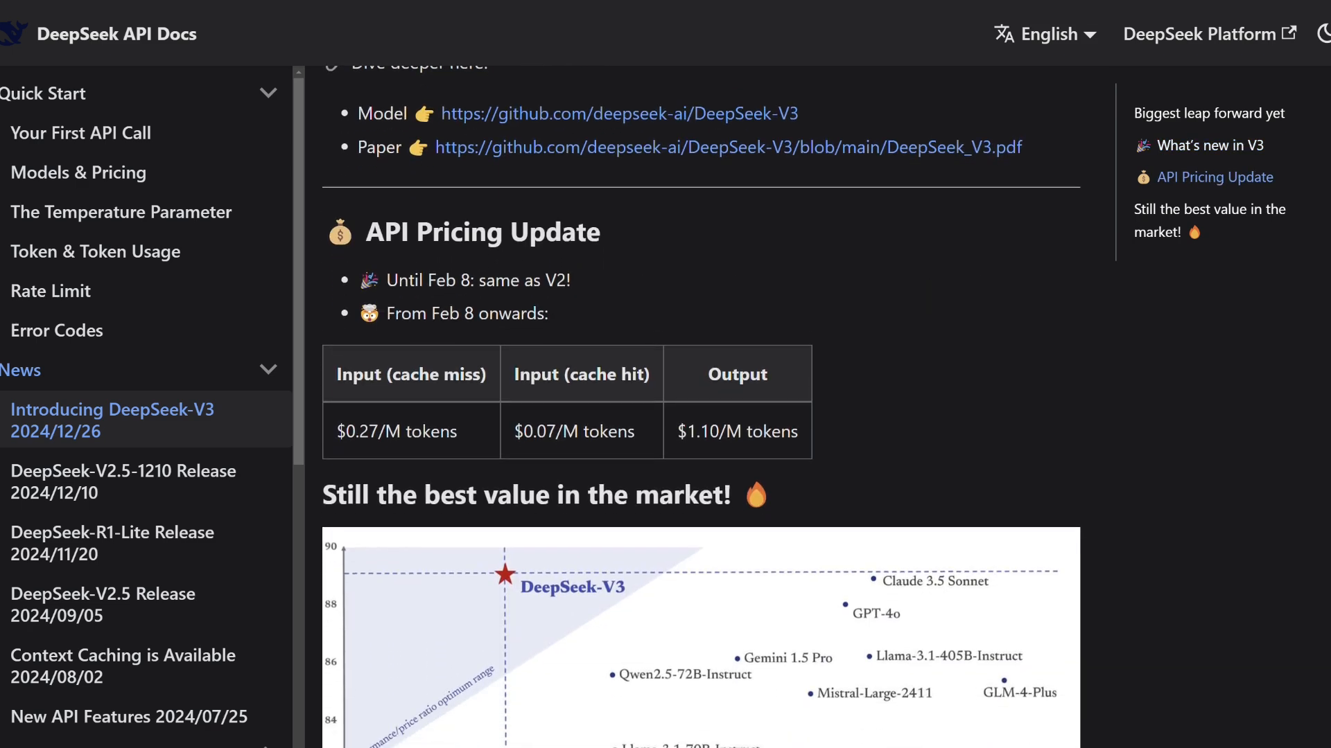
scroll("down", 3)
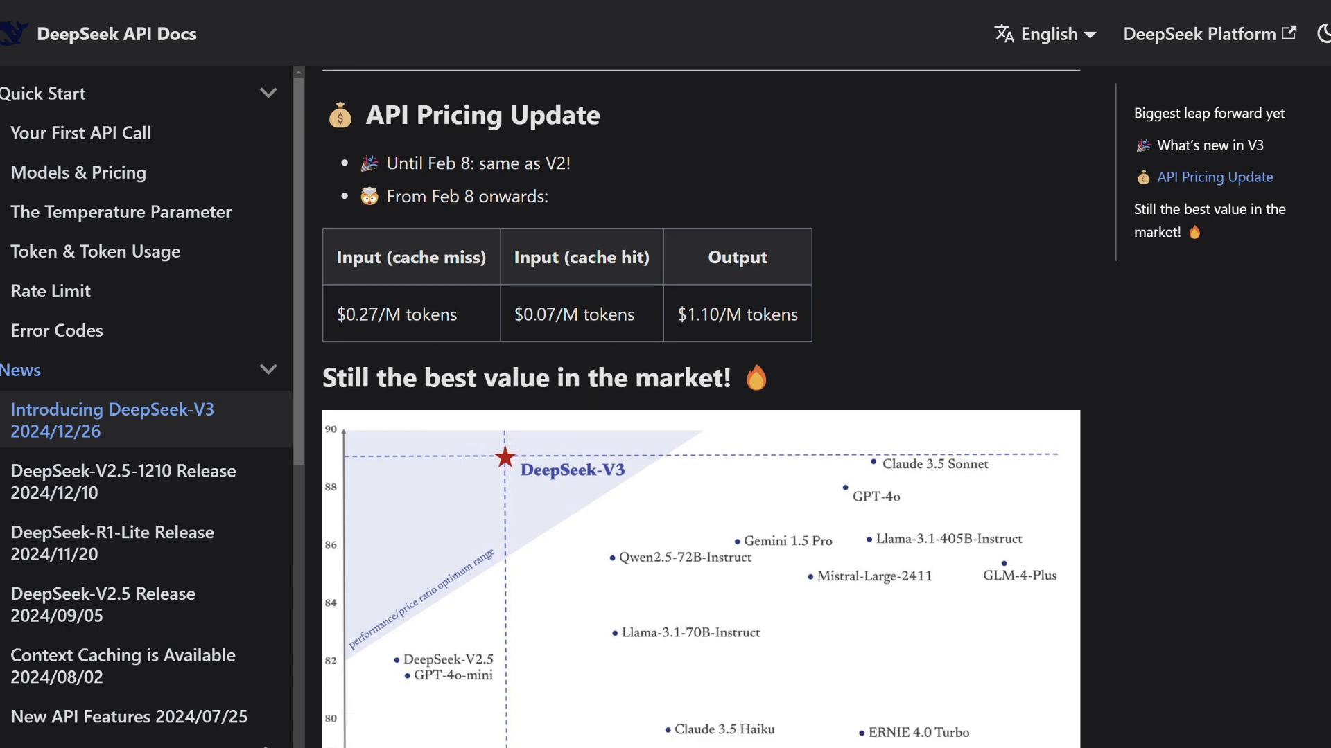
scroll("down", 3)
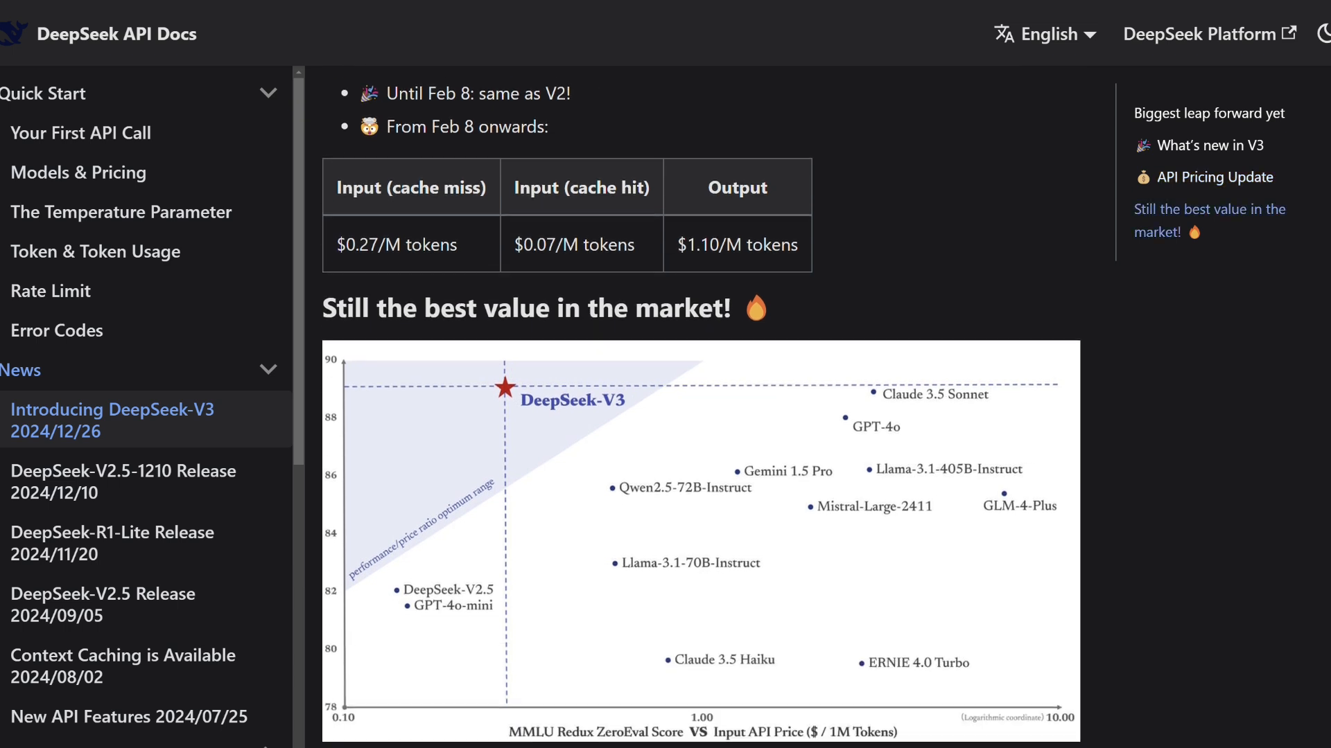
scroll("down", 3)
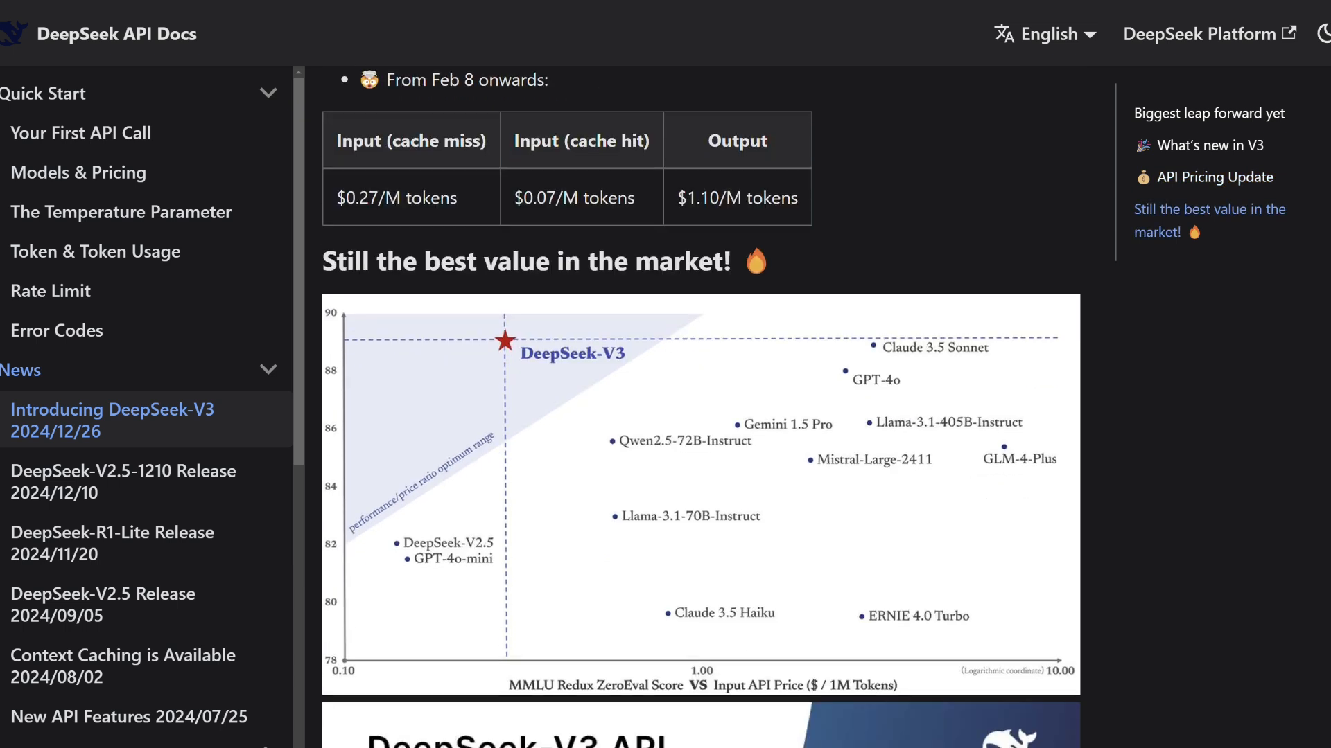
scroll("down", 3)
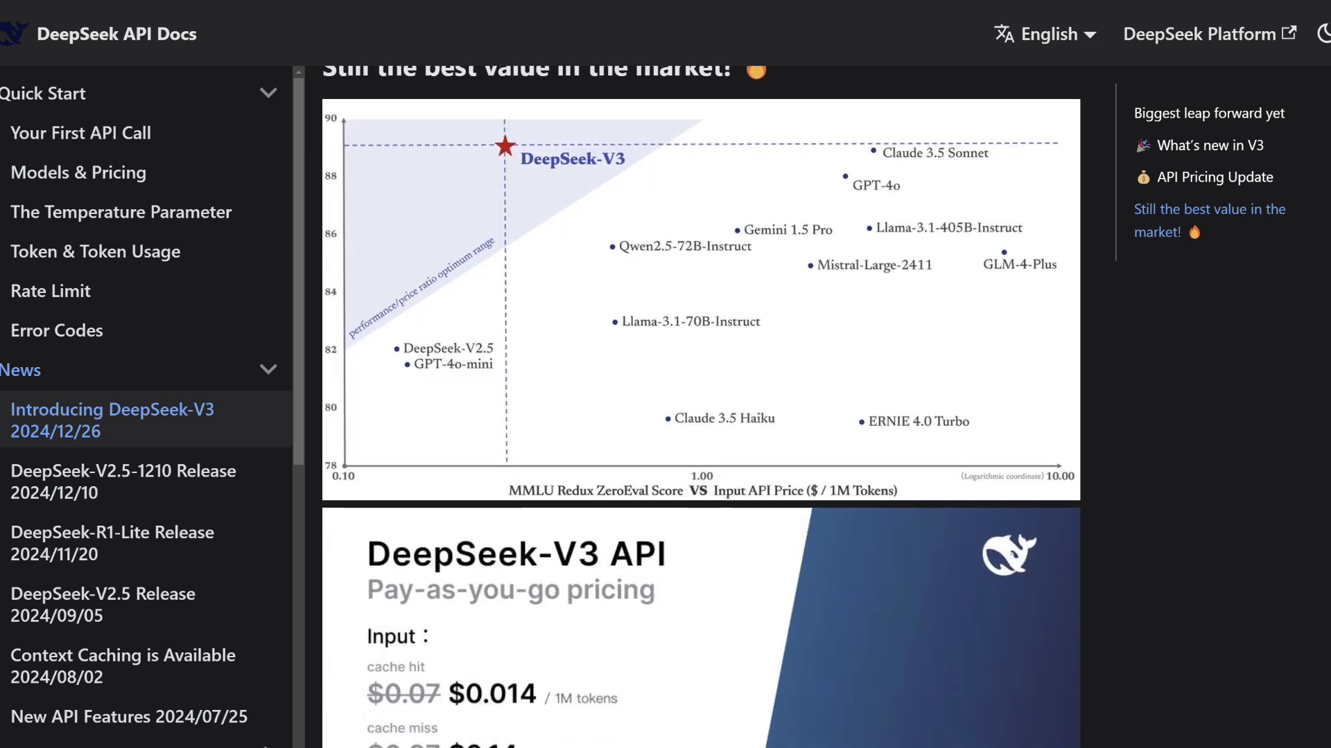
scroll("down", 3)
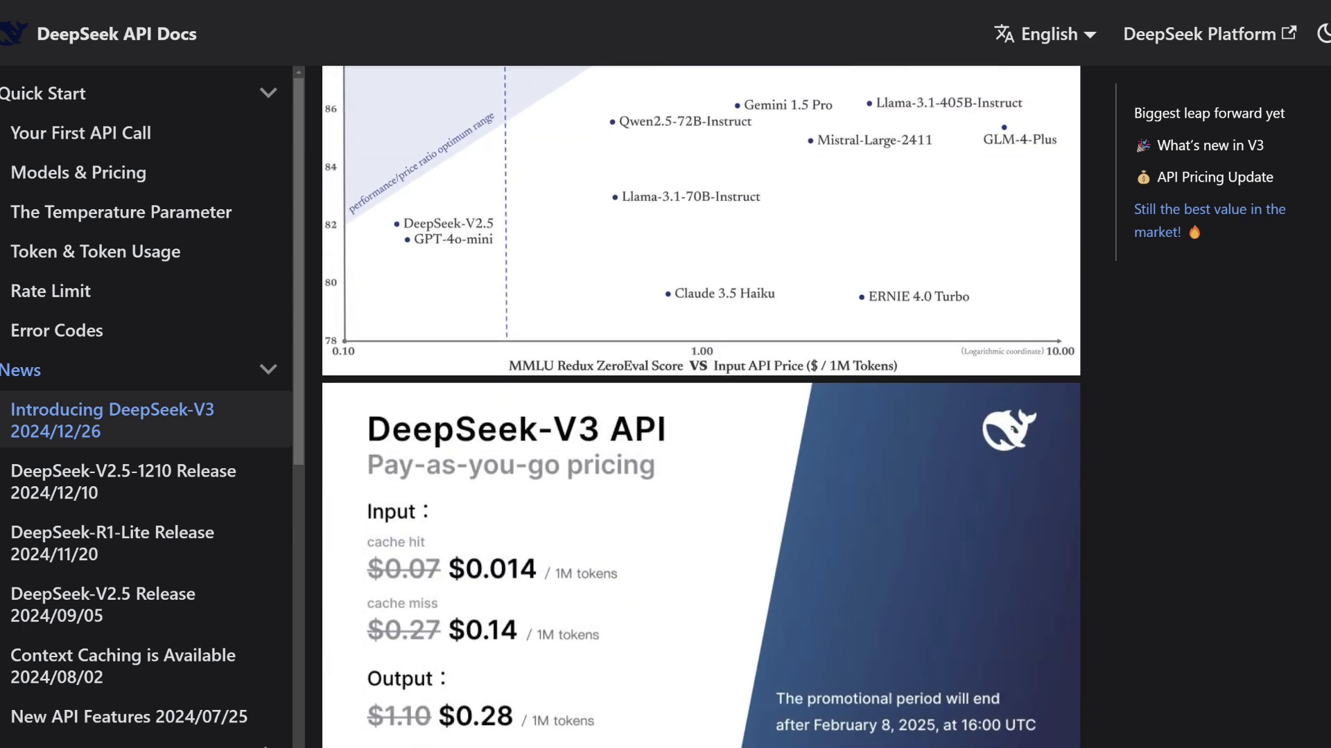
scroll("down", 3)
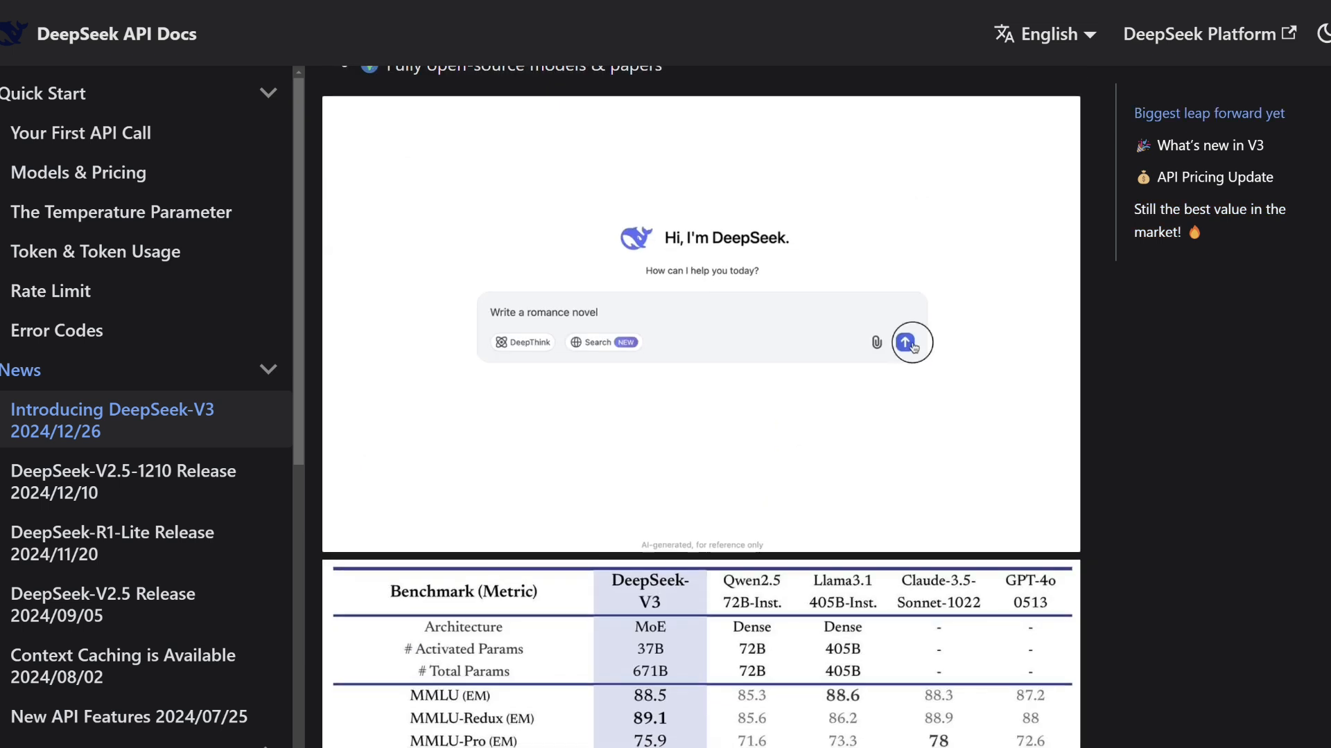
left_click(910, 342)
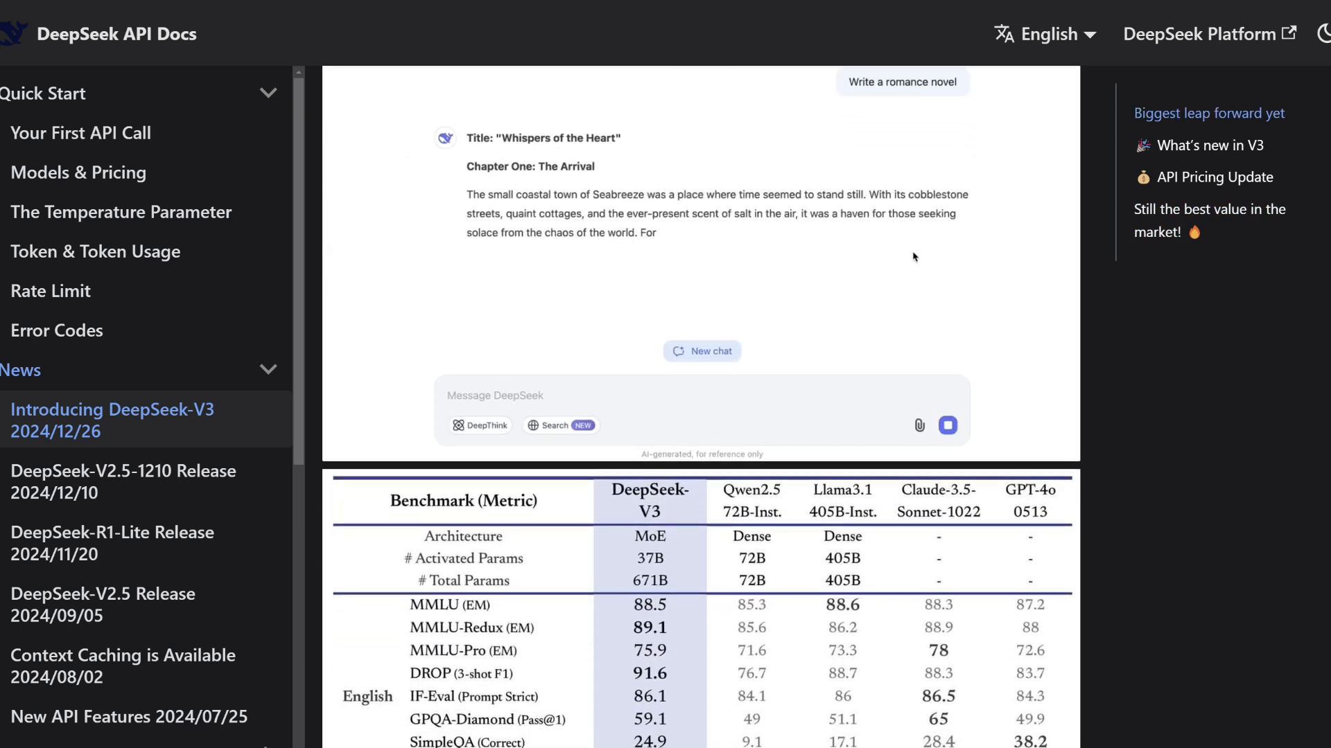
left_click(701, 351)
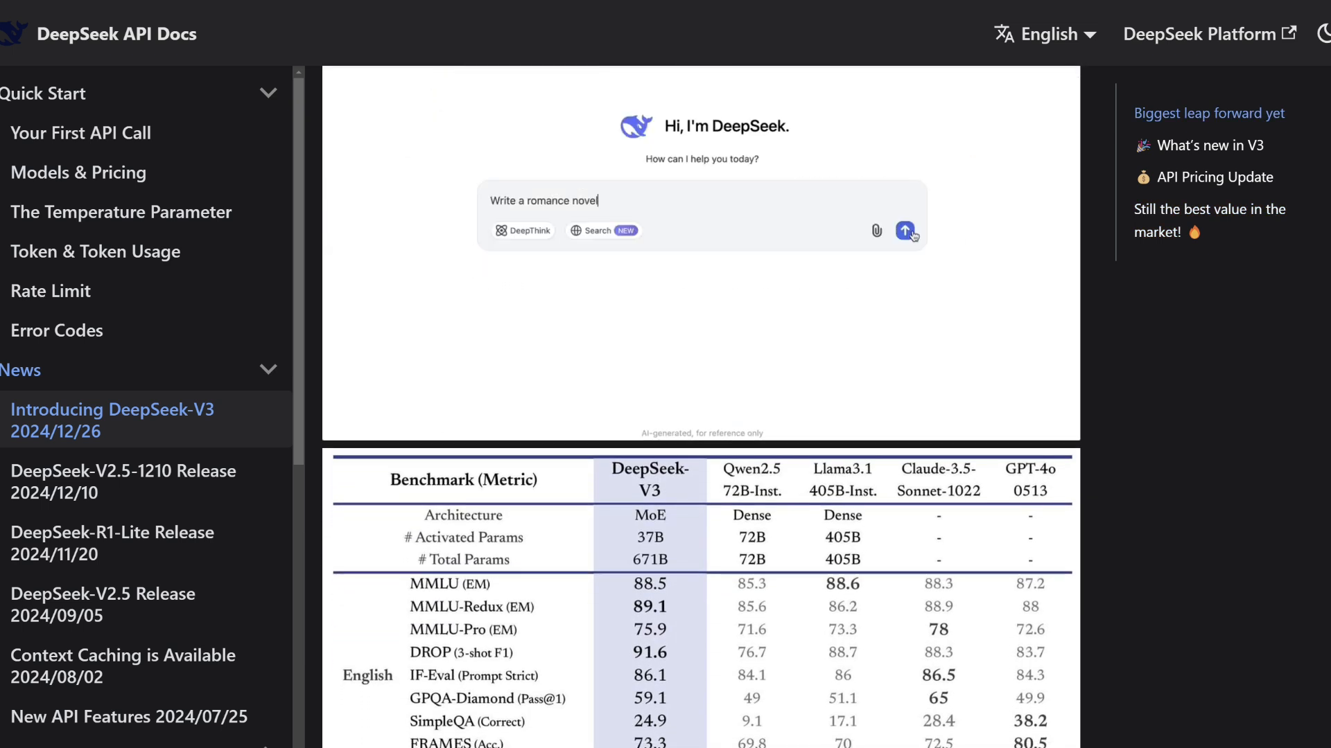
left_click(909, 230)
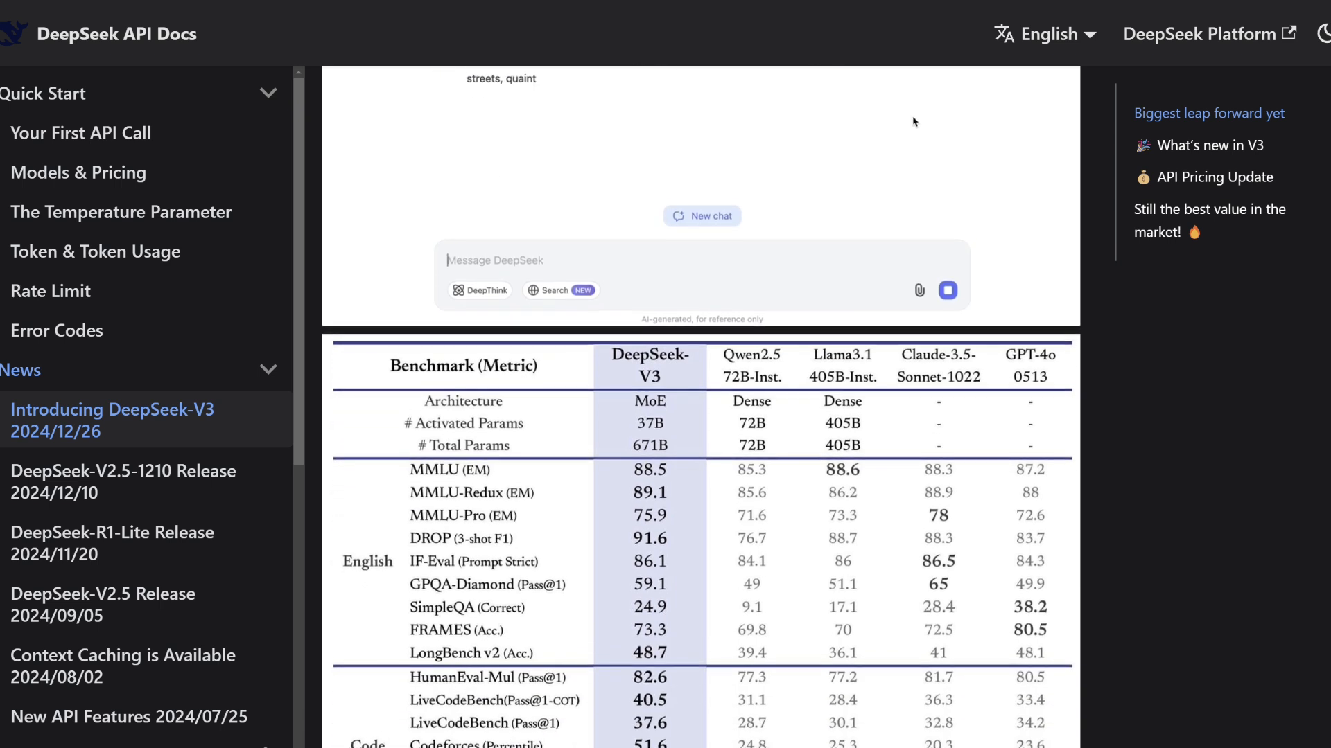
scroll("down", 3)
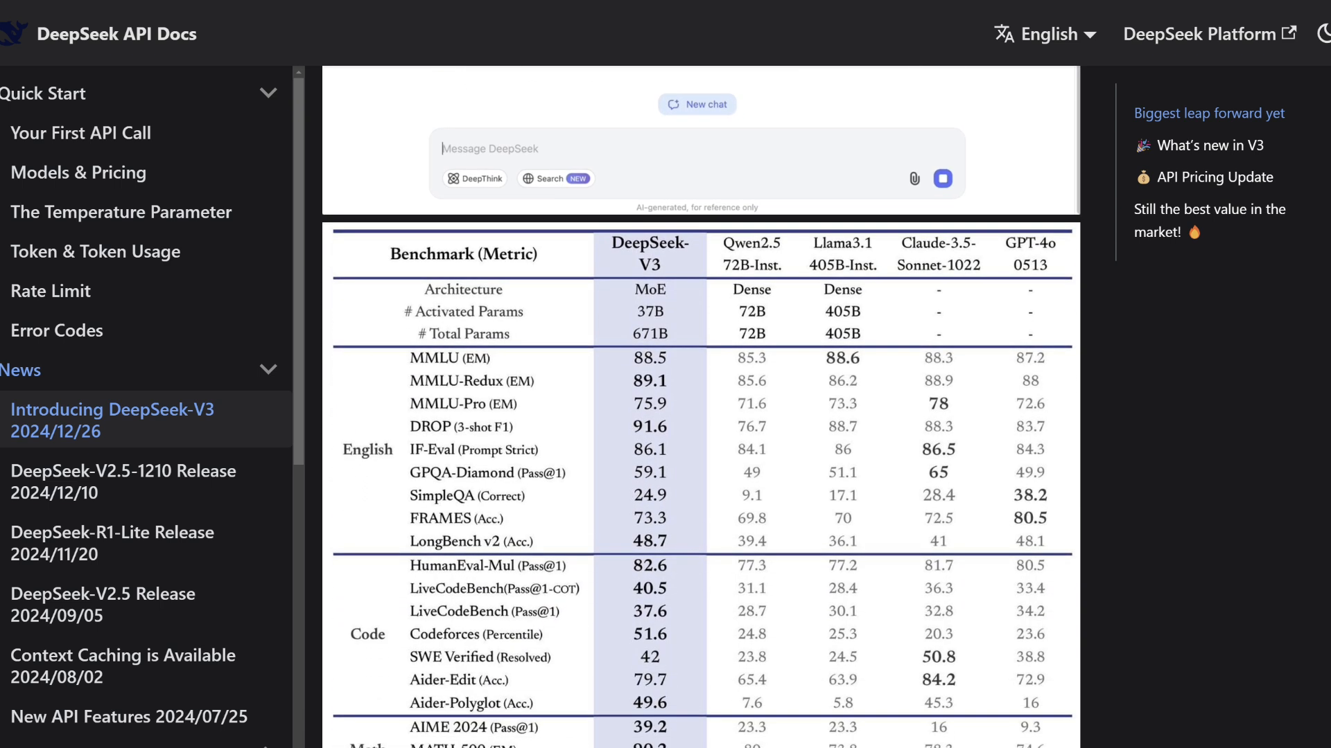
scroll("down", 3)
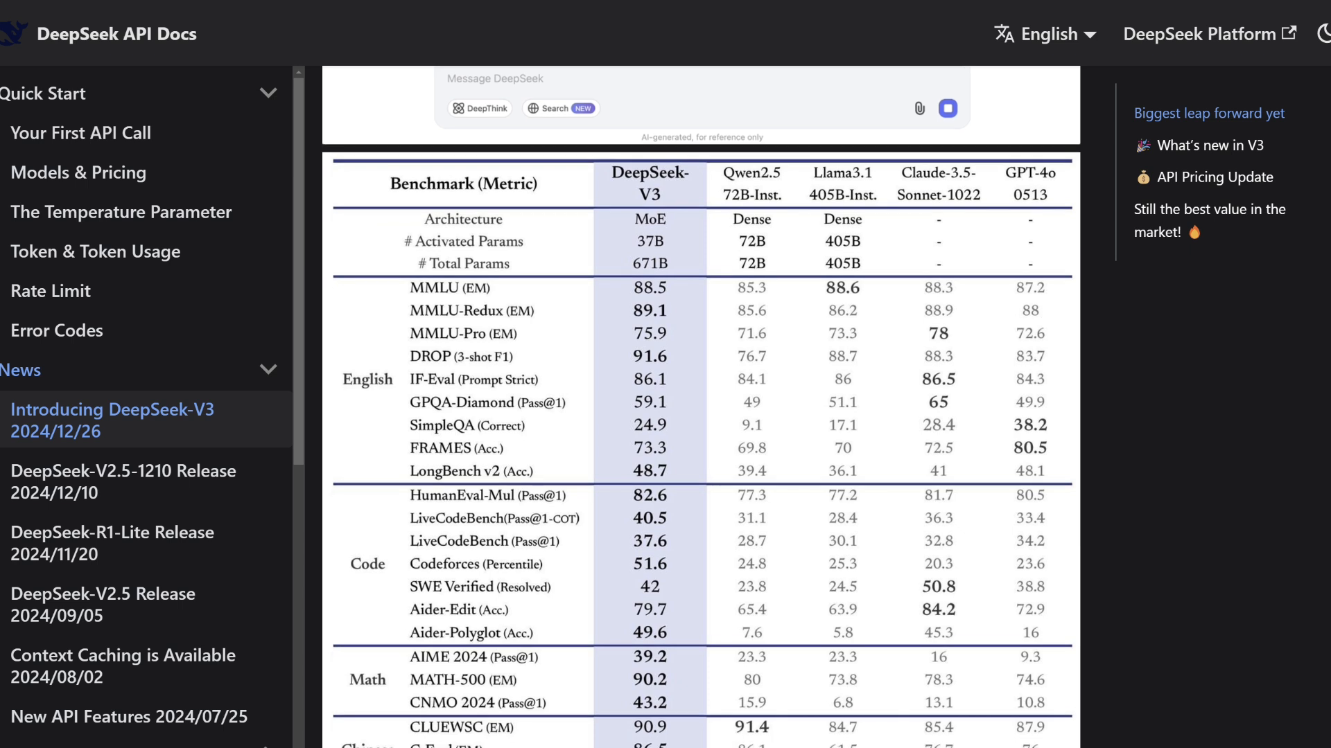
scroll("down", 3)
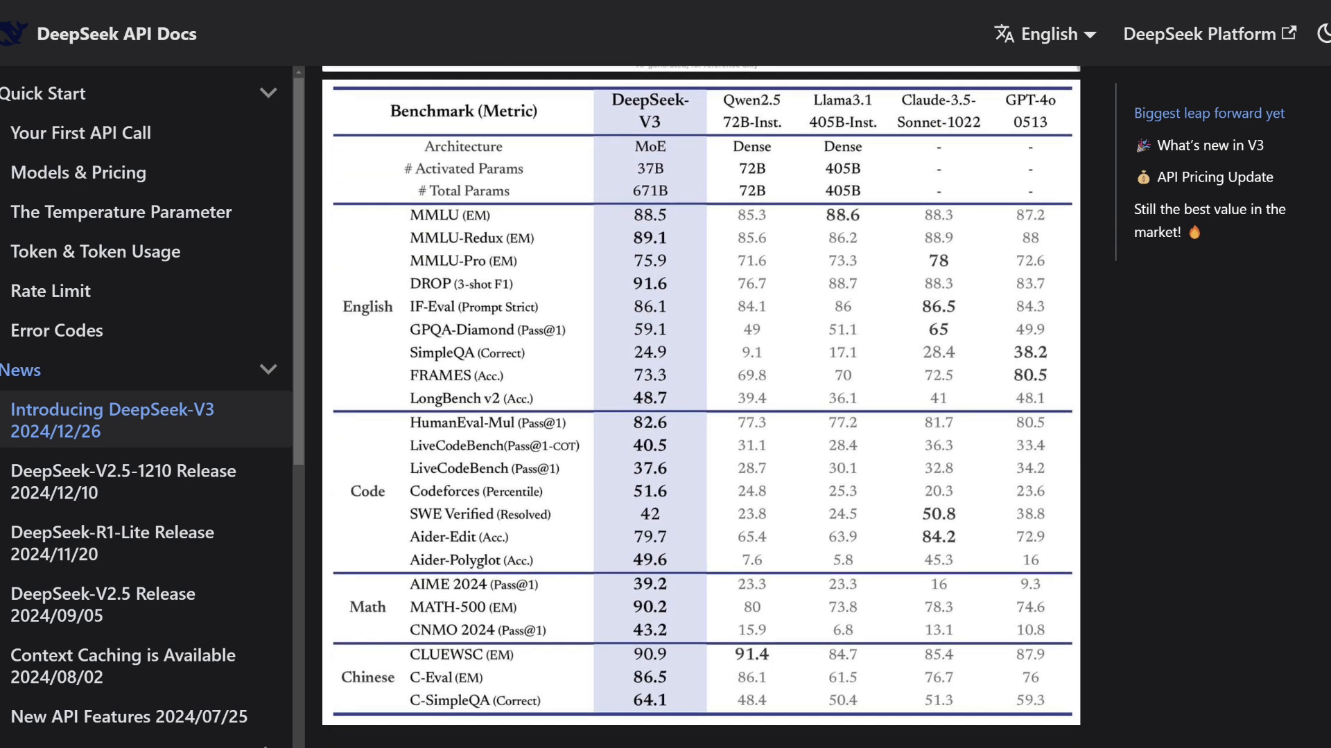
scroll("down", 3)
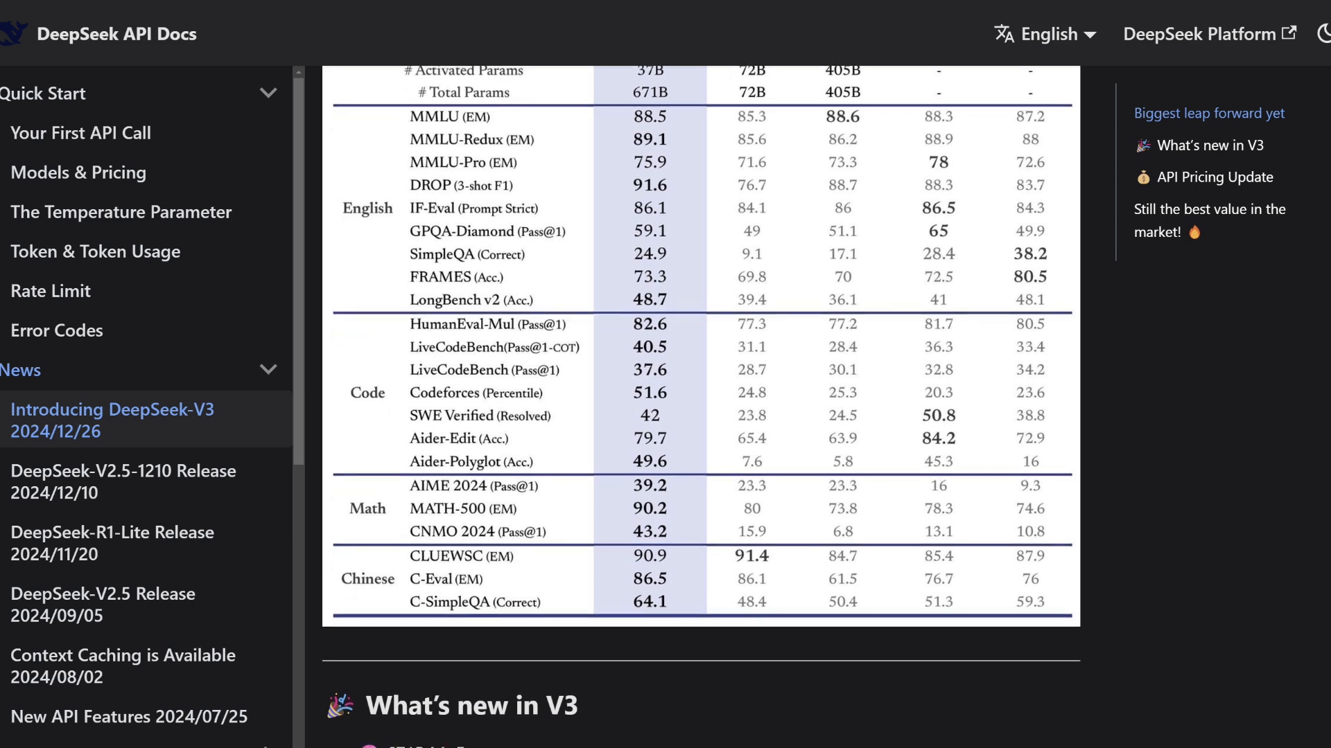
scroll("down", 3)
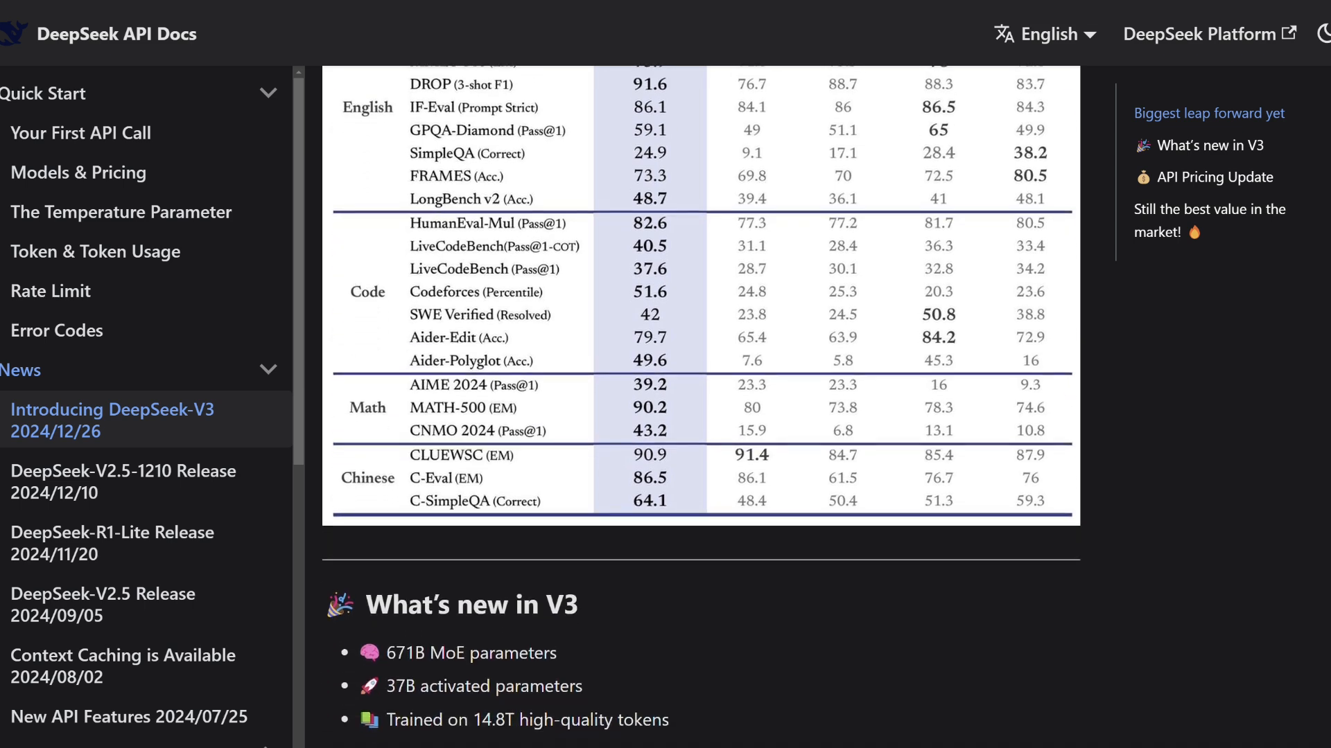
scroll("down", 3)
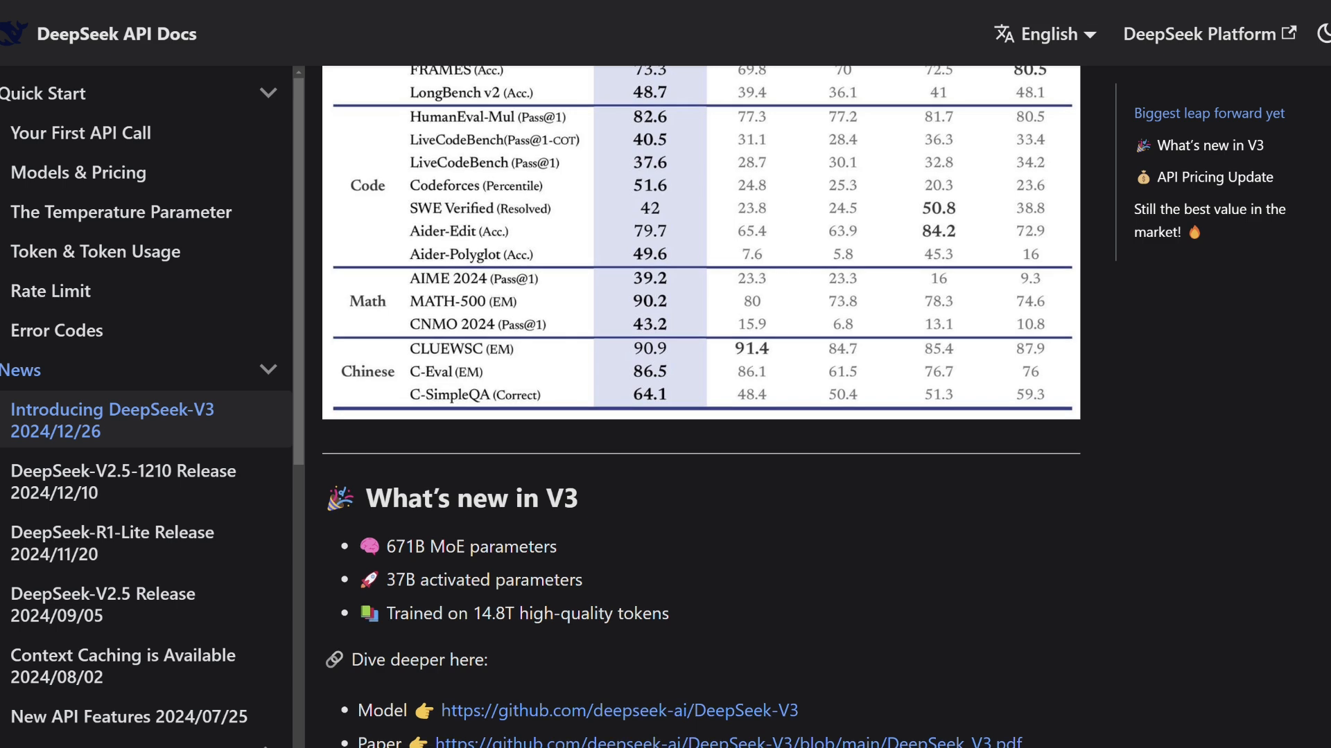
scroll("down", 3)
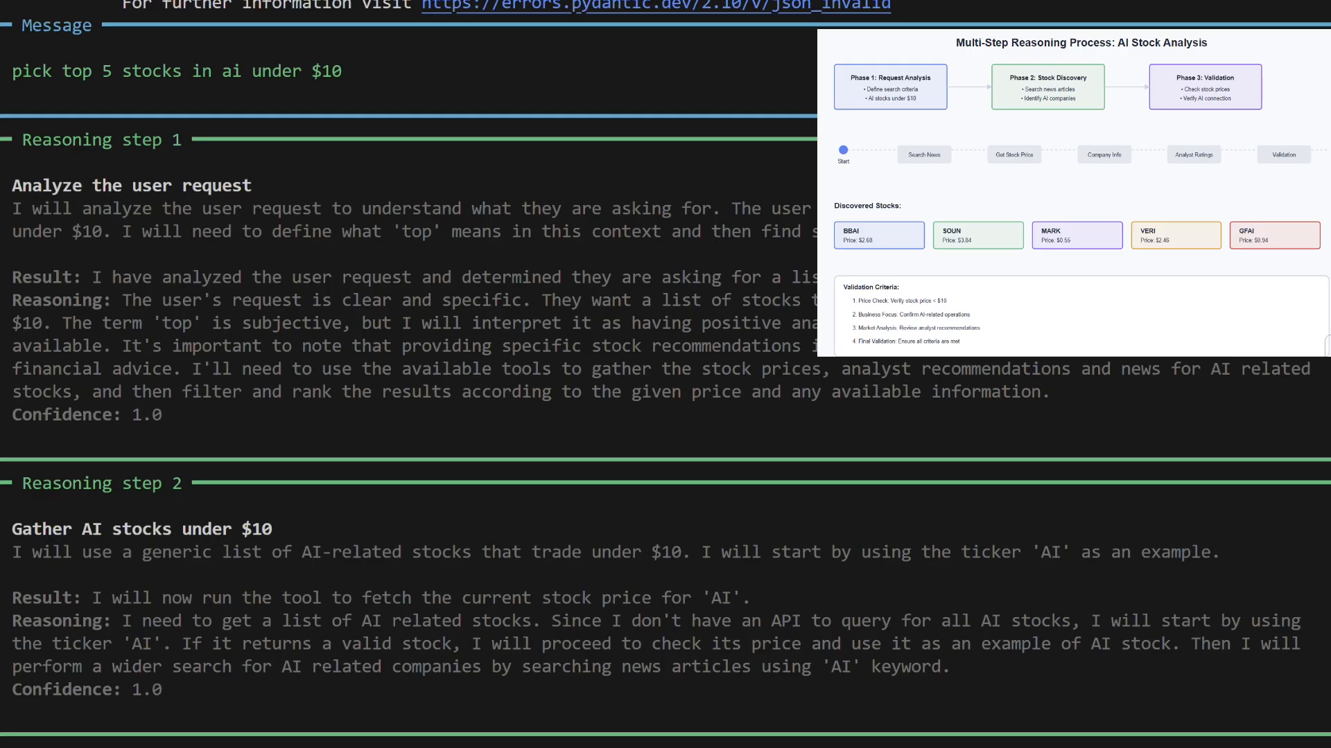
Scroll the agent's reasoning from step 1 to step 27, past BBAI, SOUN, MARK and GFAI
scroll("down", 3)
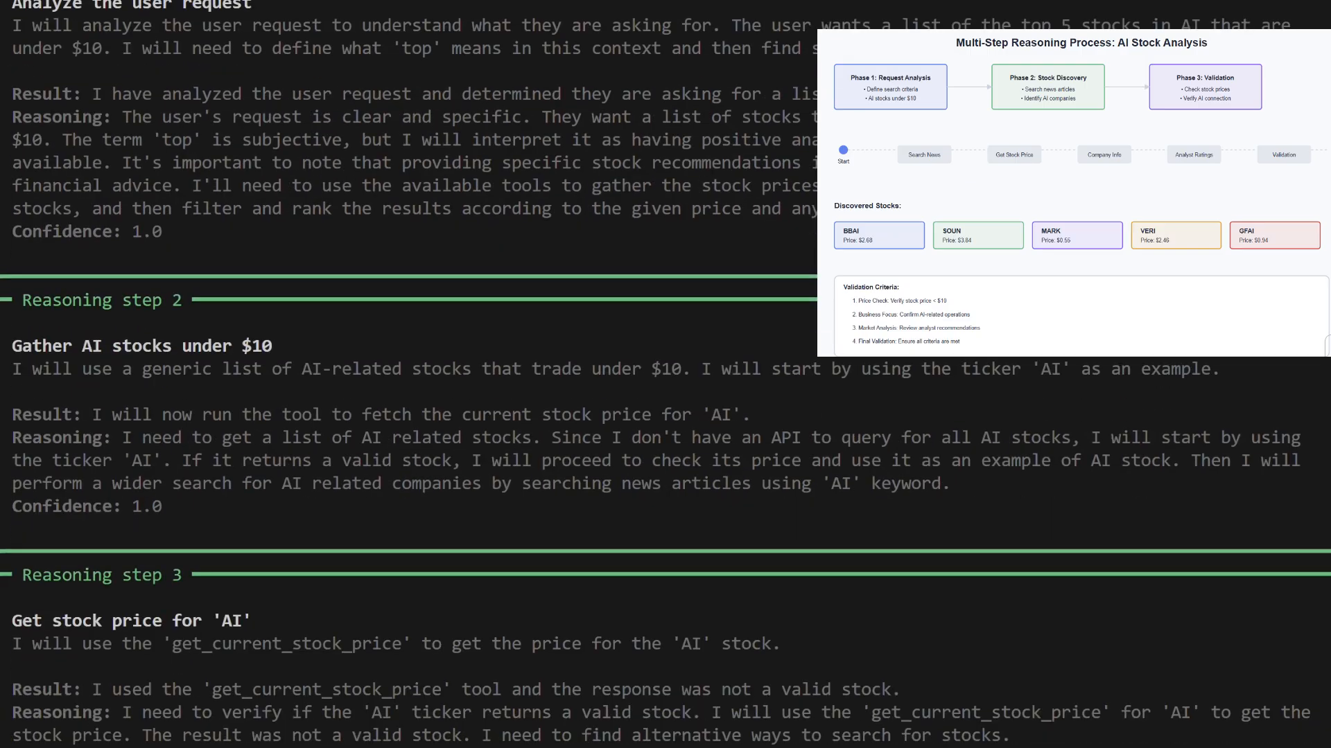
scroll("down", 3)
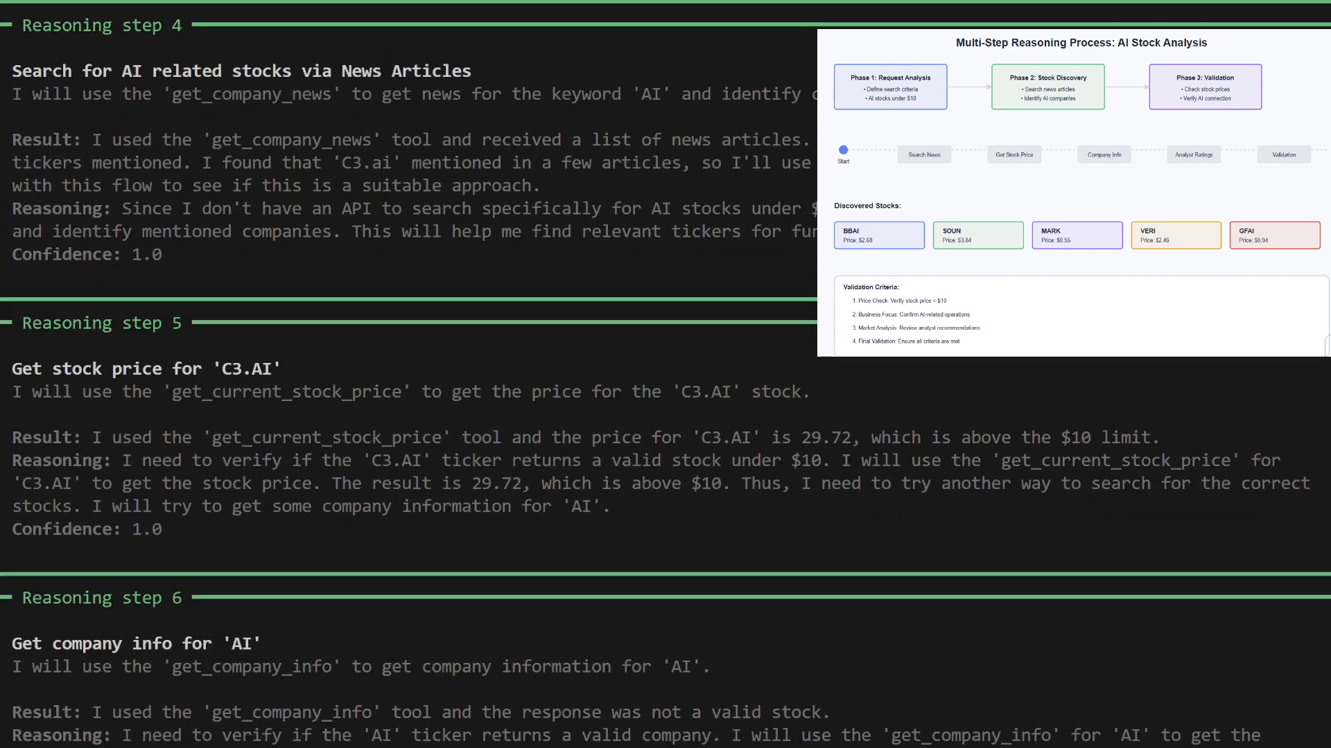
scroll("down", 3)
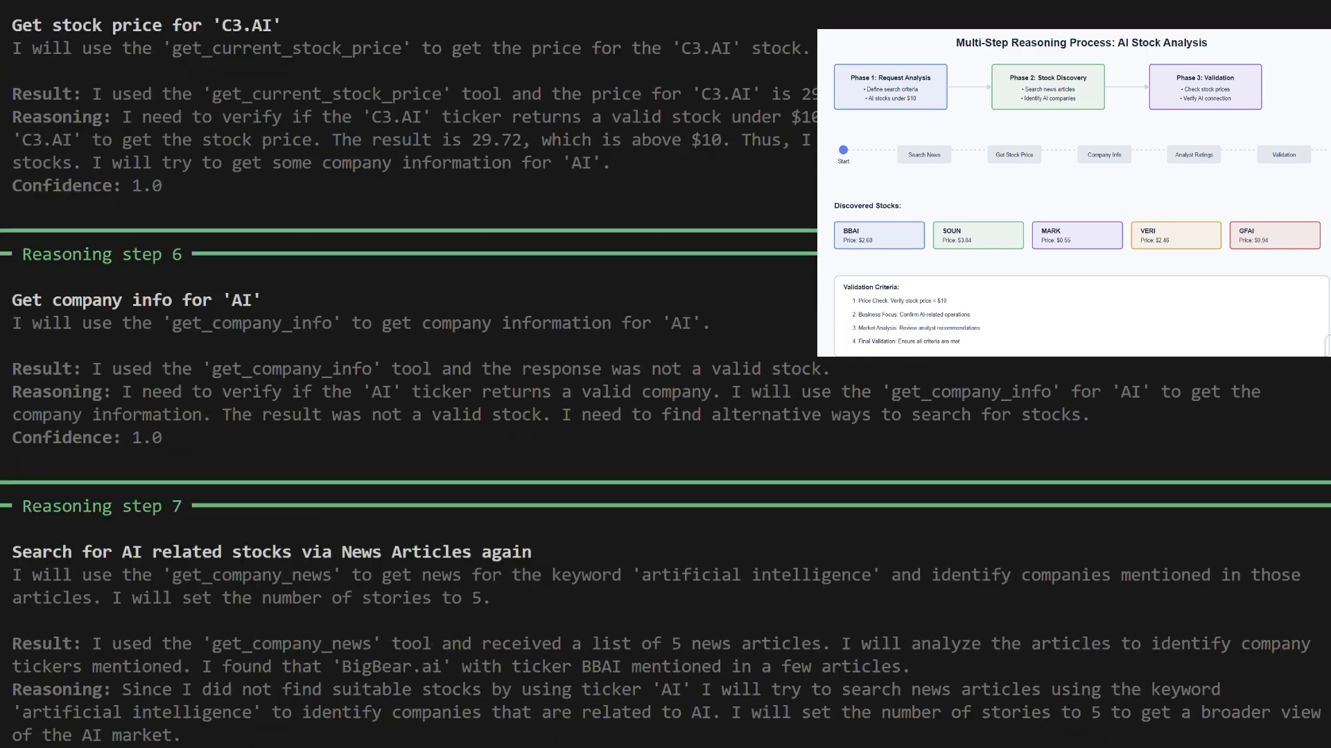
scroll("down", 3)
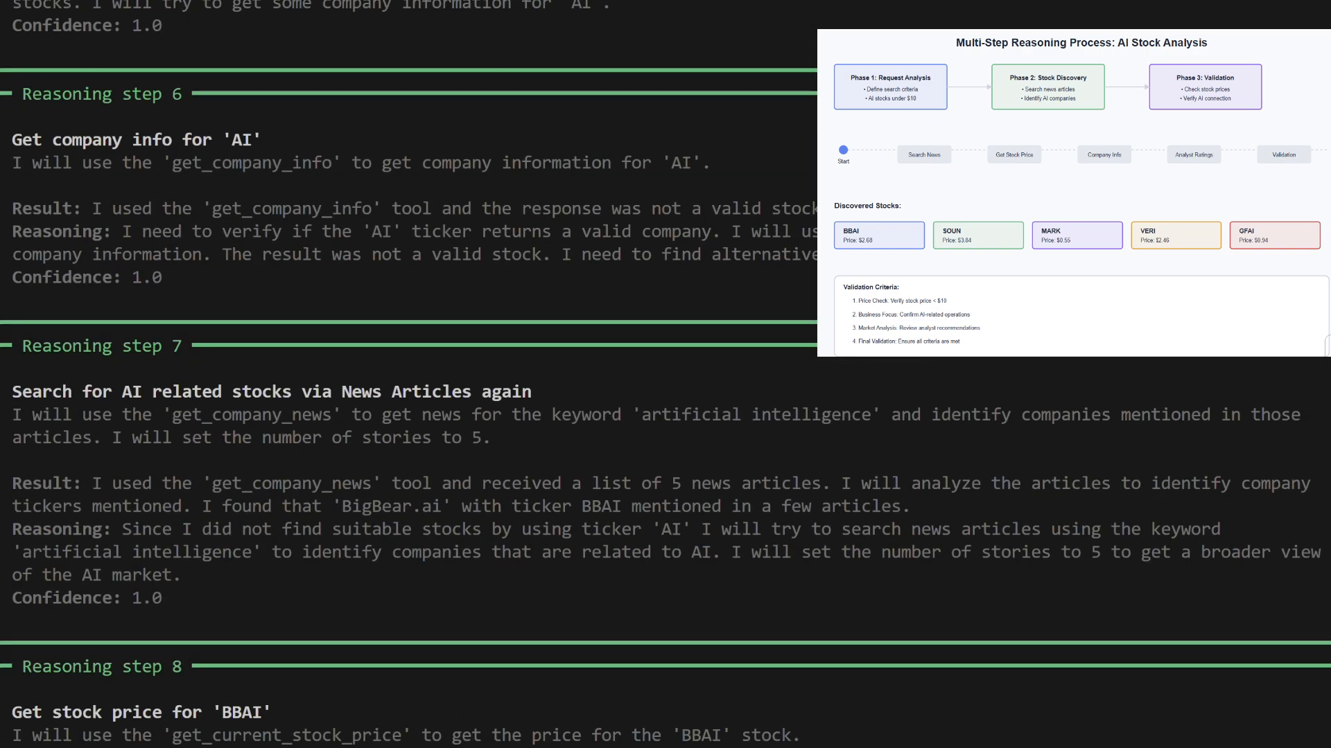
scroll("down", 3)
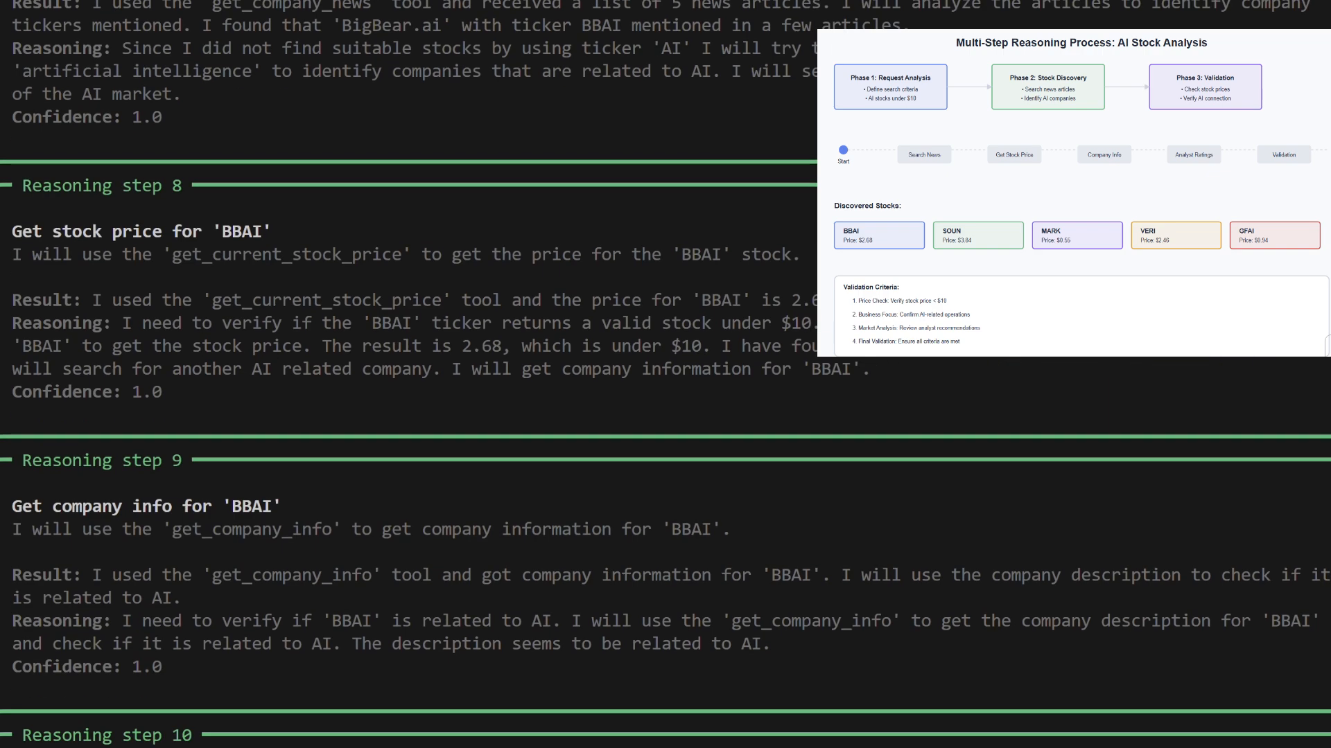
scroll("down", 3)
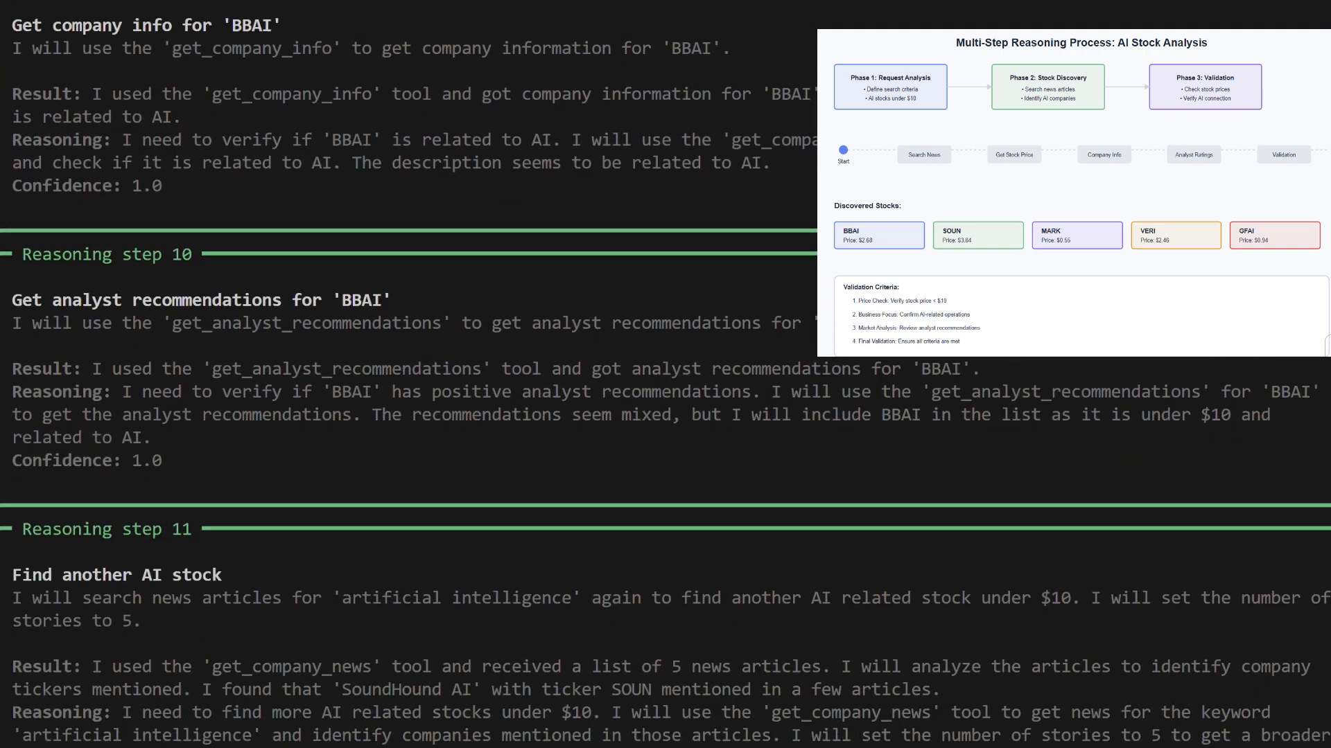
scroll("down", 3)
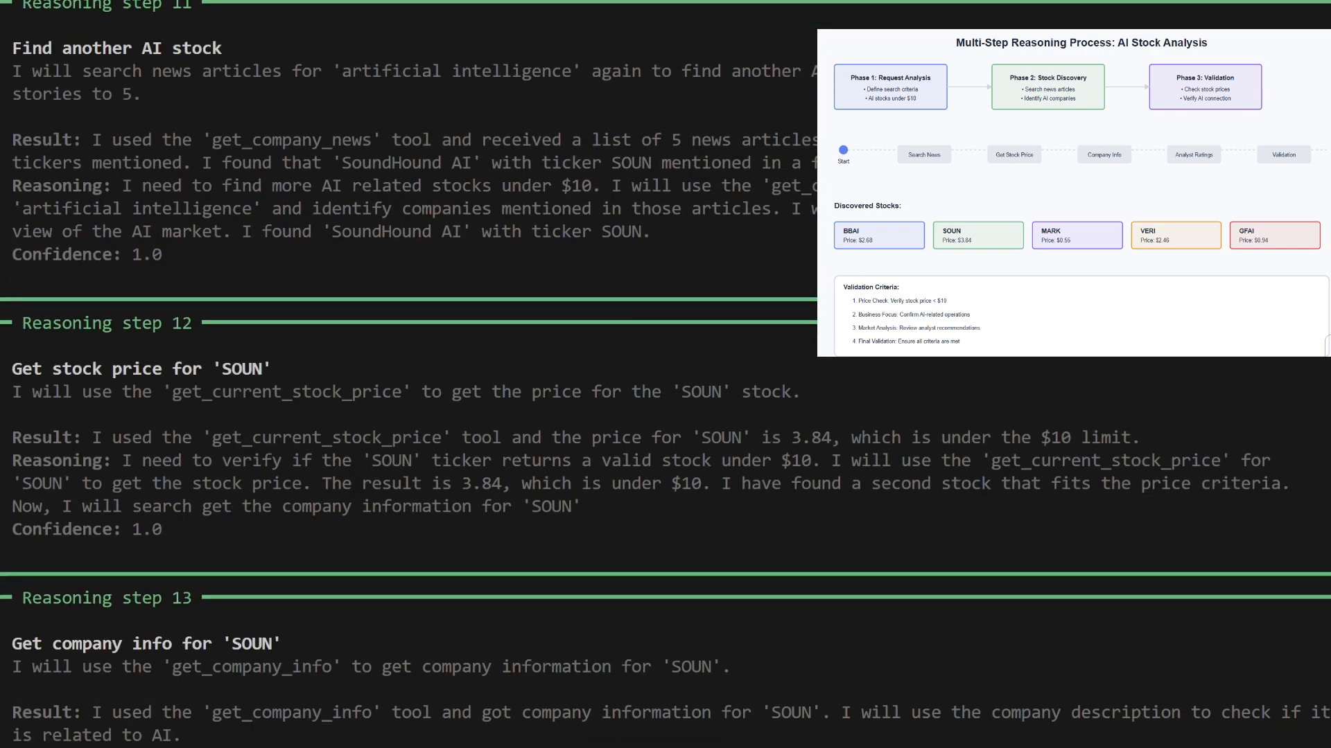
scroll("down", 3)
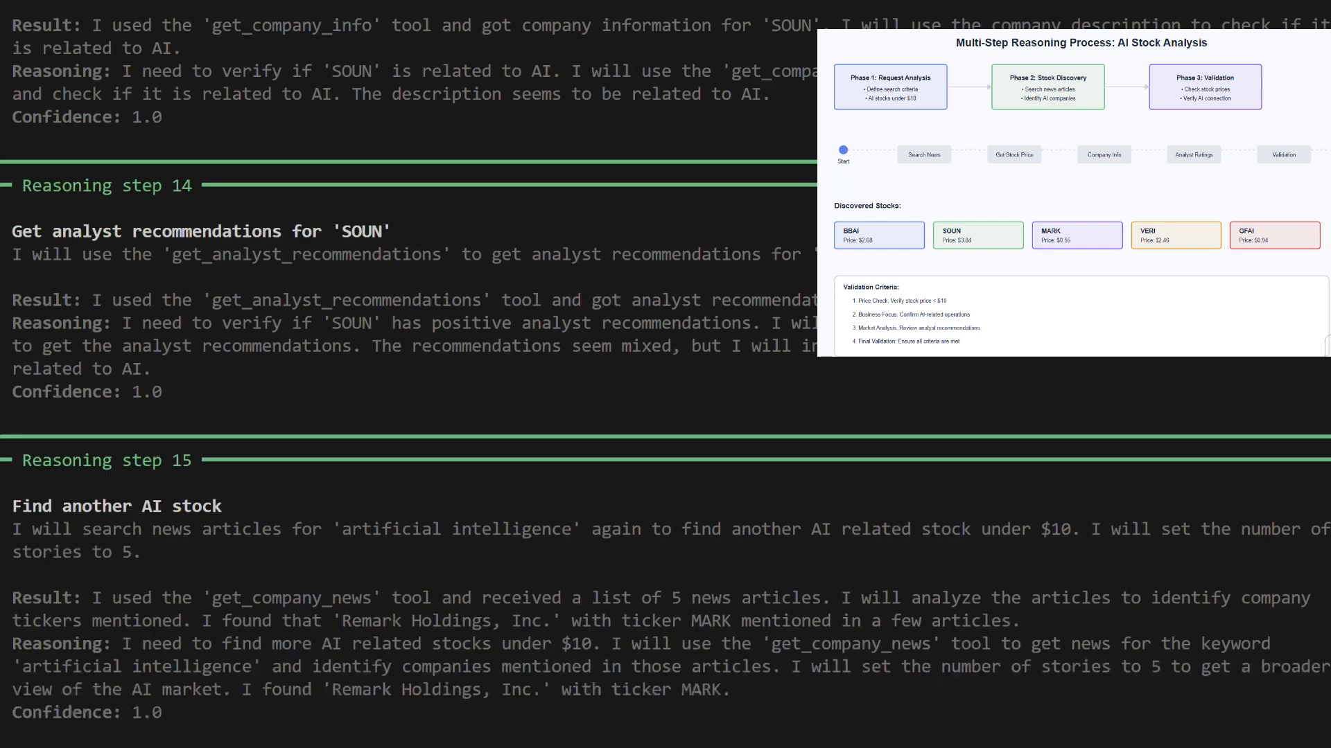
scroll("down", 3)
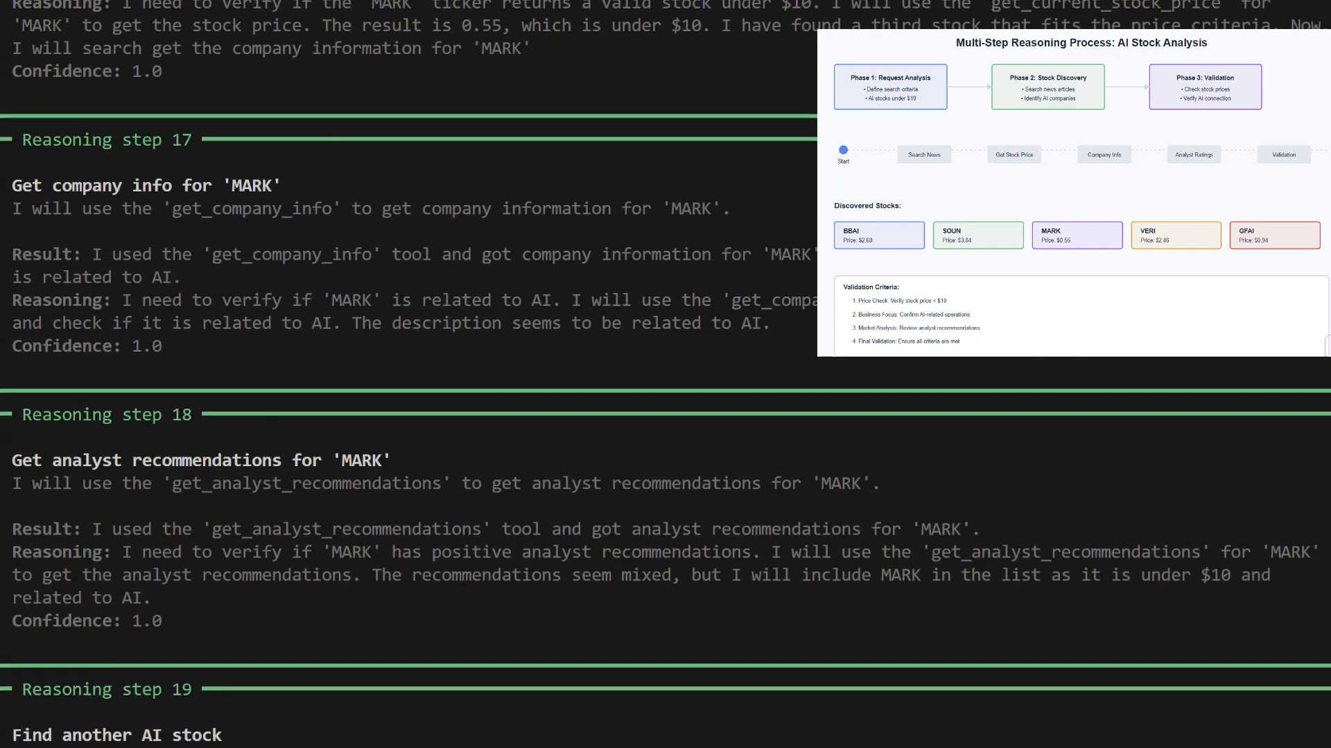
scroll("down", 3)
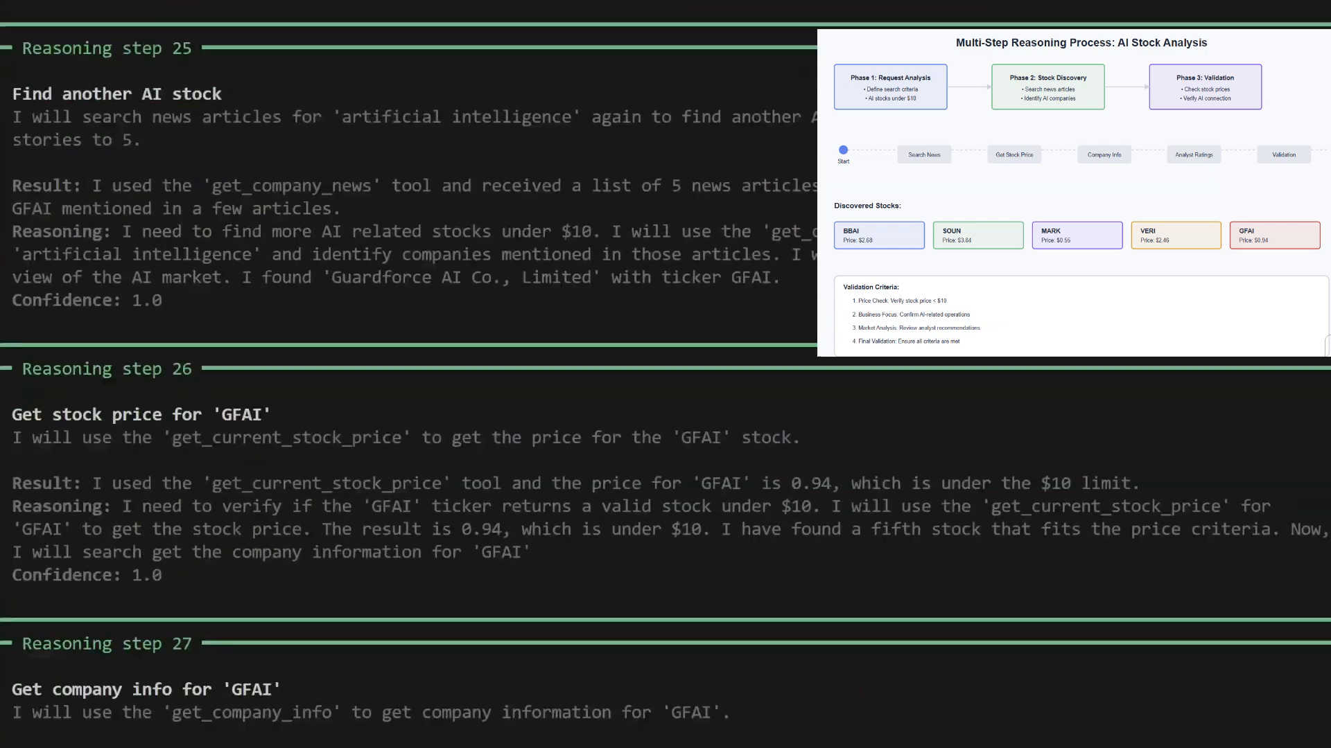
scroll("down", 3)
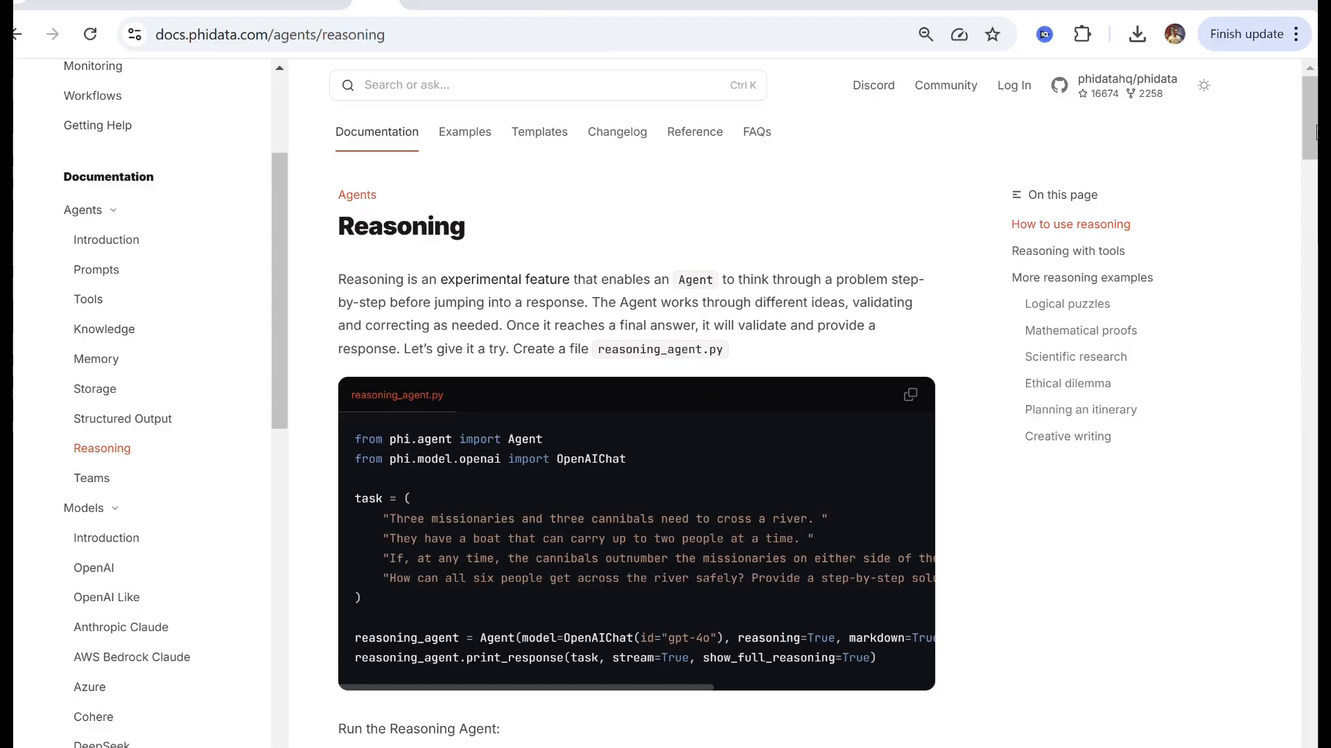
Read the phidata Reasoning page through 'How to use reasoning' to 'Reasoning with tools'
scroll("down", 3)
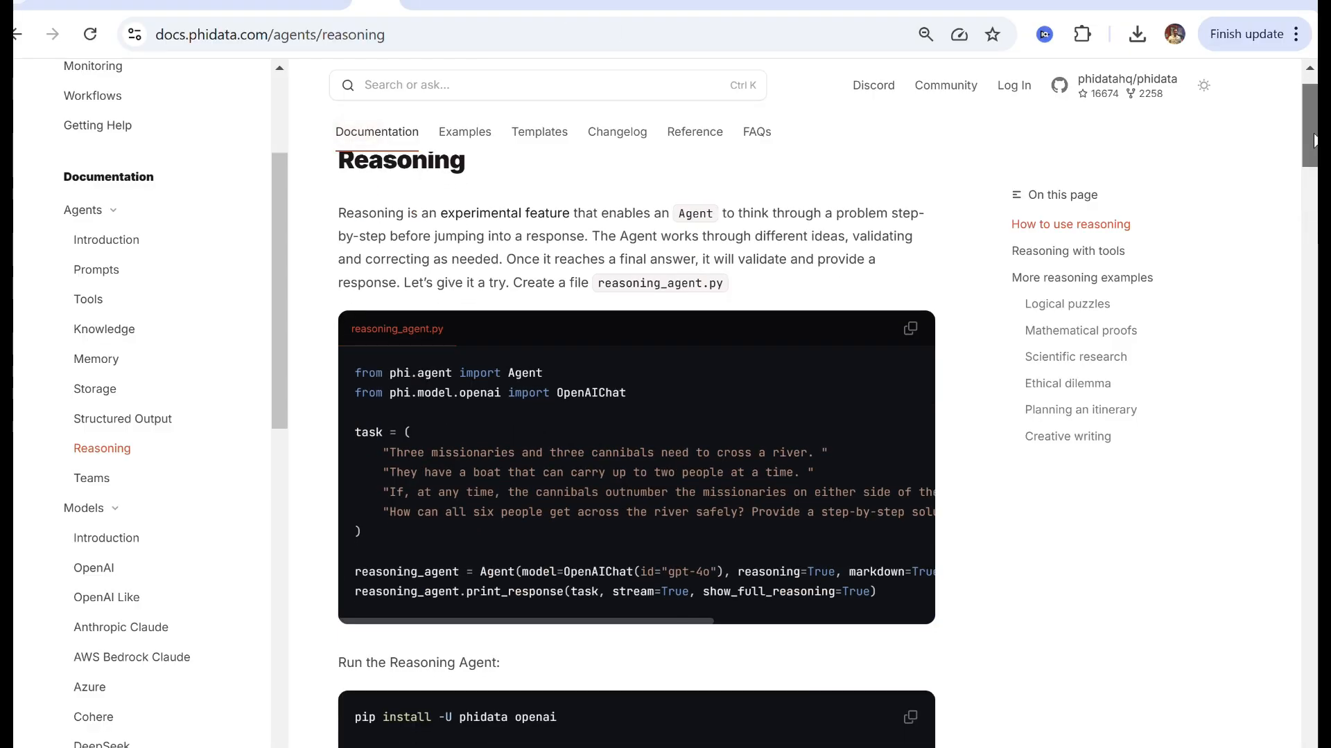
scroll("down", 3)
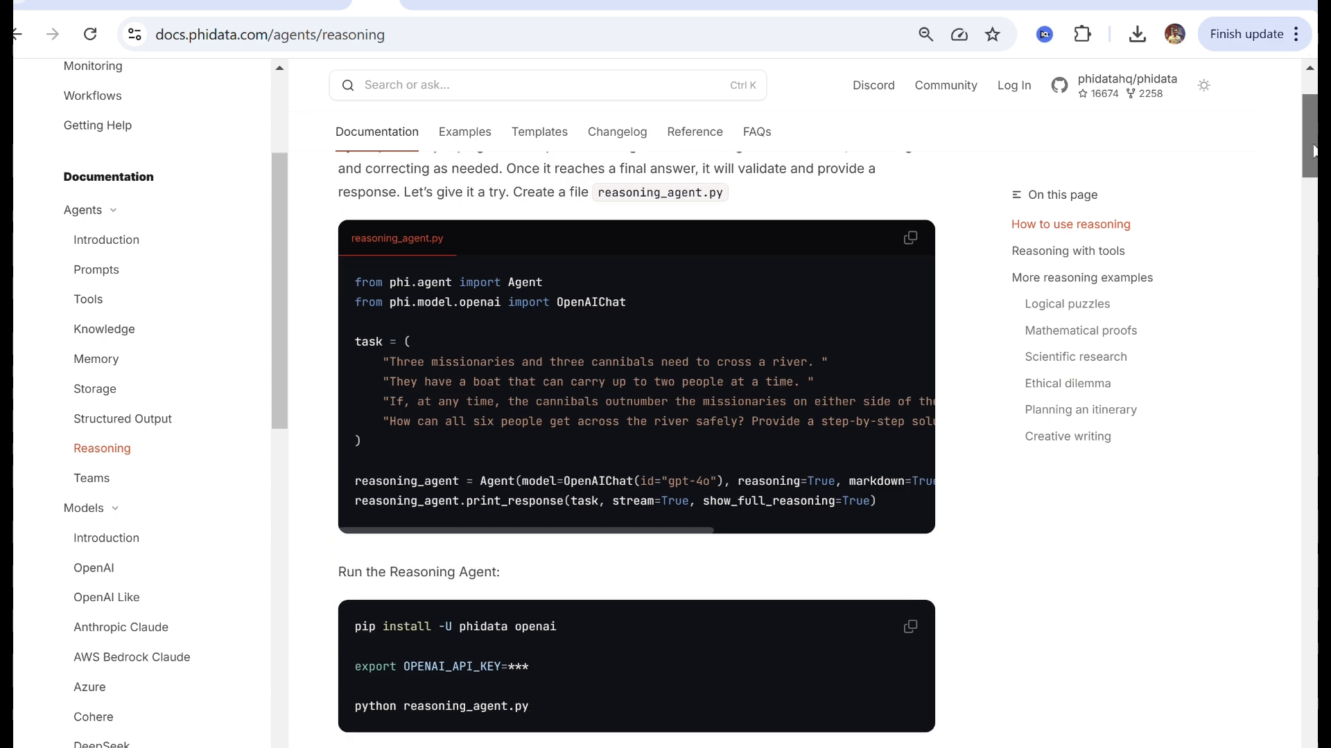
scroll("down", 3)
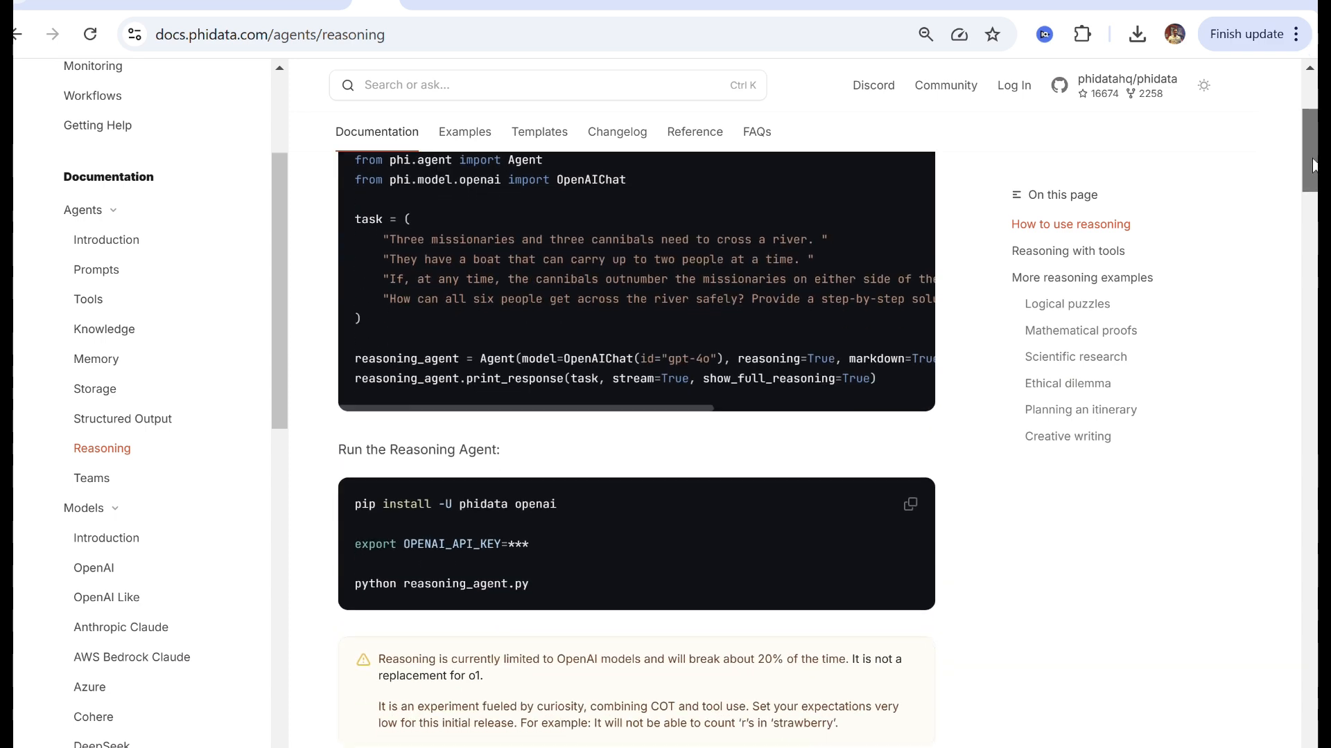
scroll("down", 3)
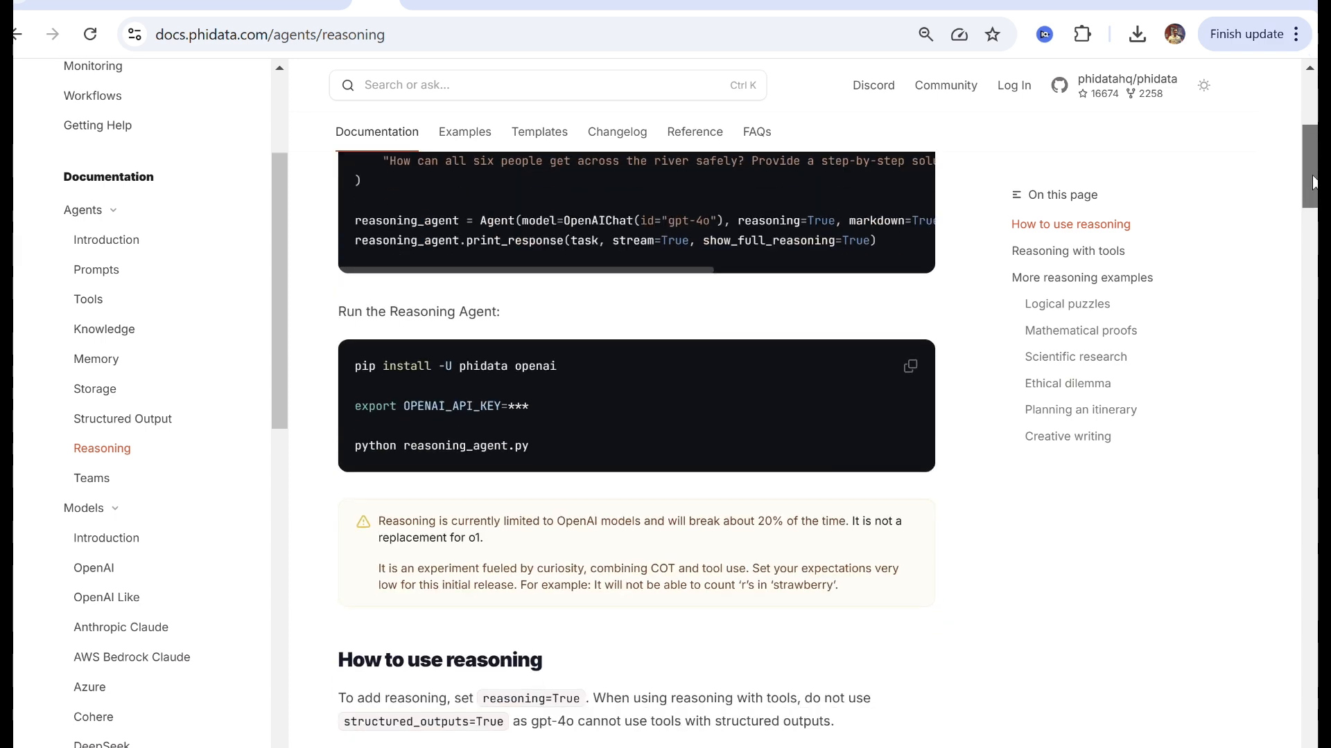
scroll("down", 3)
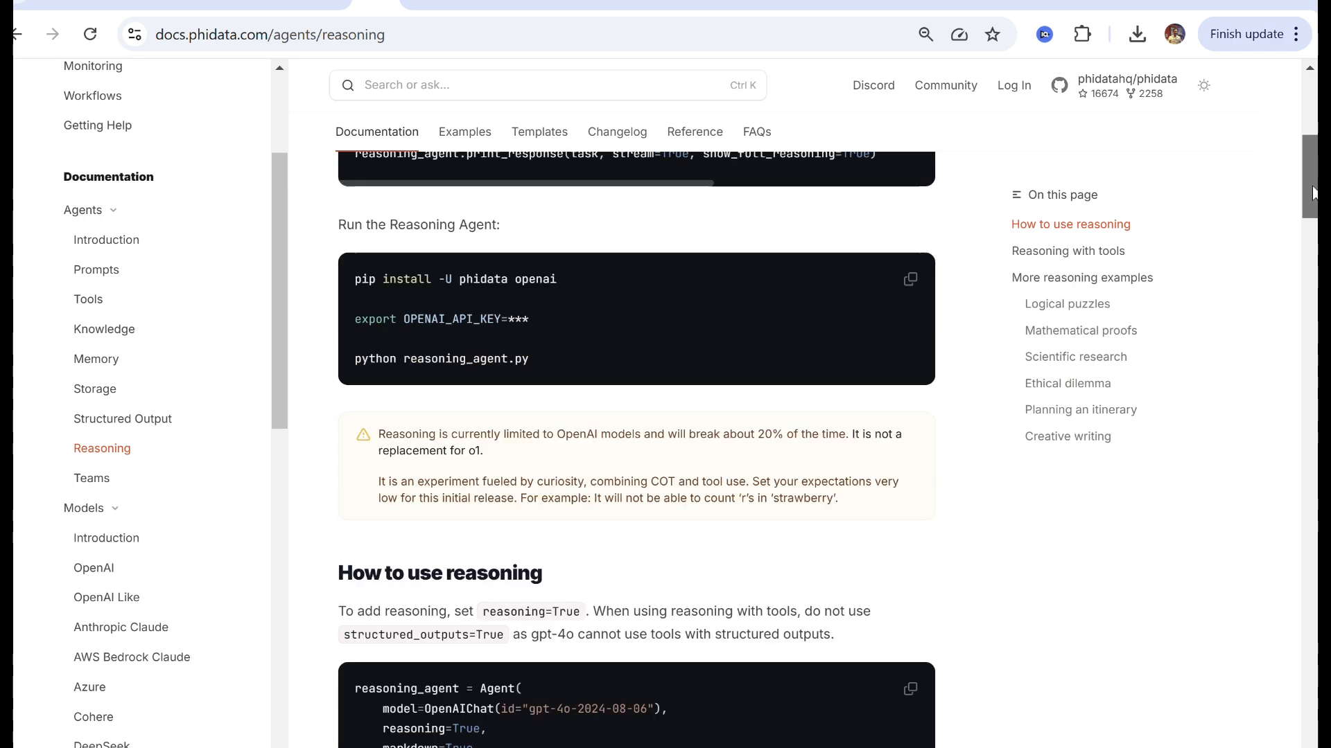
scroll("down", 3)
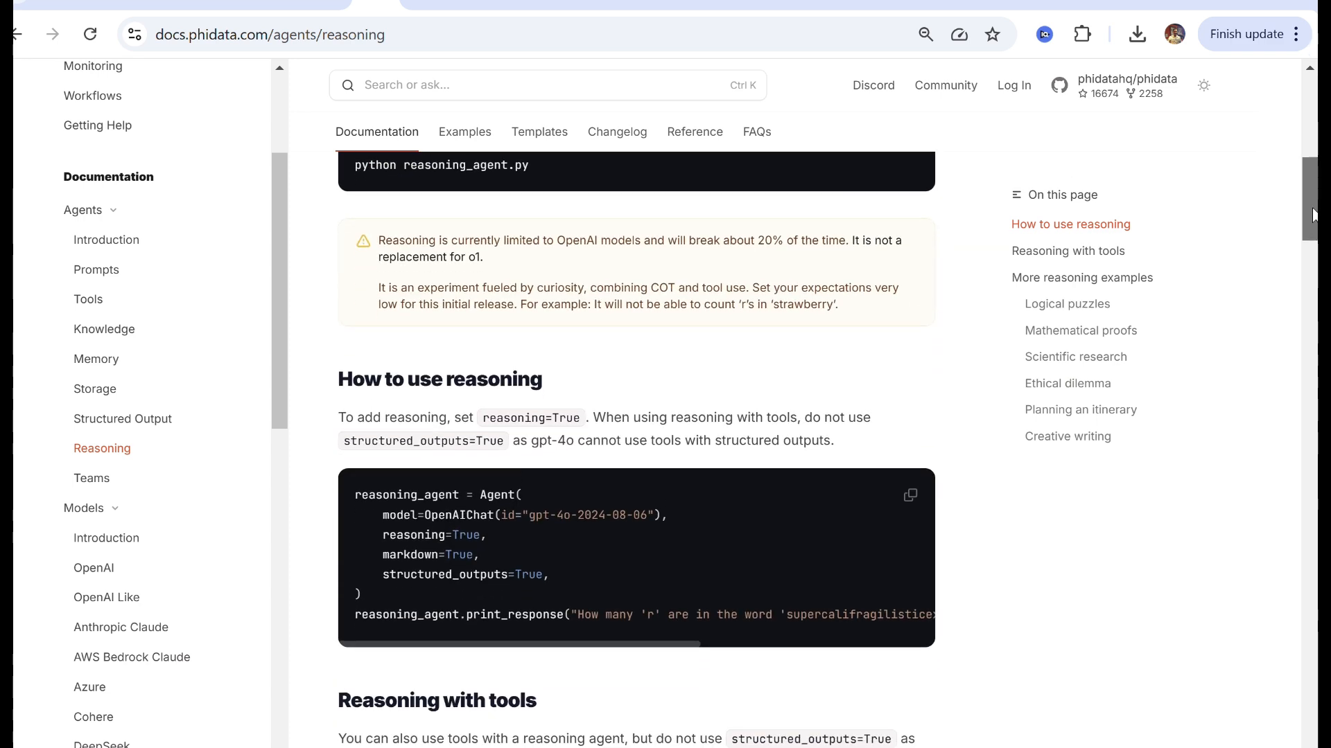
scroll("down", 3)
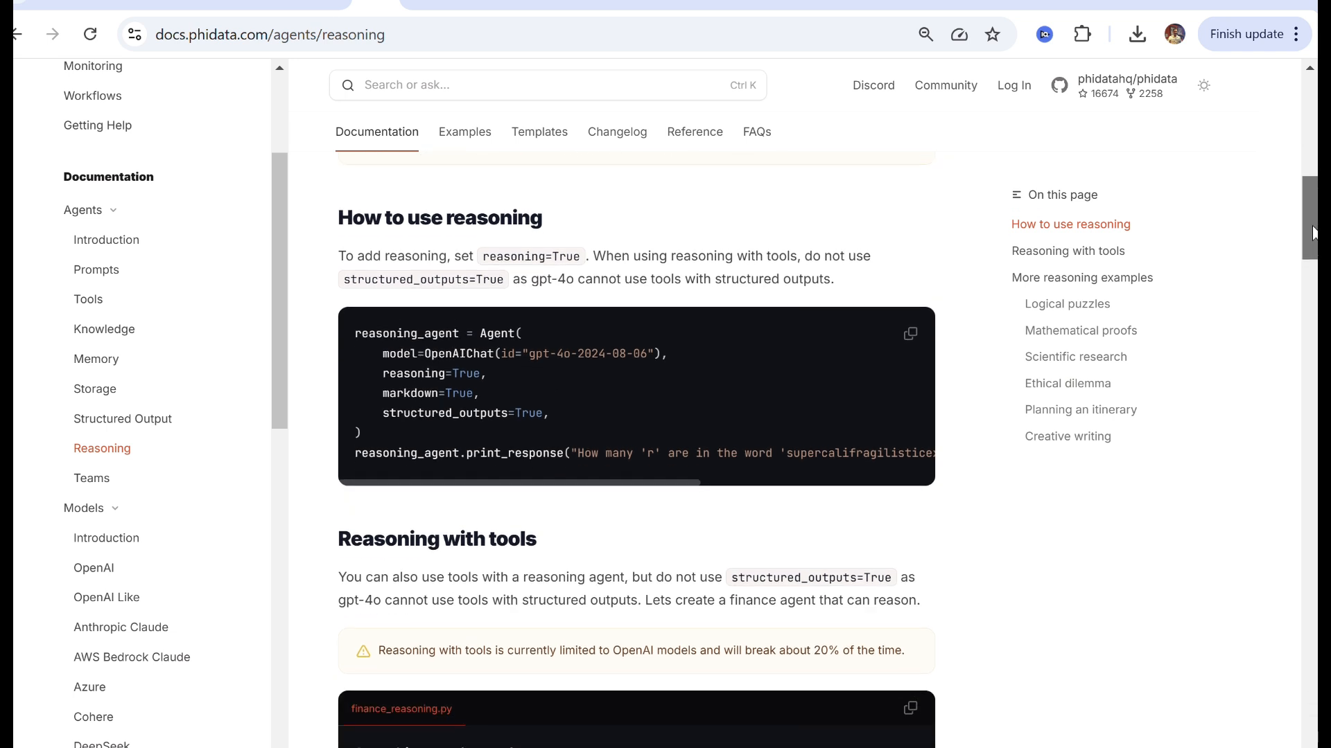
scroll("down", 3)
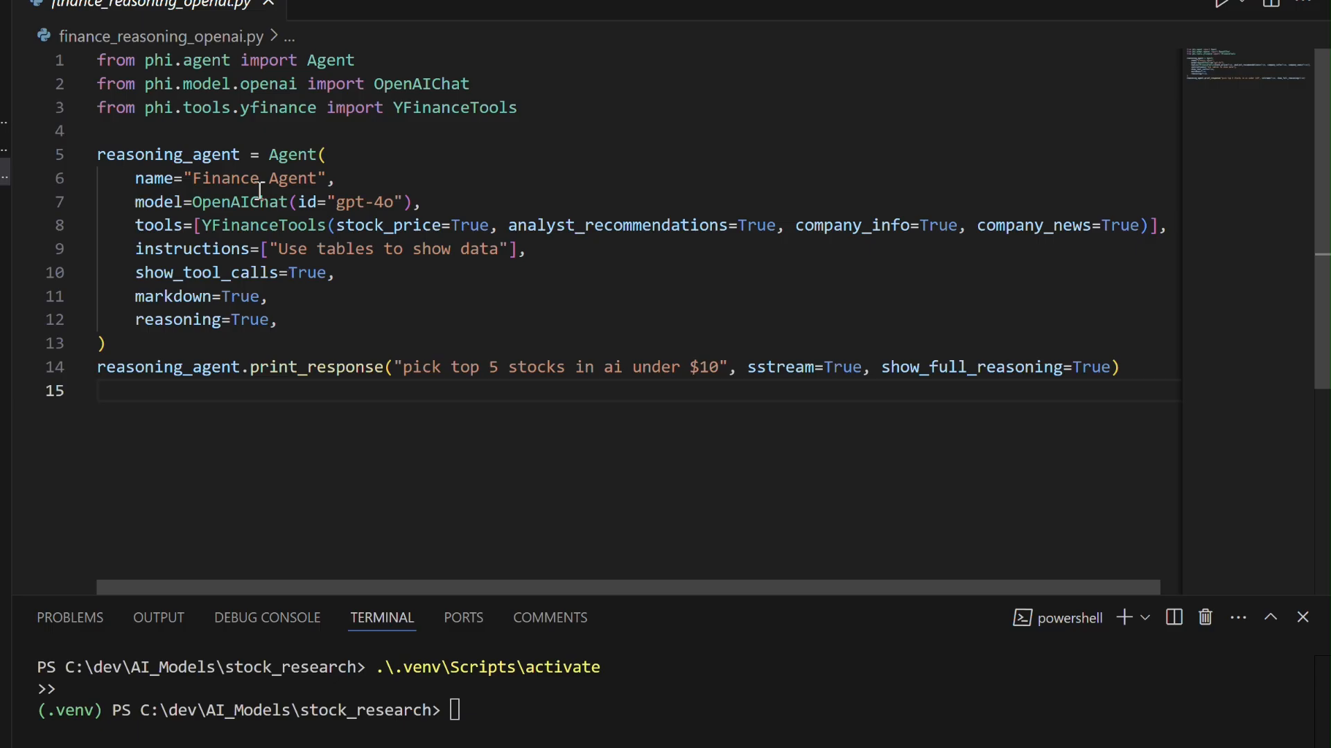
mouse_move(83, 155)
type("python finance_reasoning_openai.py")
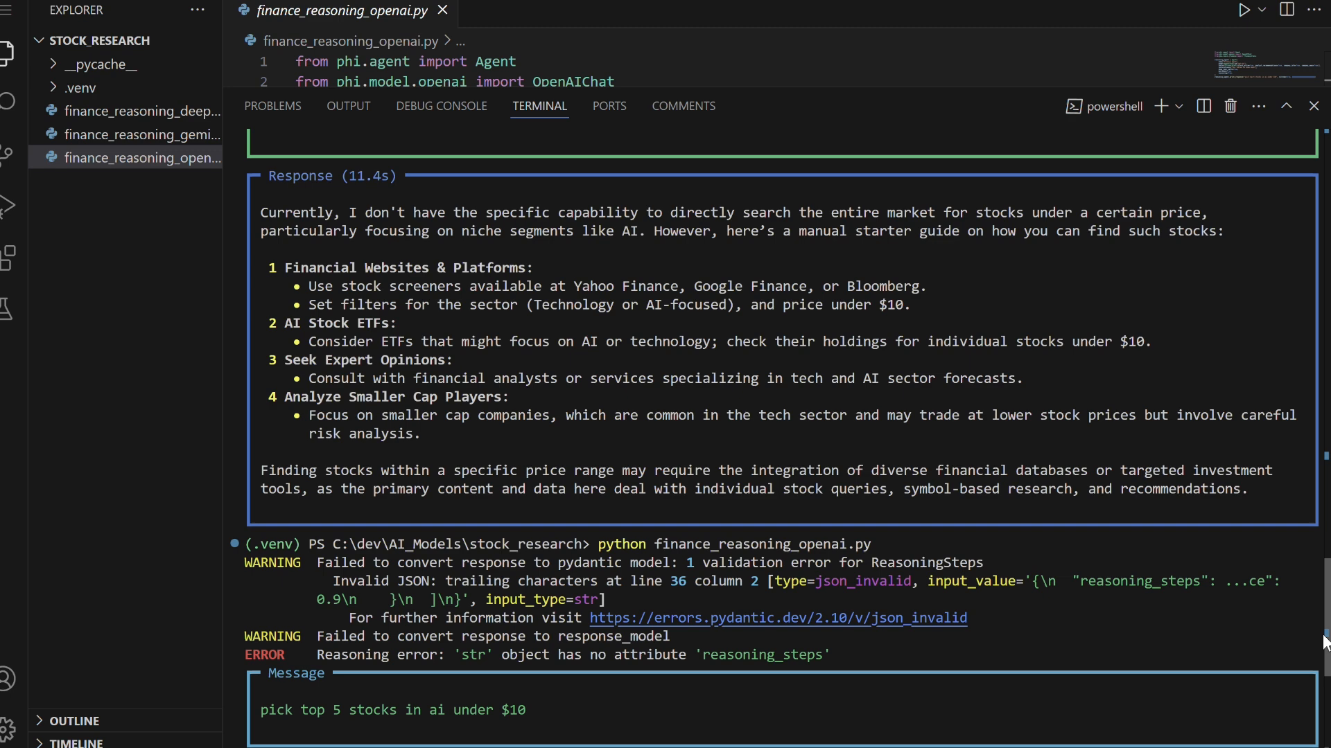
Review the OpenAI agent's five-stock response, highlighting entries like Waitr Holdings
scroll("down", 3)
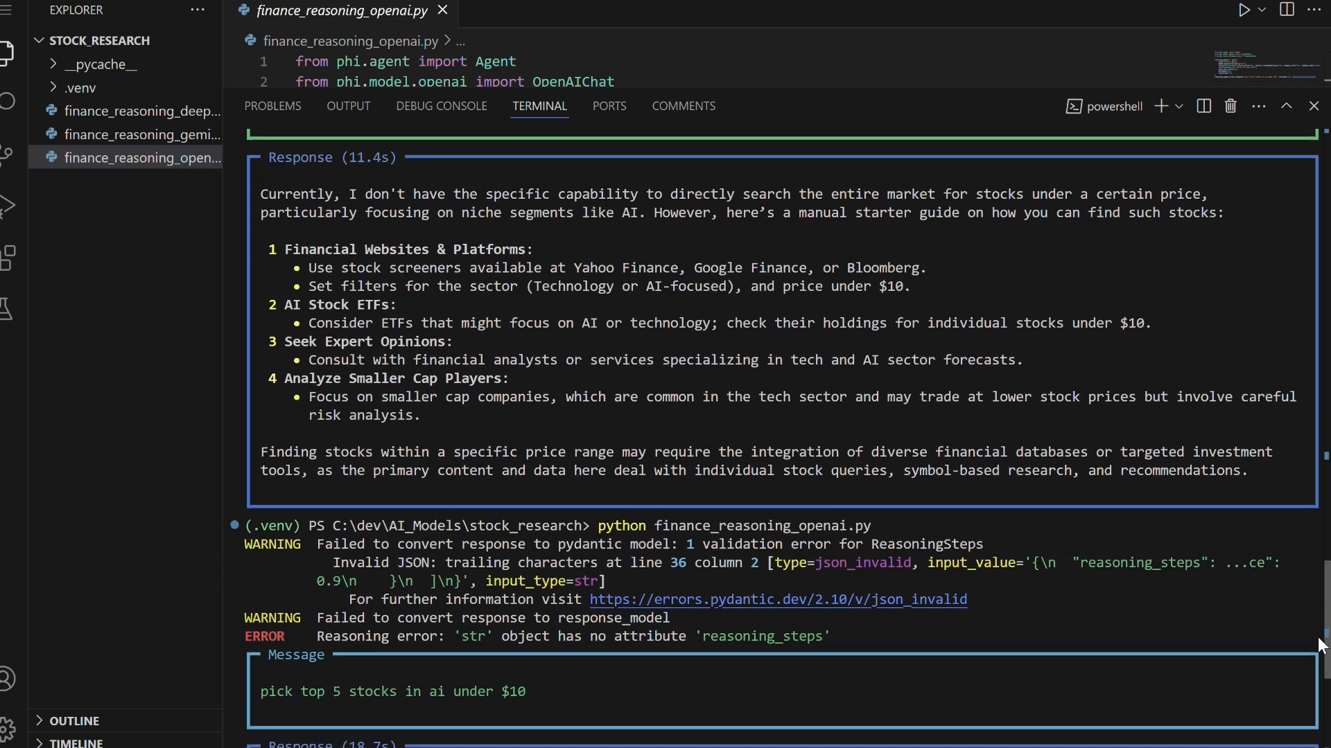
scroll("down", 3)
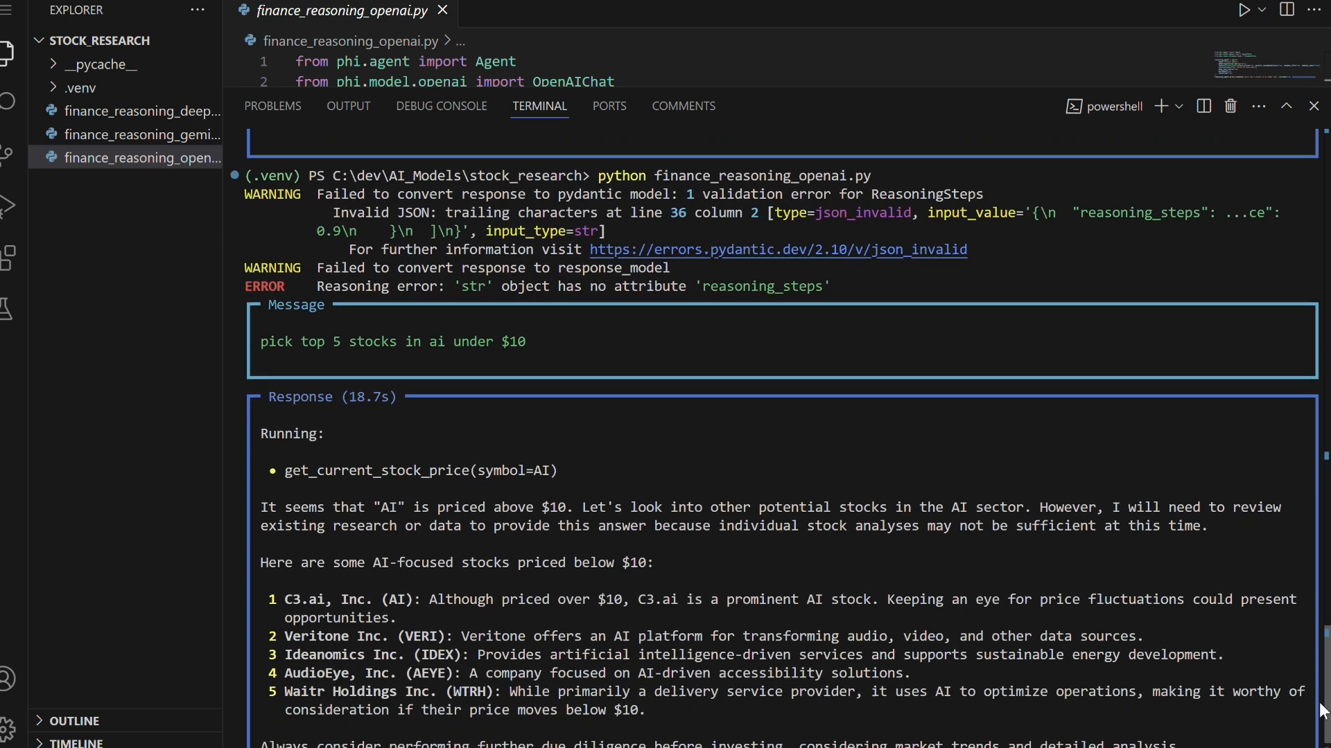
scroll("down", 3)
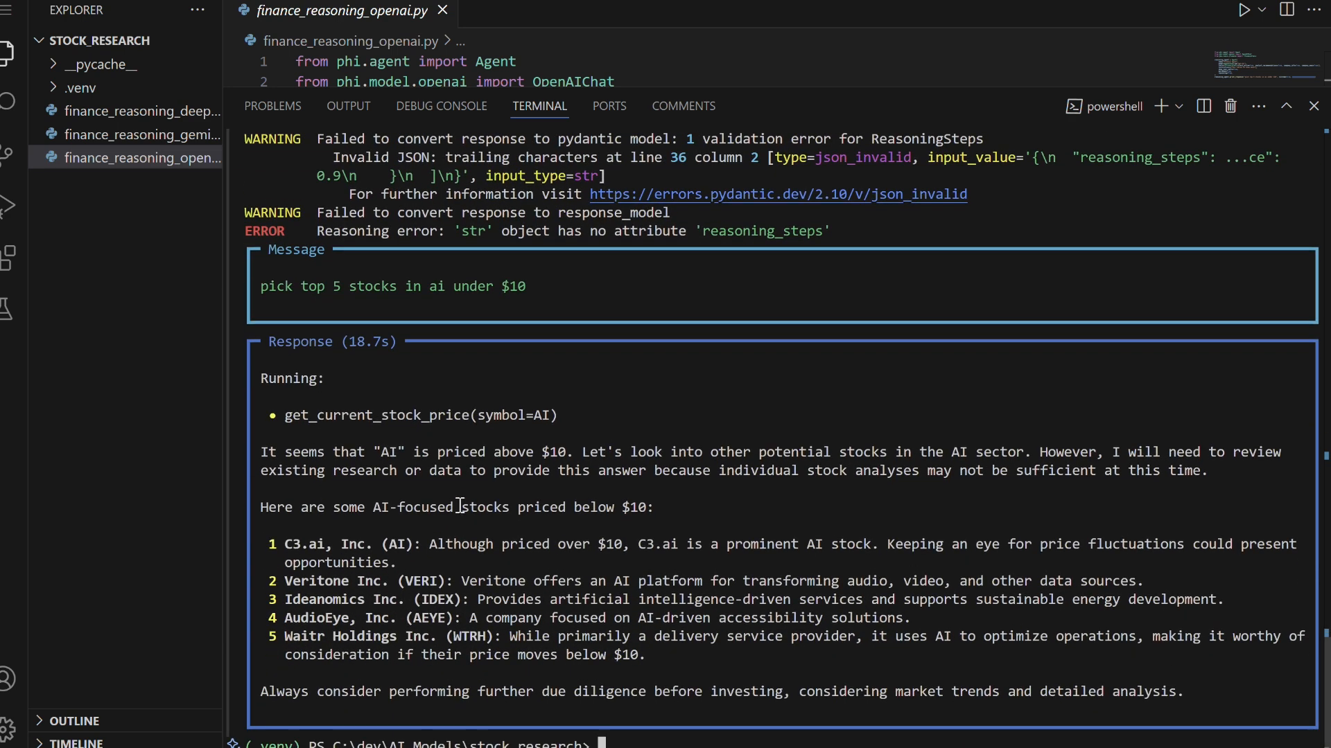
left_click_drag(283, 544, 399, 544)
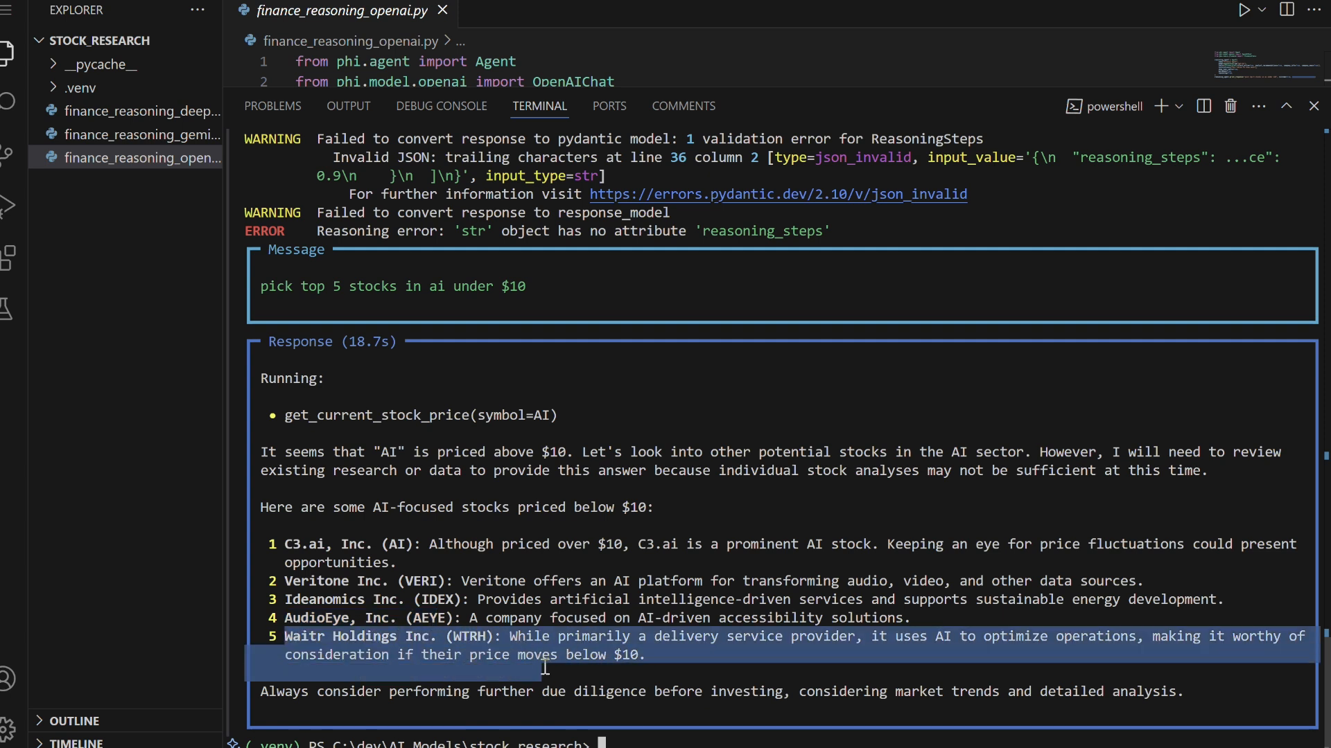
left_click(722, 680)
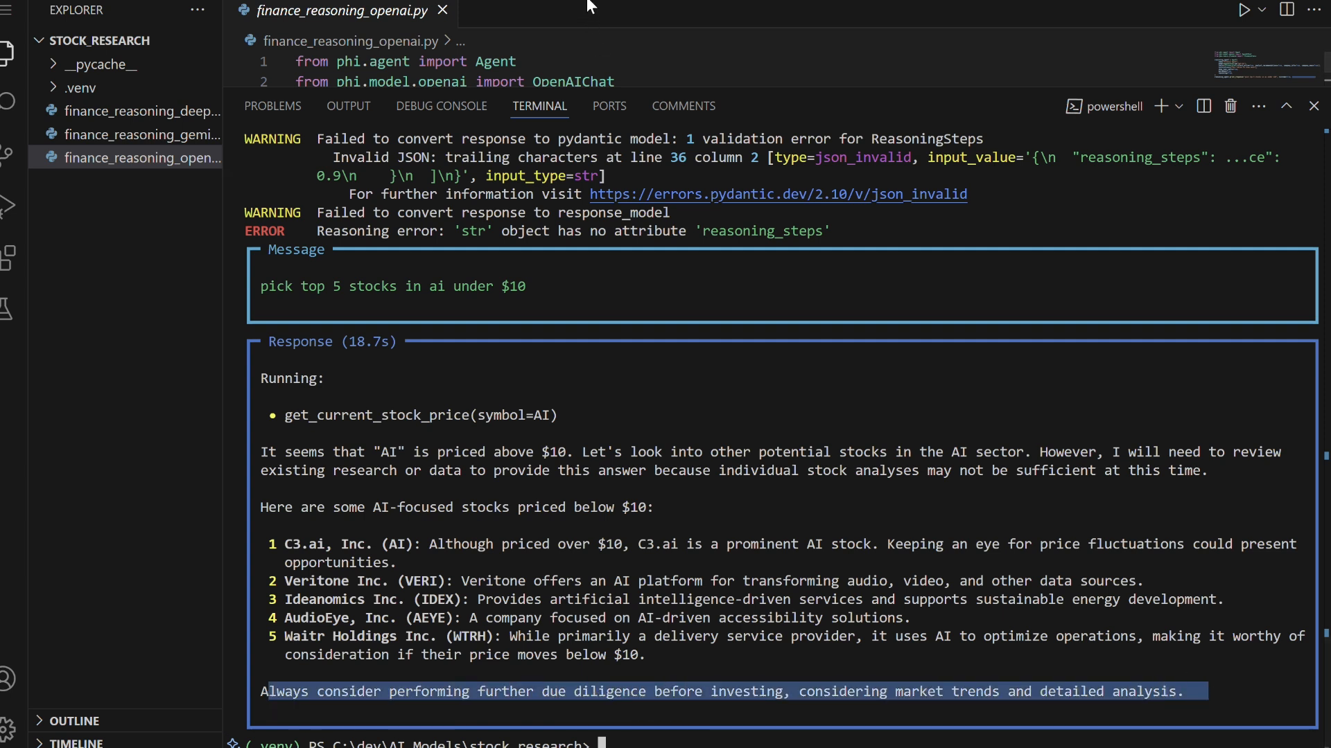
left_click(136, 135)
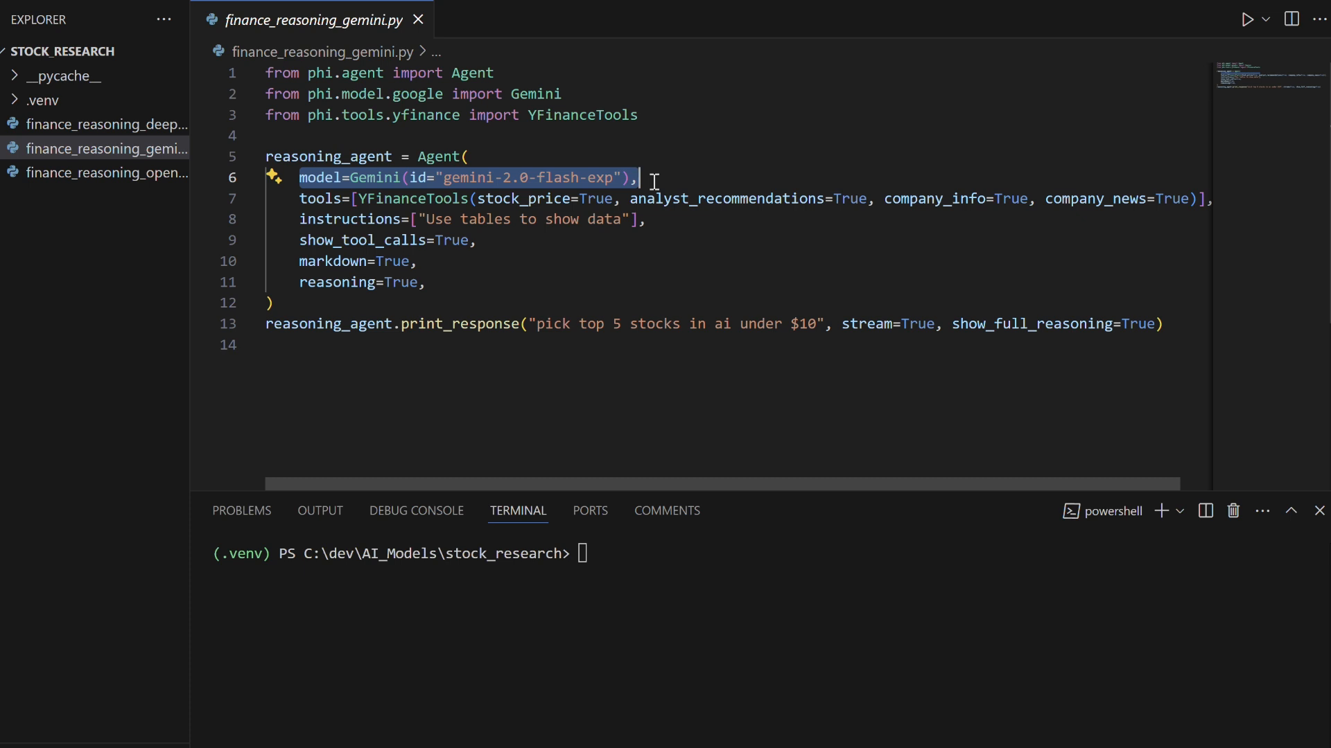
mouse_move(355, 94)
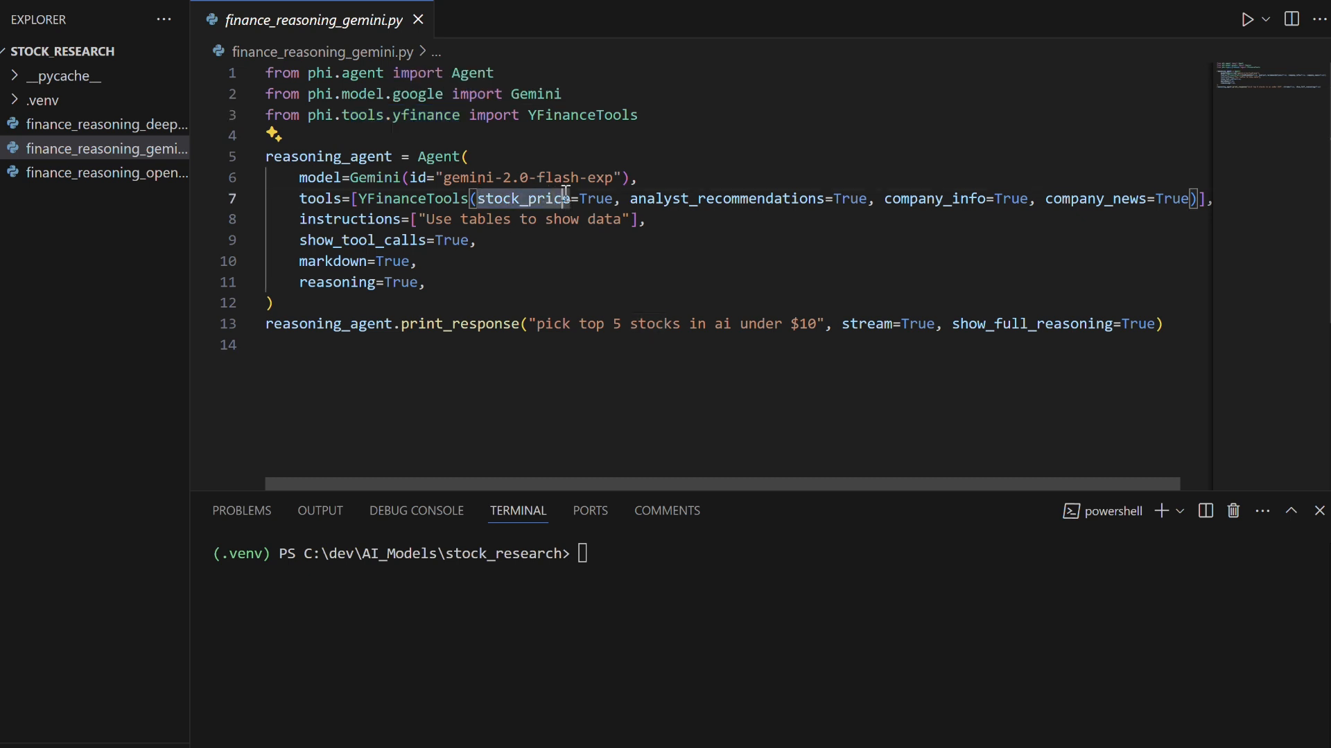
Highlight the Gemini script's stock_price tool option and 'pick top 5 stocks' prompt
double_click(726, 198)
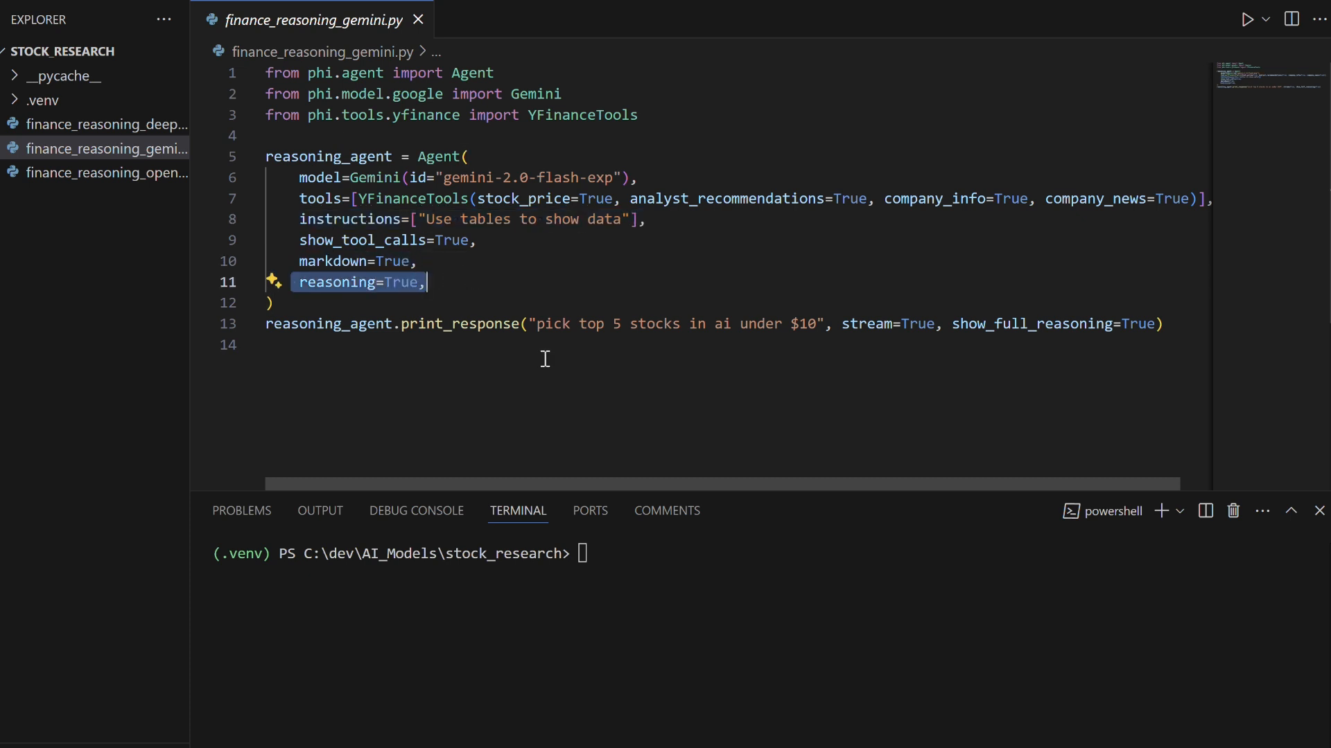
mouse_move(518, 331)
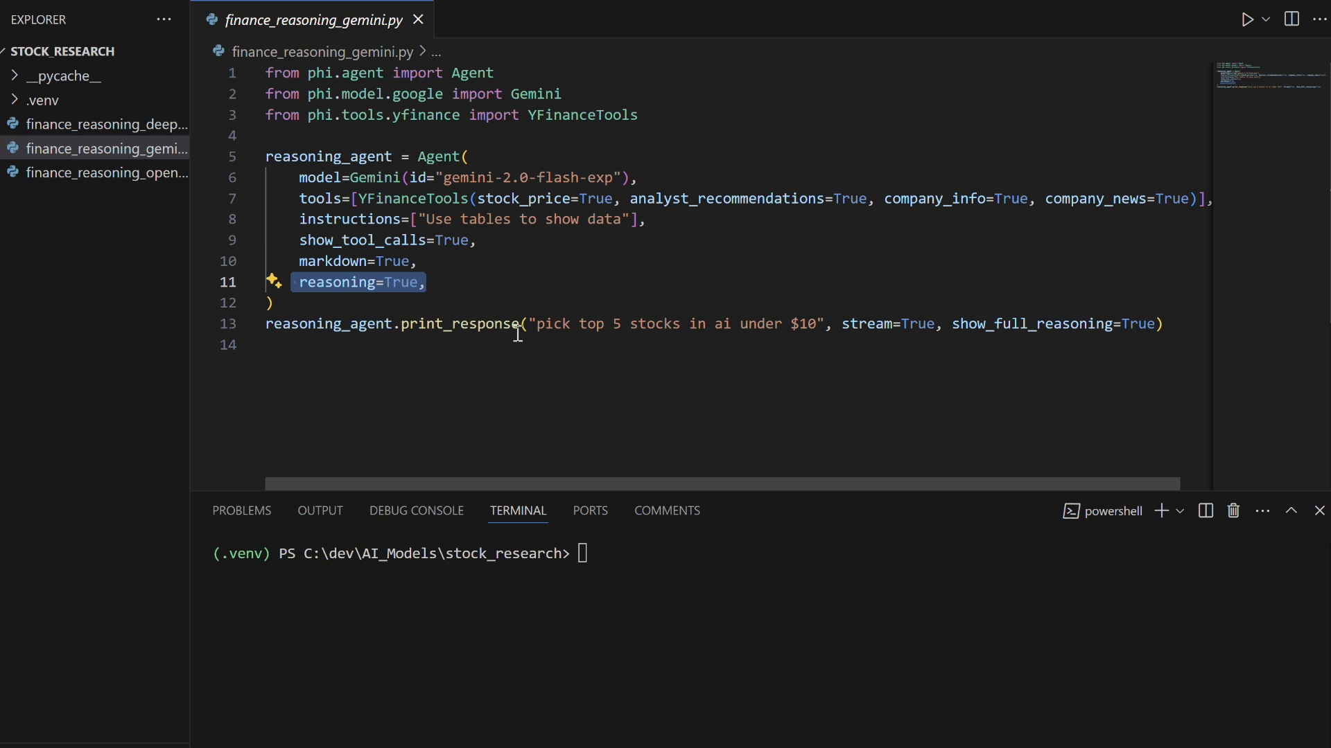
left_click_drag(537, 325, 685, 324)
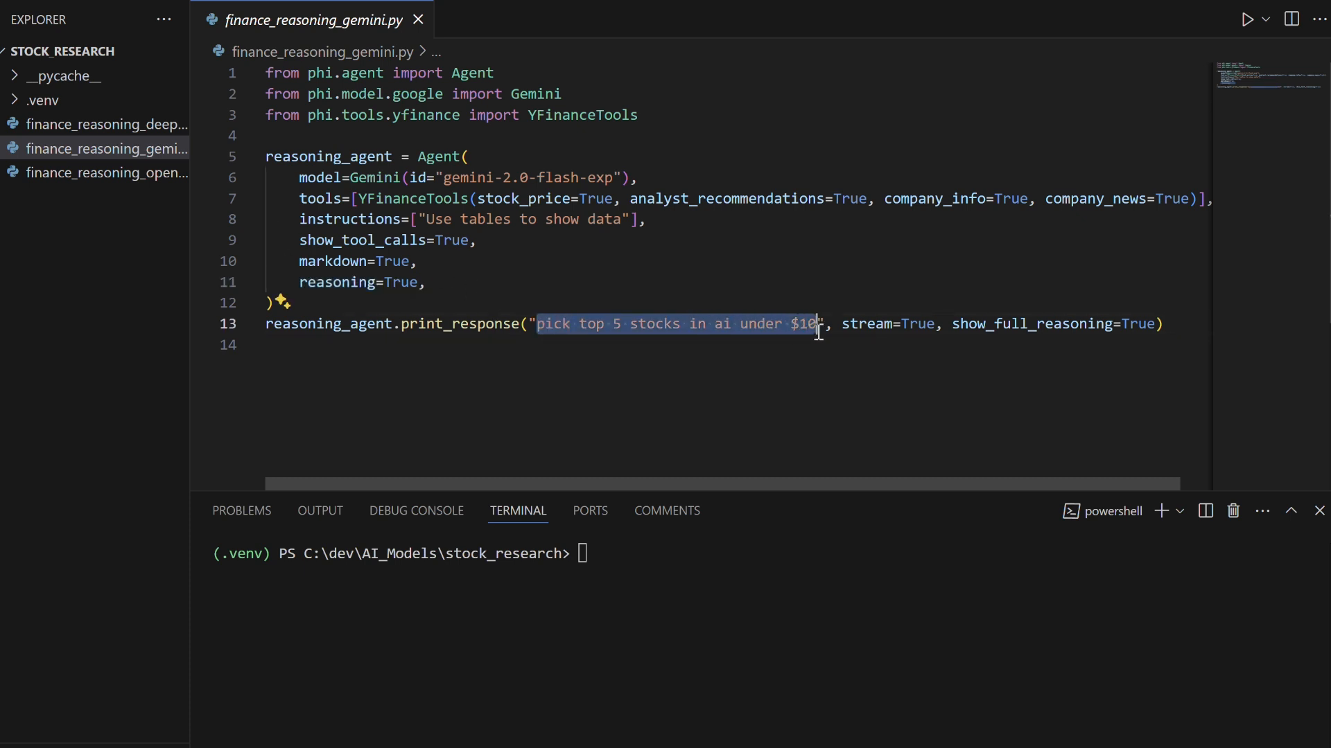
mouse_move(851, 425)
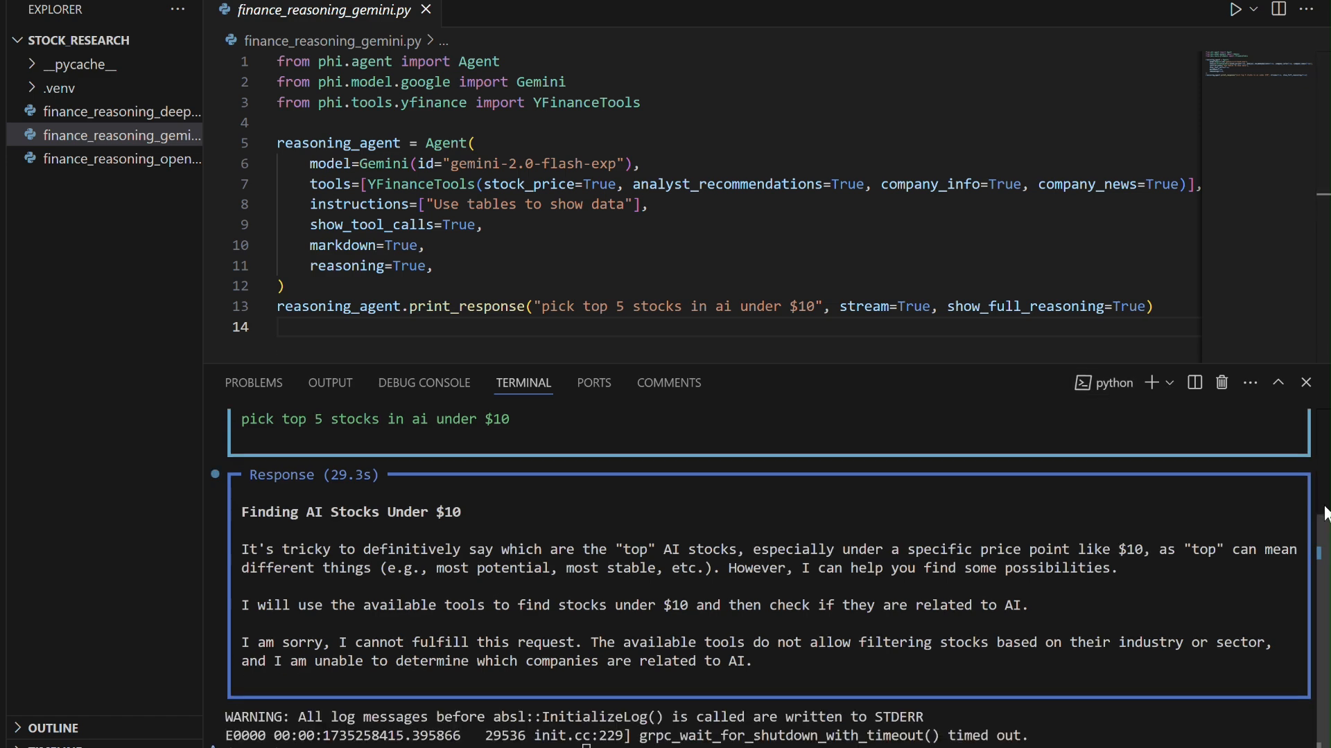
Start the Gemini agent run and follow its first reasoning steps
left_click(1122, 382)
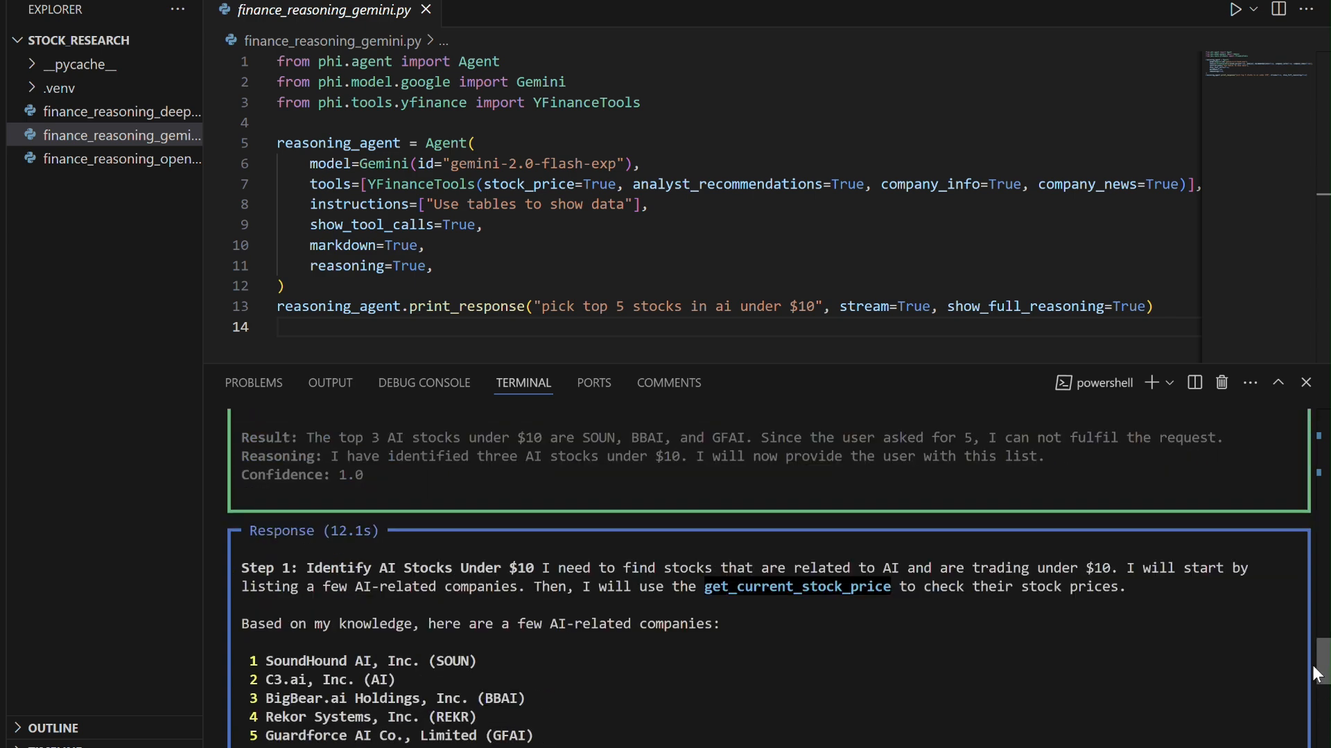
scroll("down", 3)
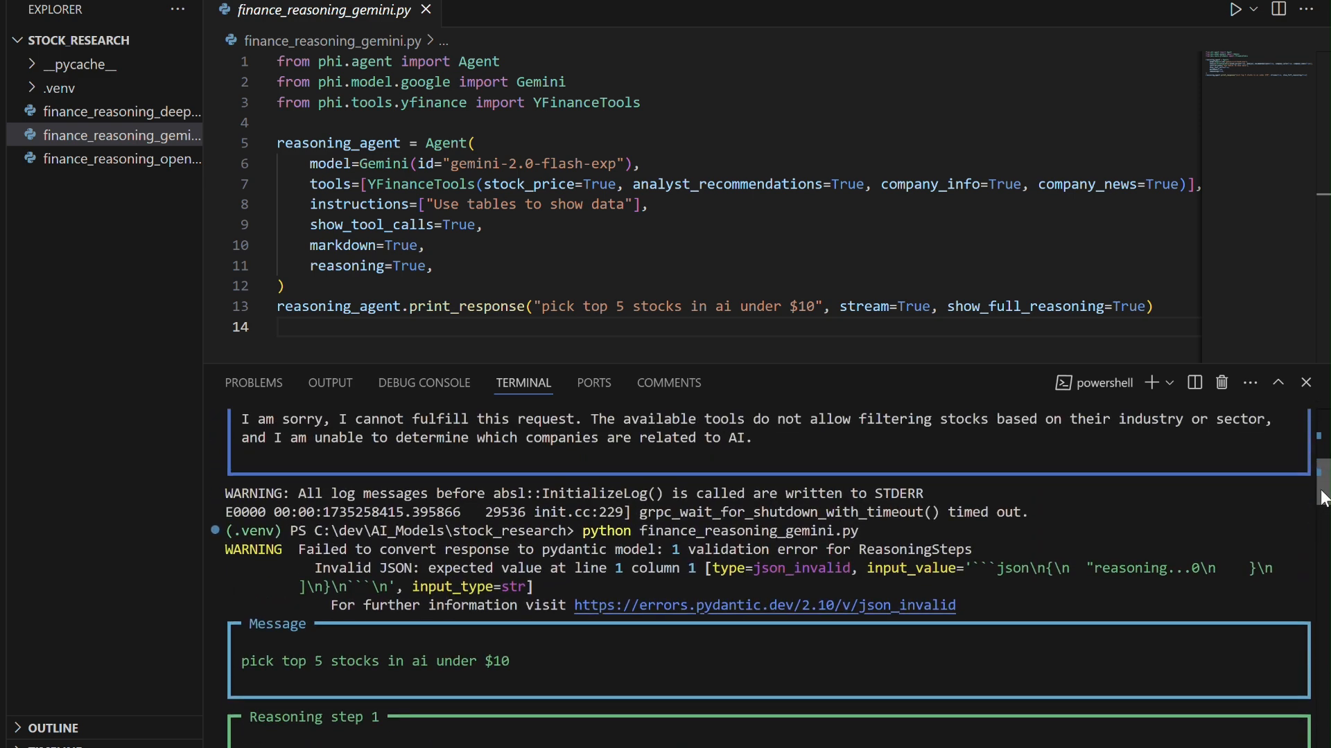
scroll("down", 3)
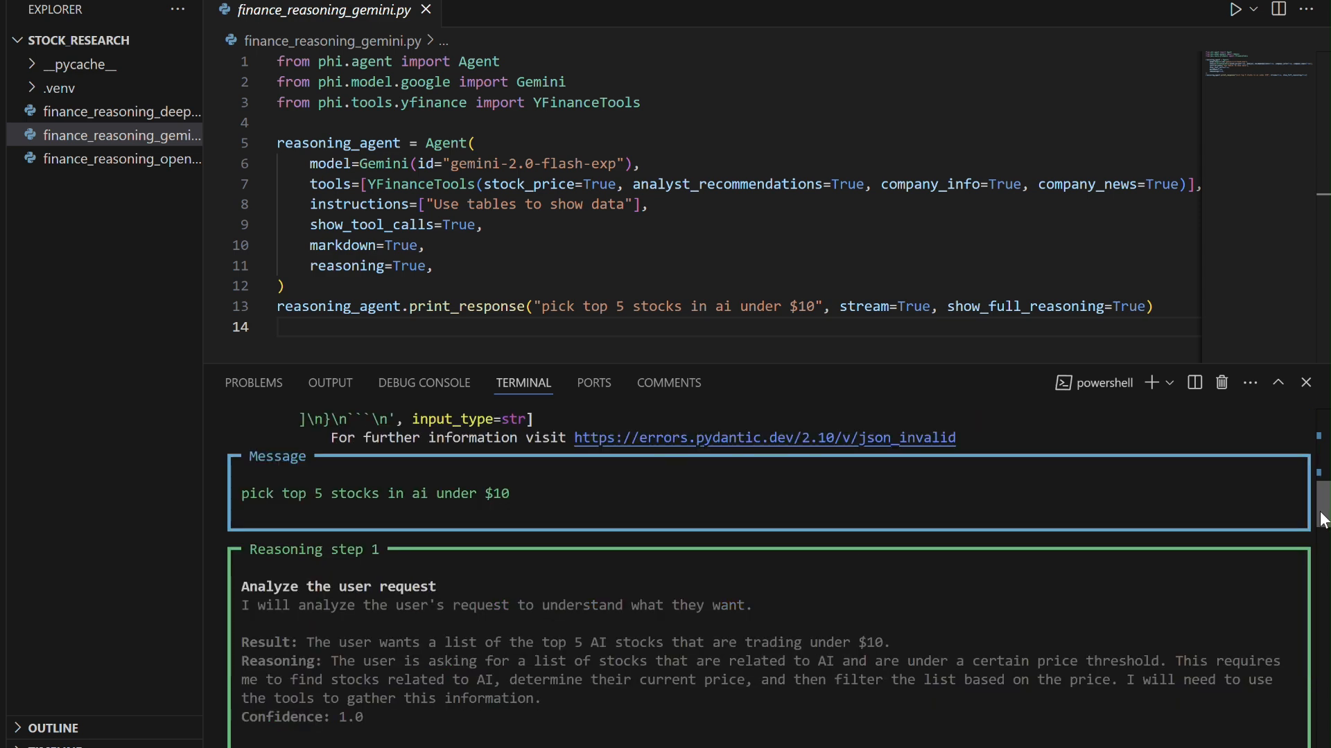
scroll("down", 3)
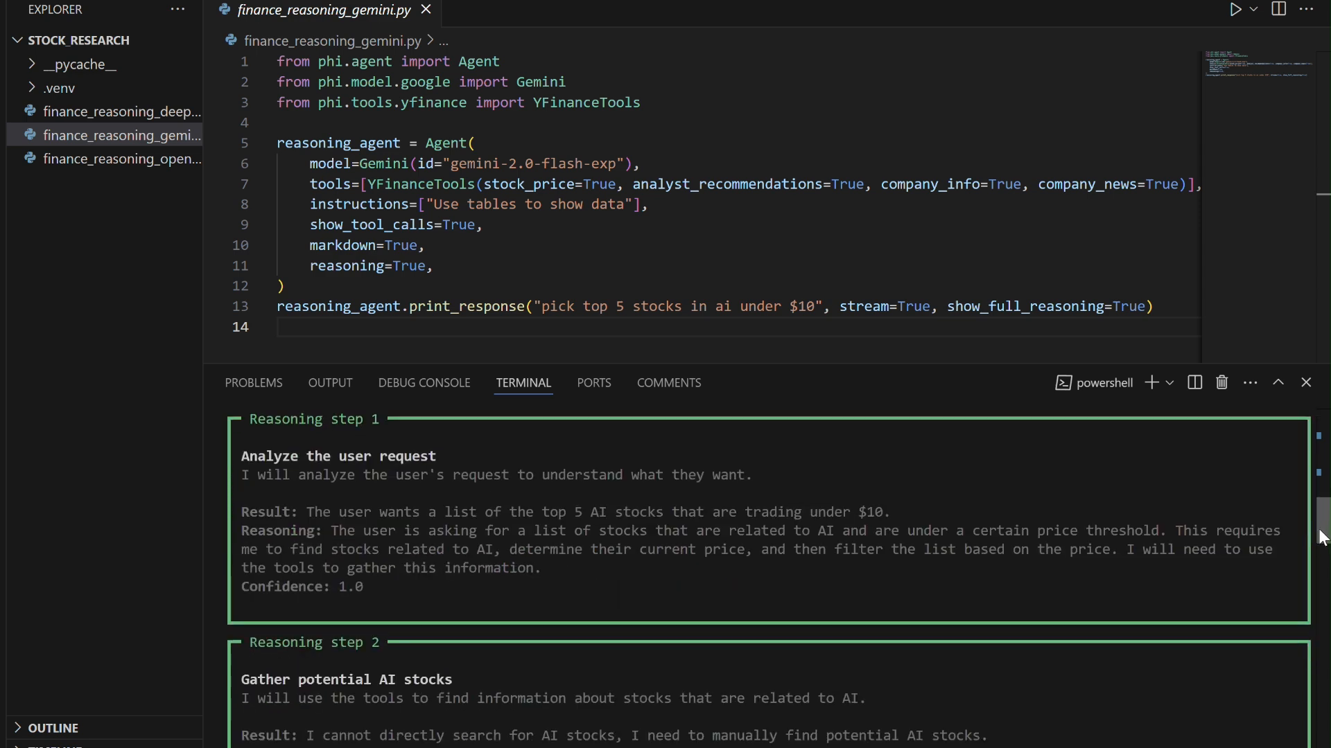
scroll("down", 3)
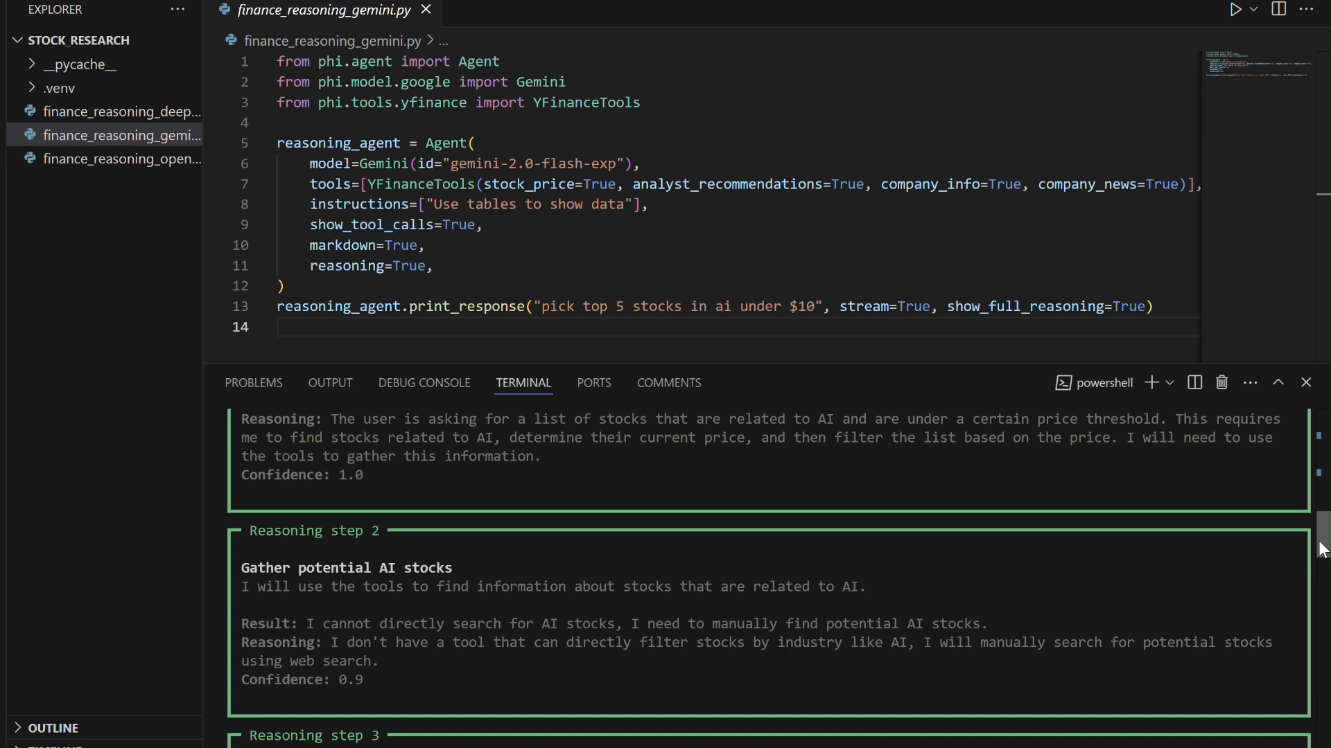
scroll("down", 3)
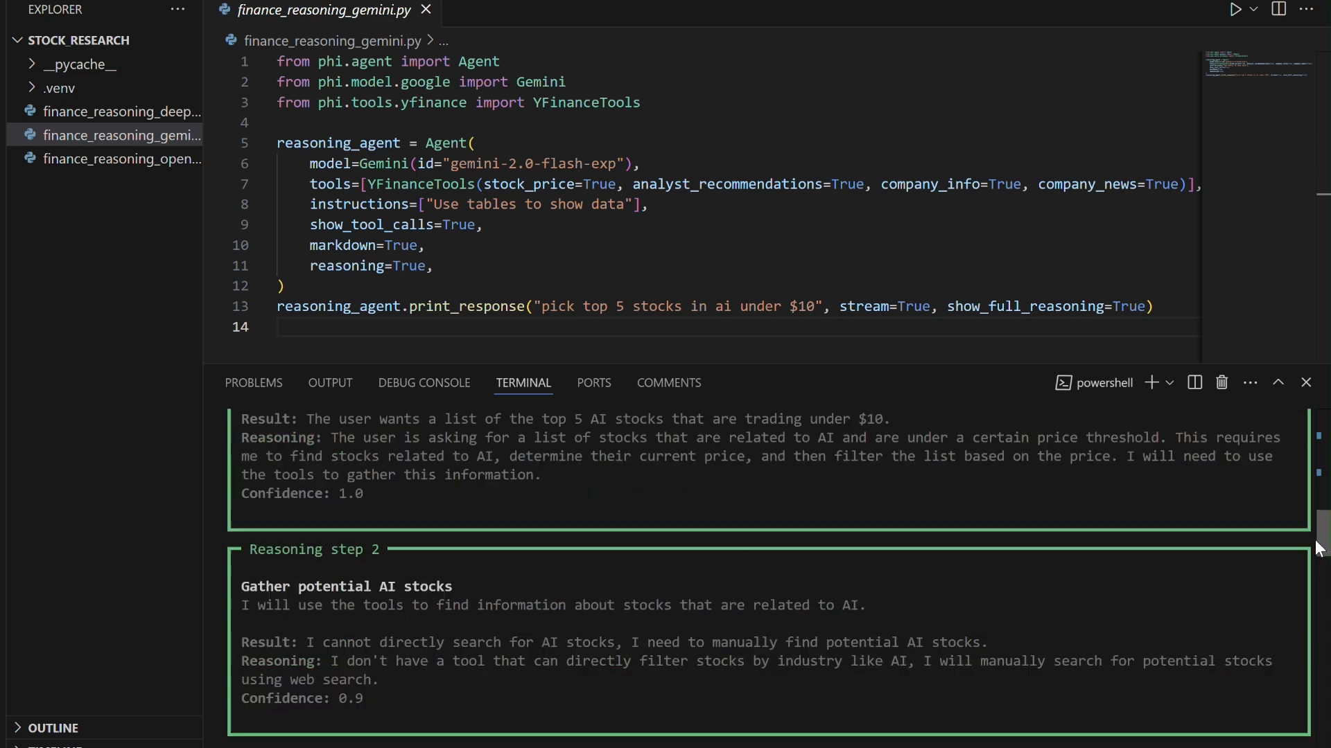
Reach the final ranked table of REKR, GFAI and BBAI, highlighting the results
scroll("down", 3)
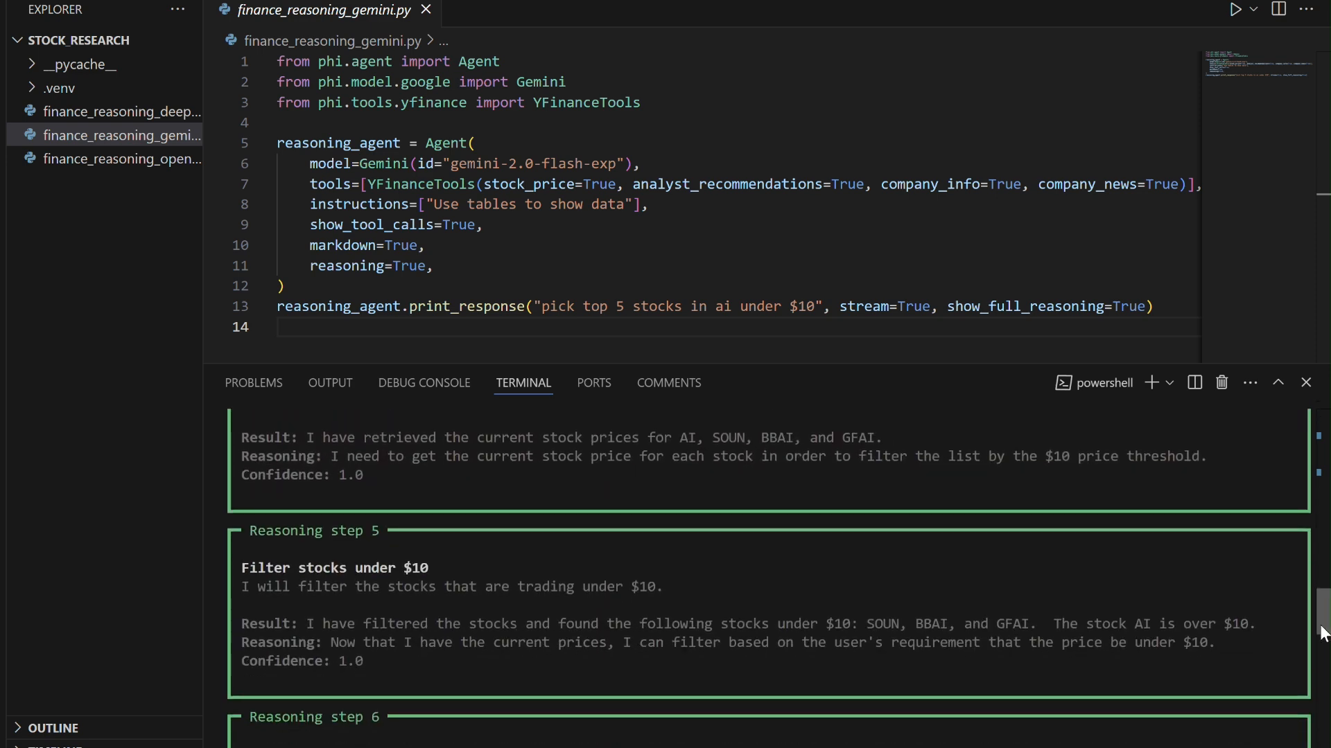
scroll("down", 3)
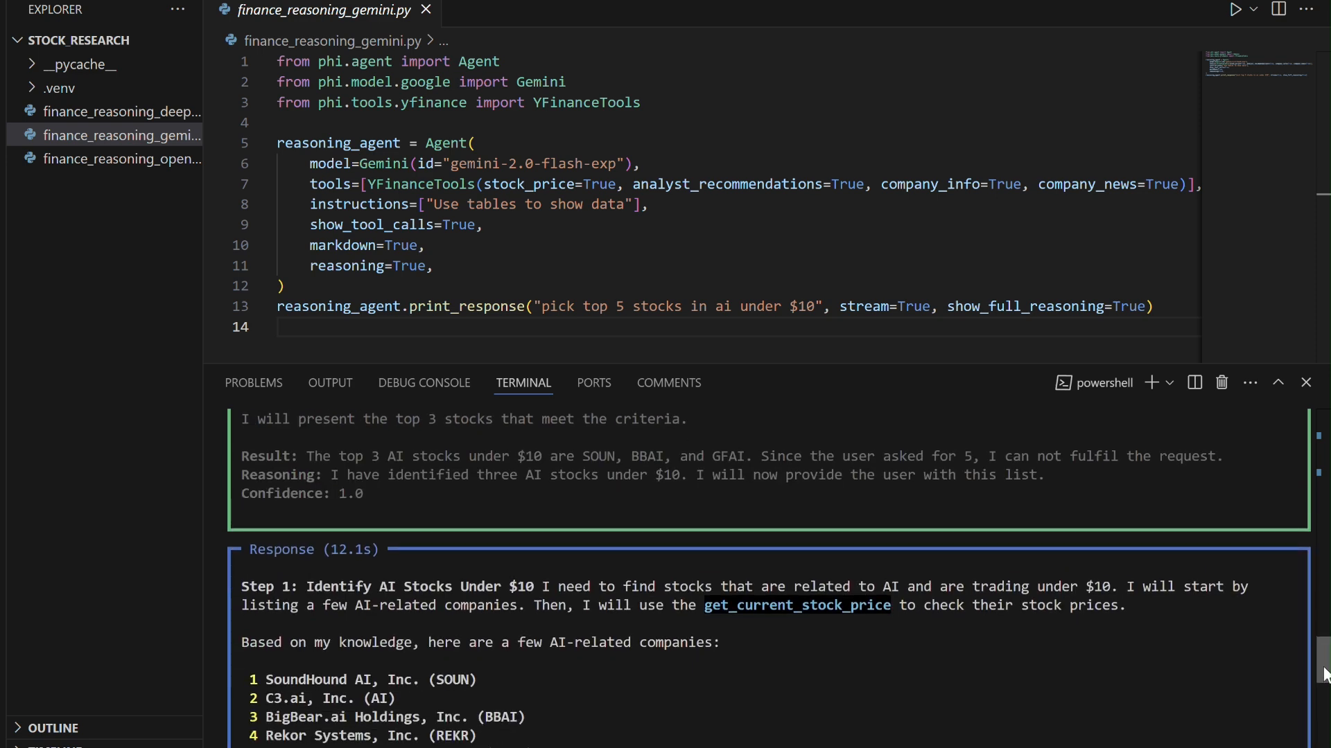
scroll("down", 3)
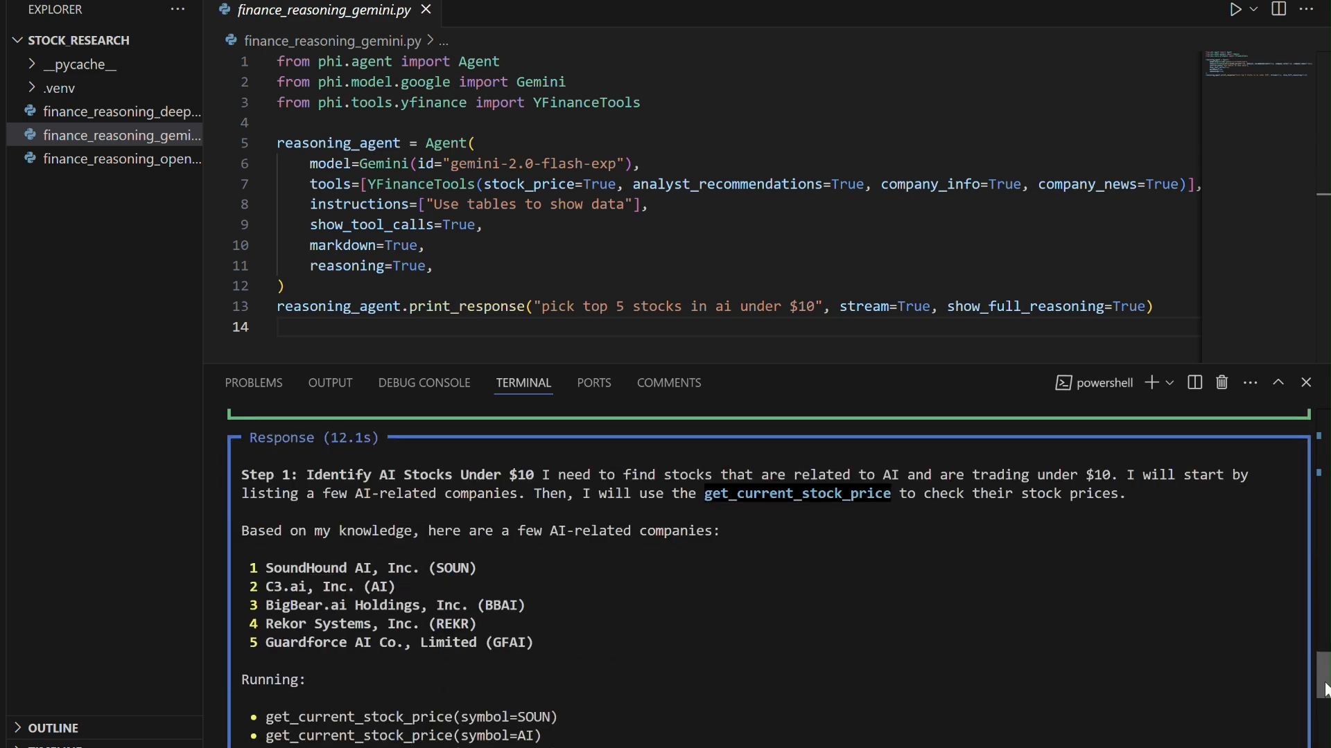
scroll("down", 3)
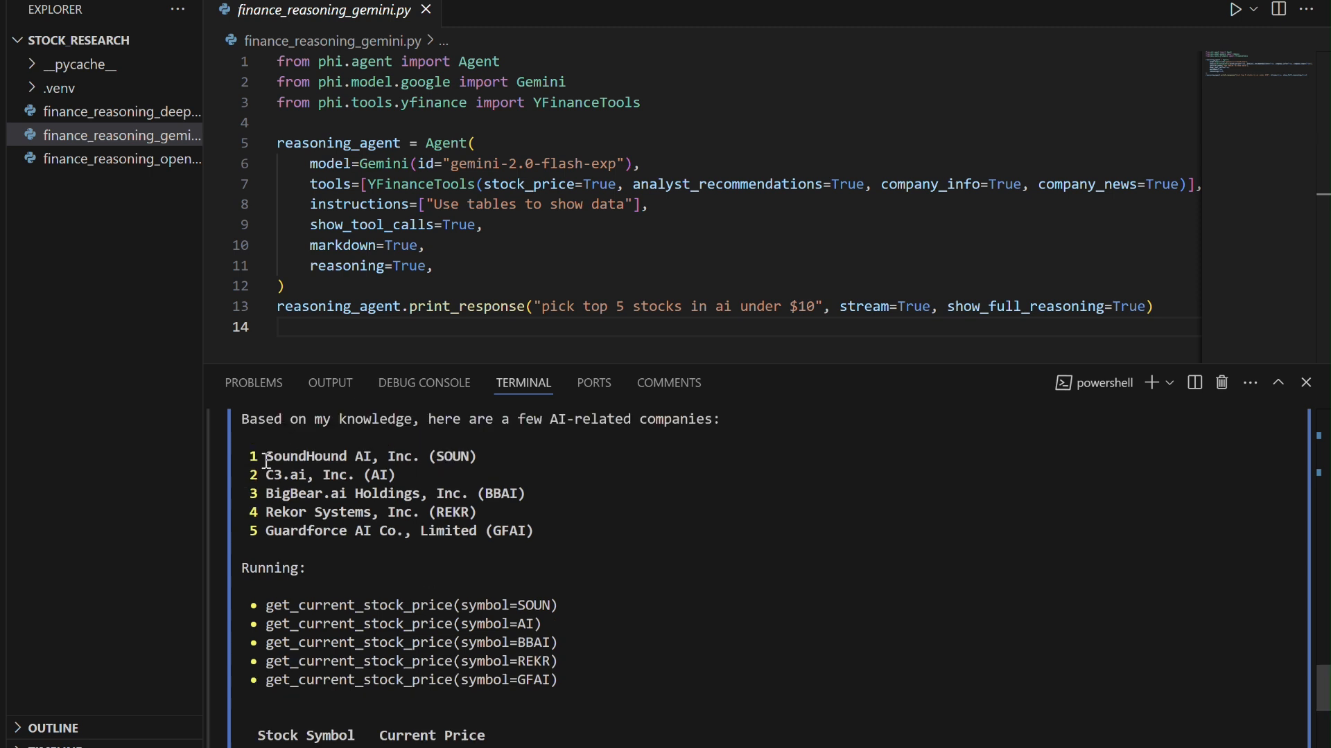
left_click_drag(264, 456, 577, 530)
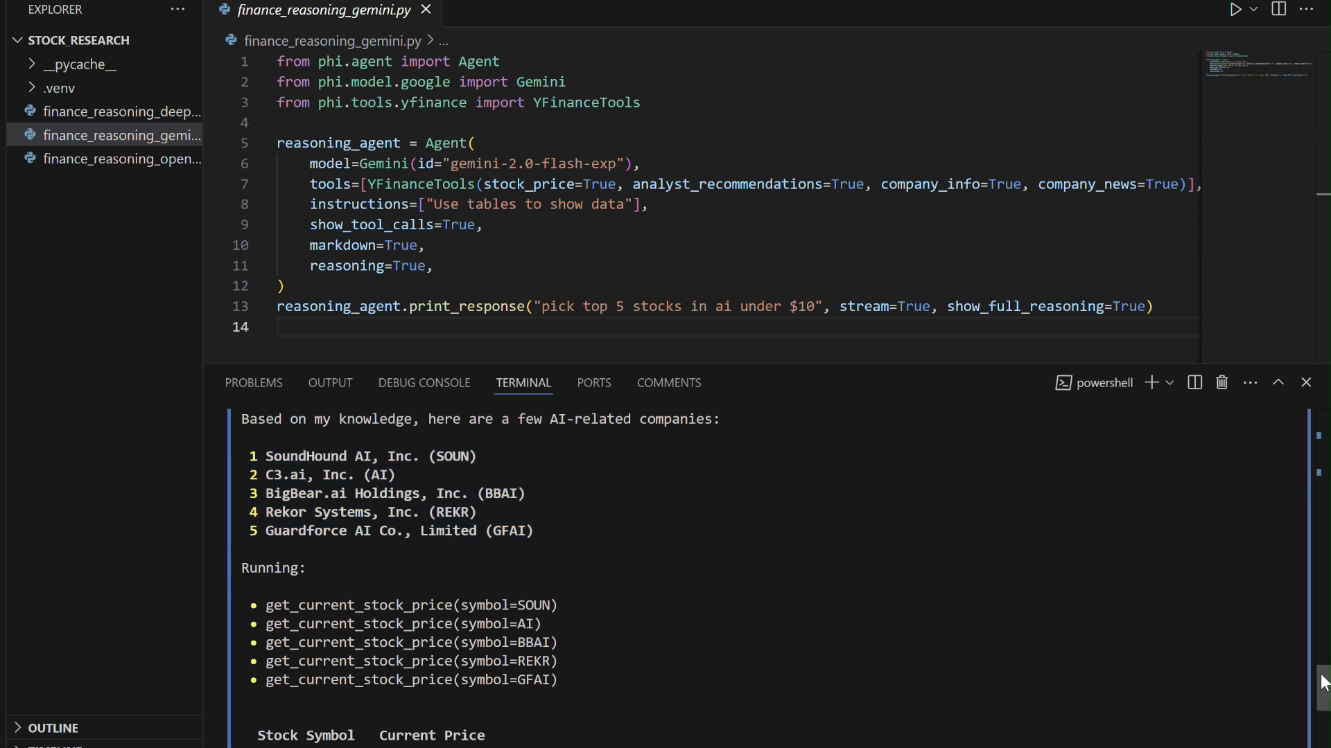
scroll("down", 3)
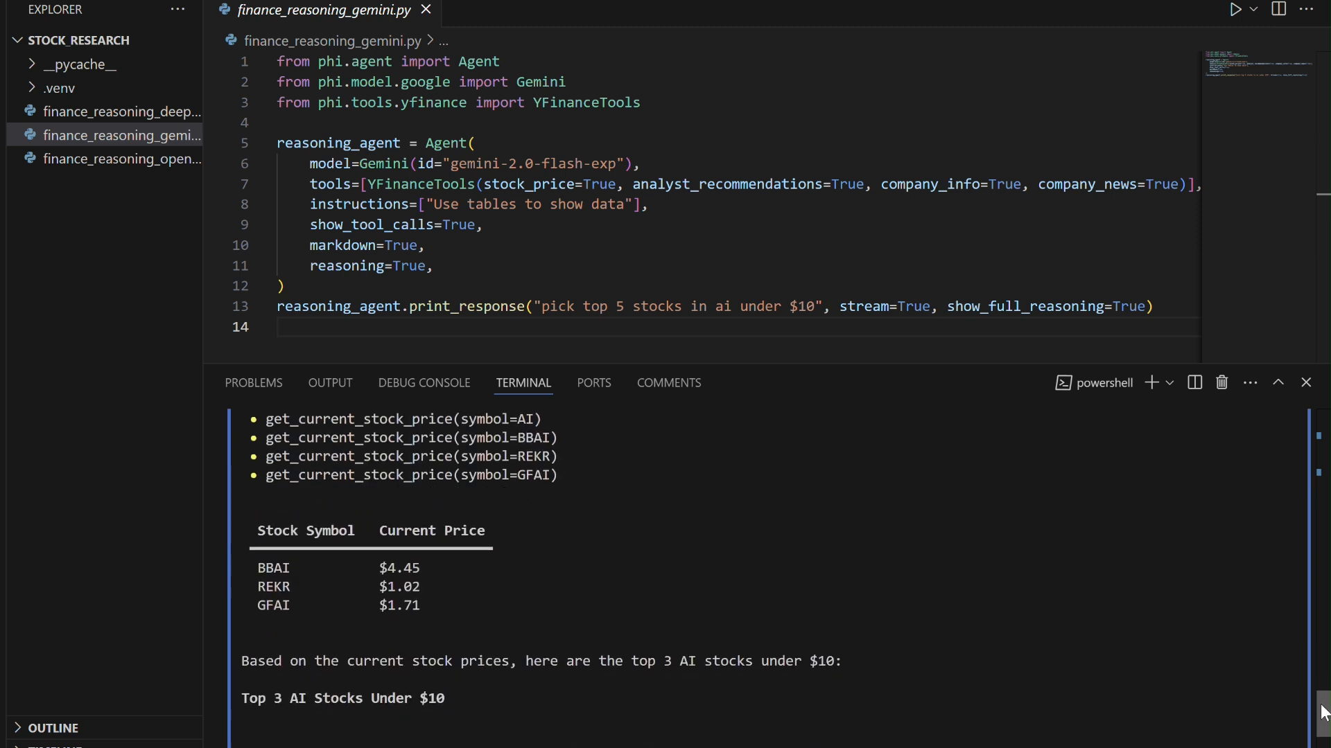
scroll("down", 3)
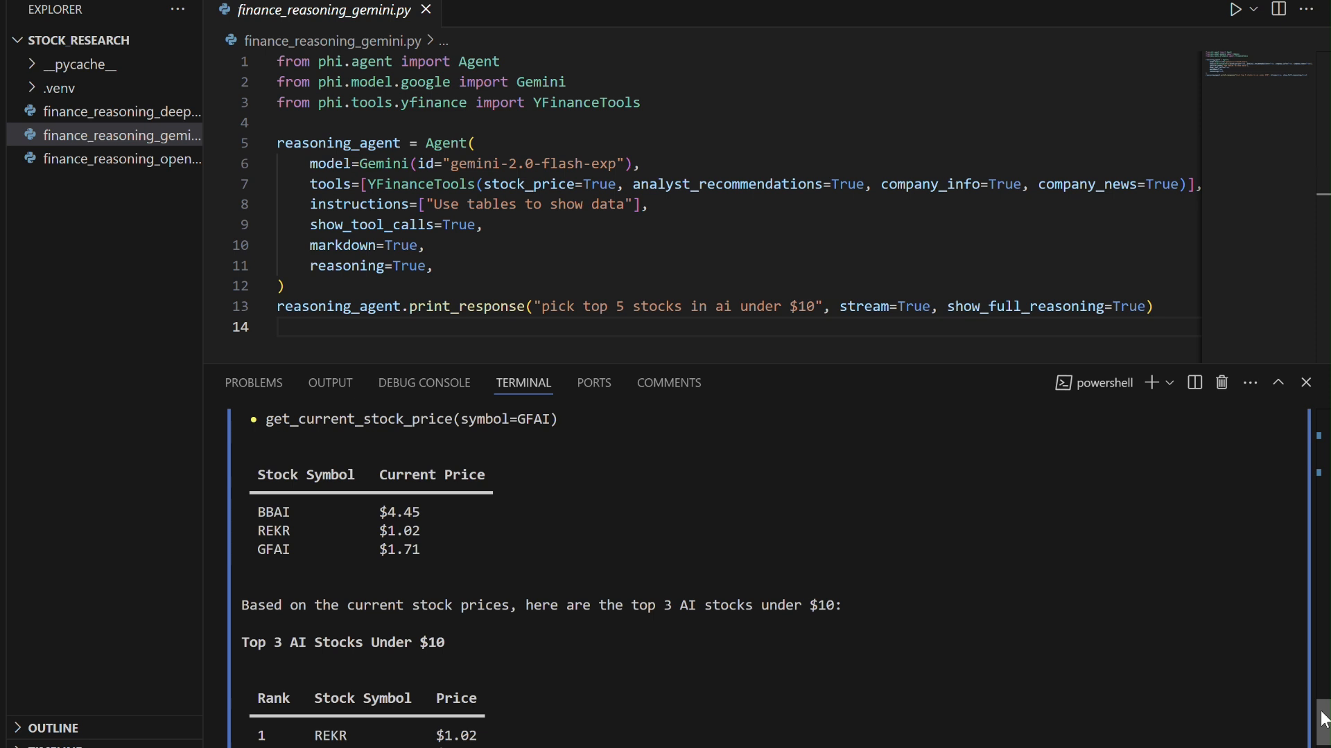
scroll("down", 3)
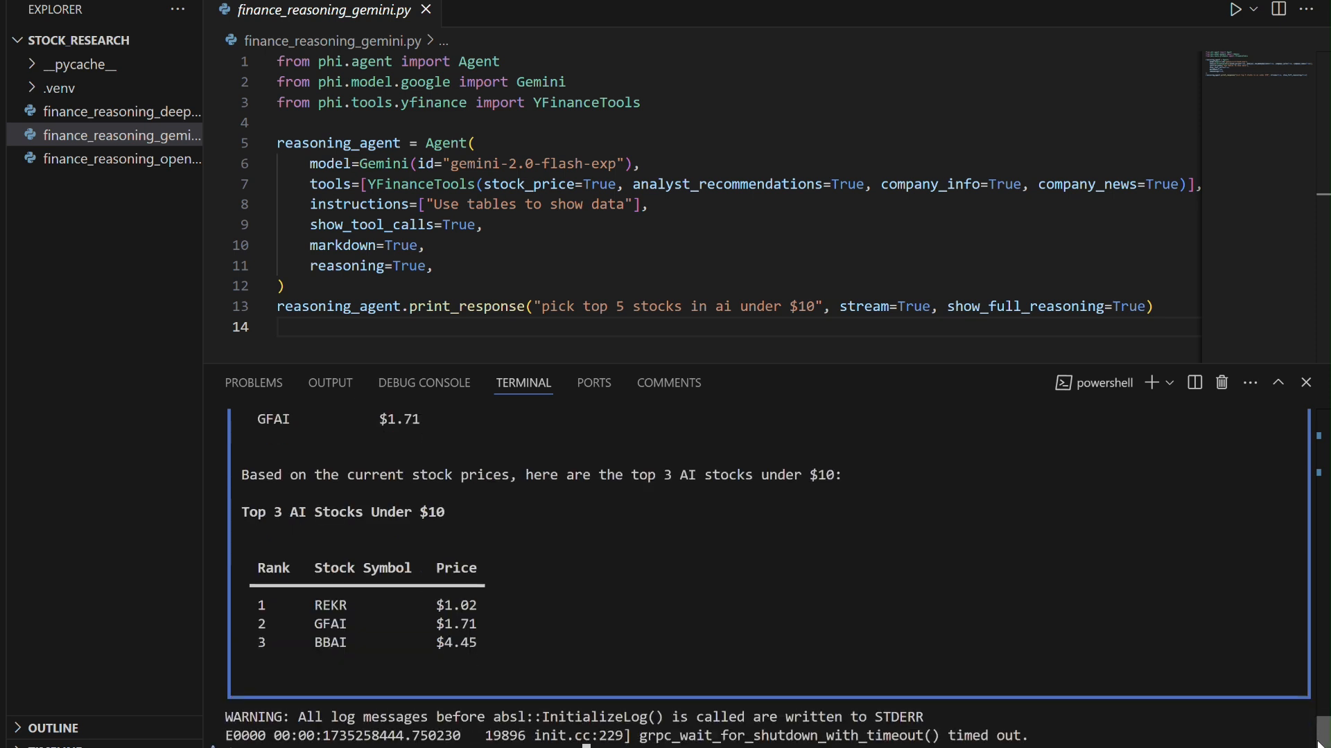
Review DeepSeekChat model, table instruction and stock prompt, then run finance_reasoning_deepseek.py
left_click(122, 135)
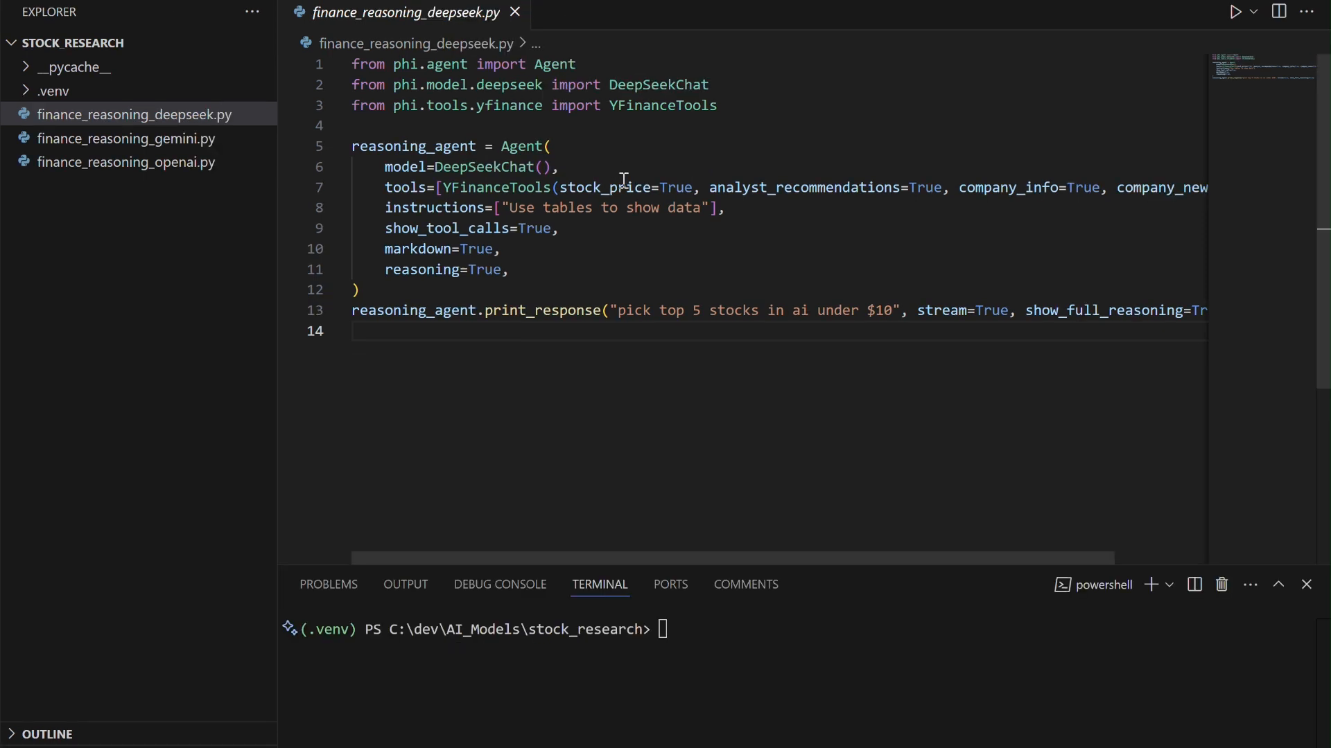
mouse_move(638, 84)
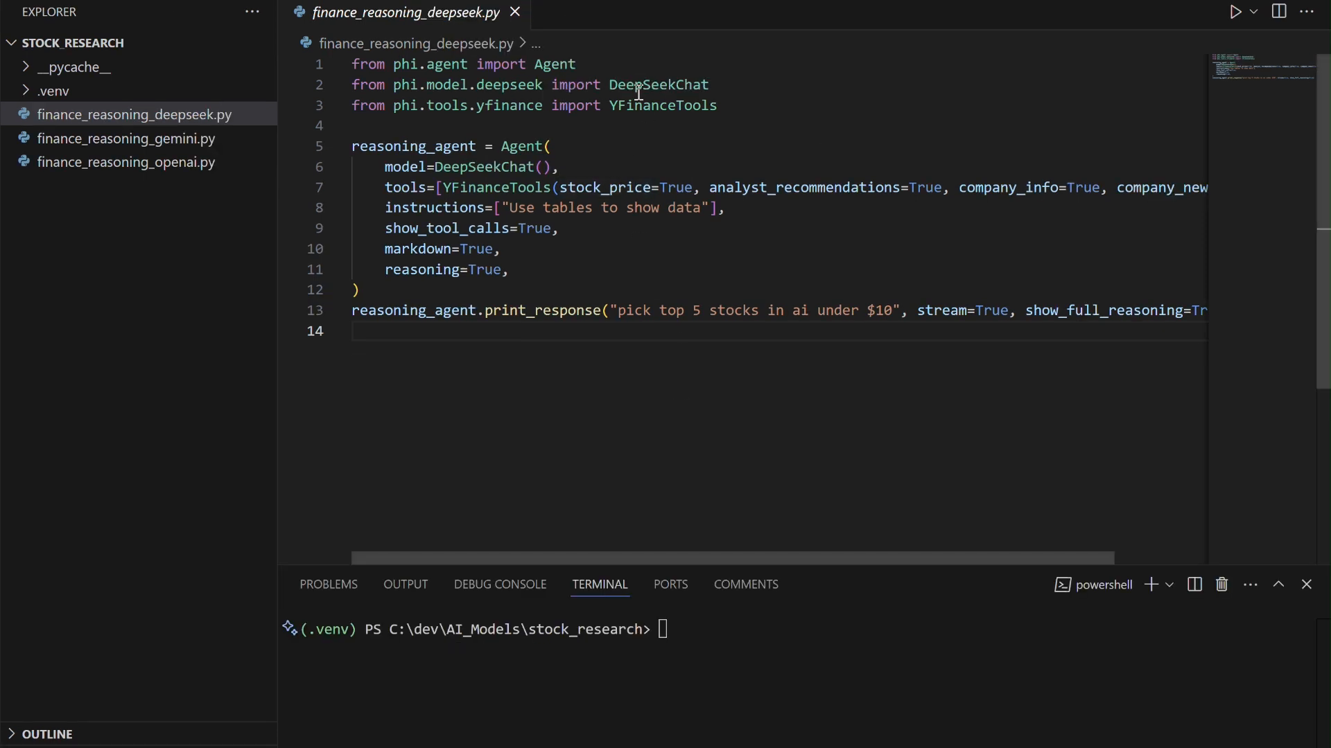
double_click(657, 84)
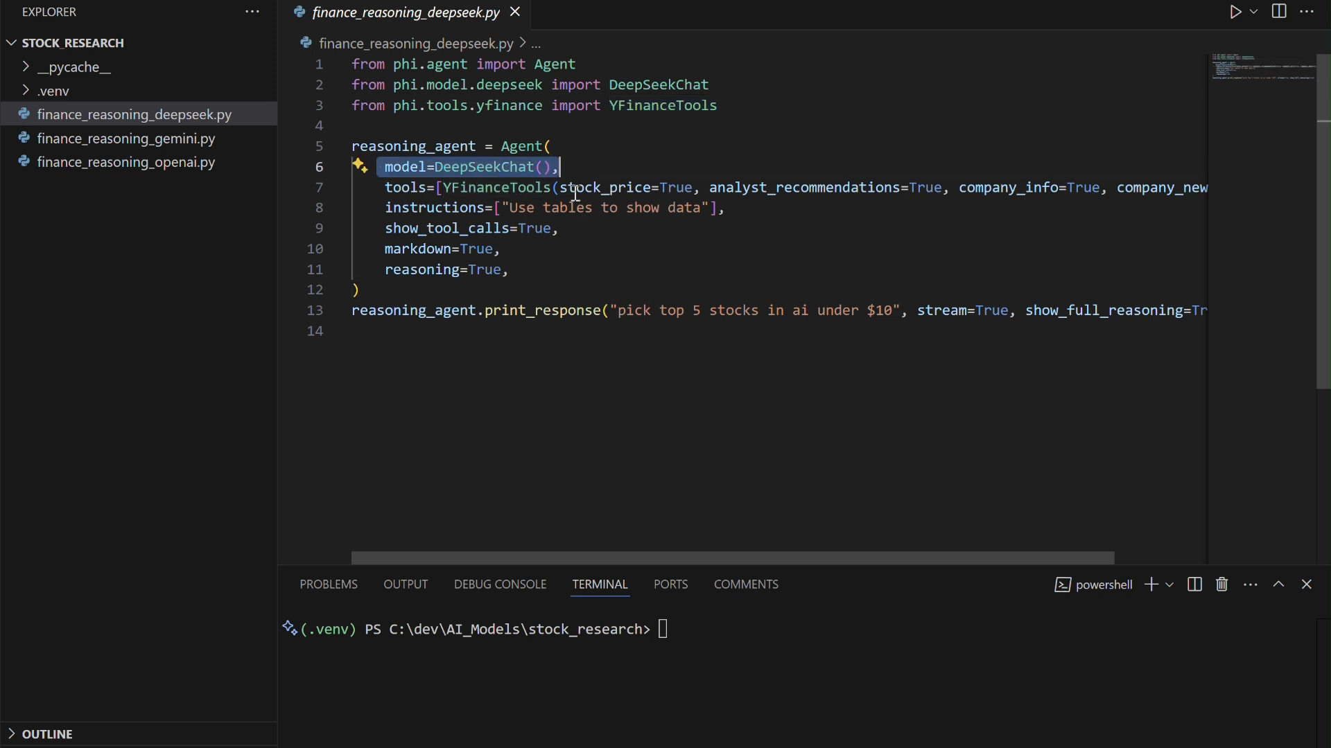
double_click(607, 187)
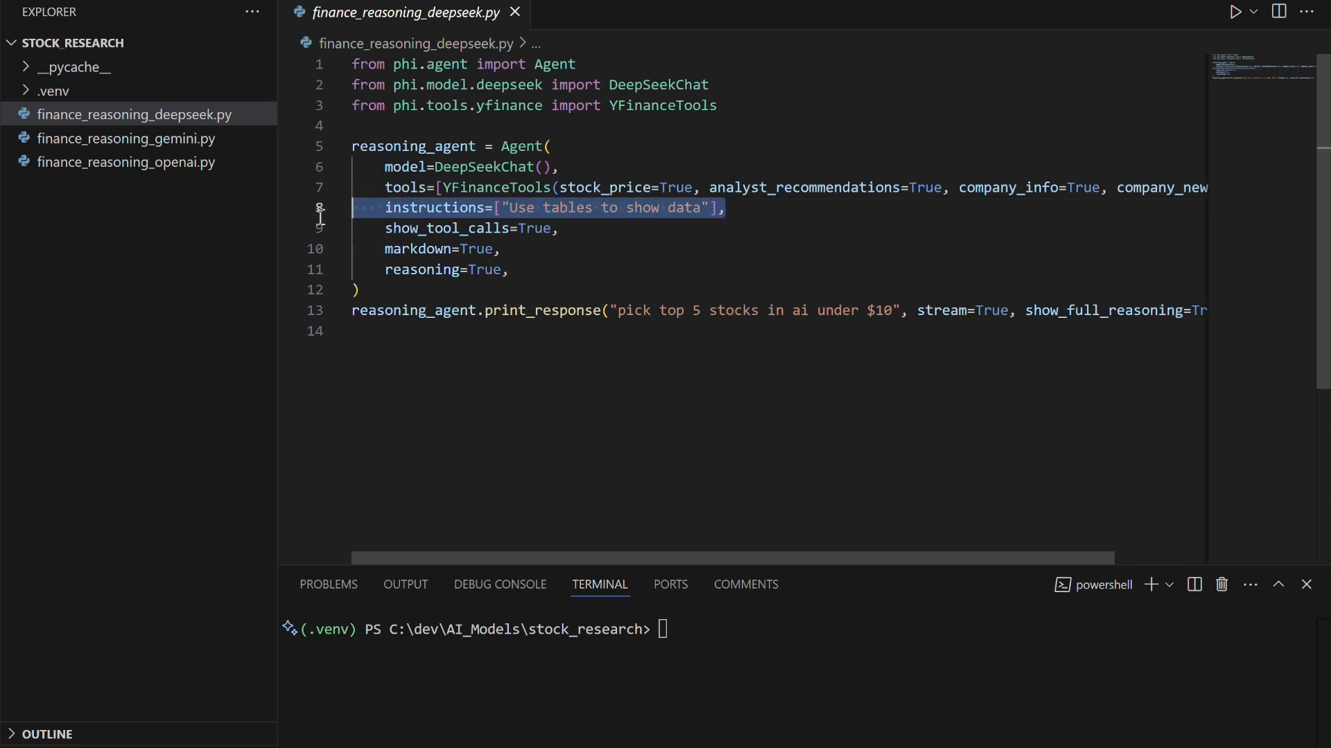
left_click(379, 249)
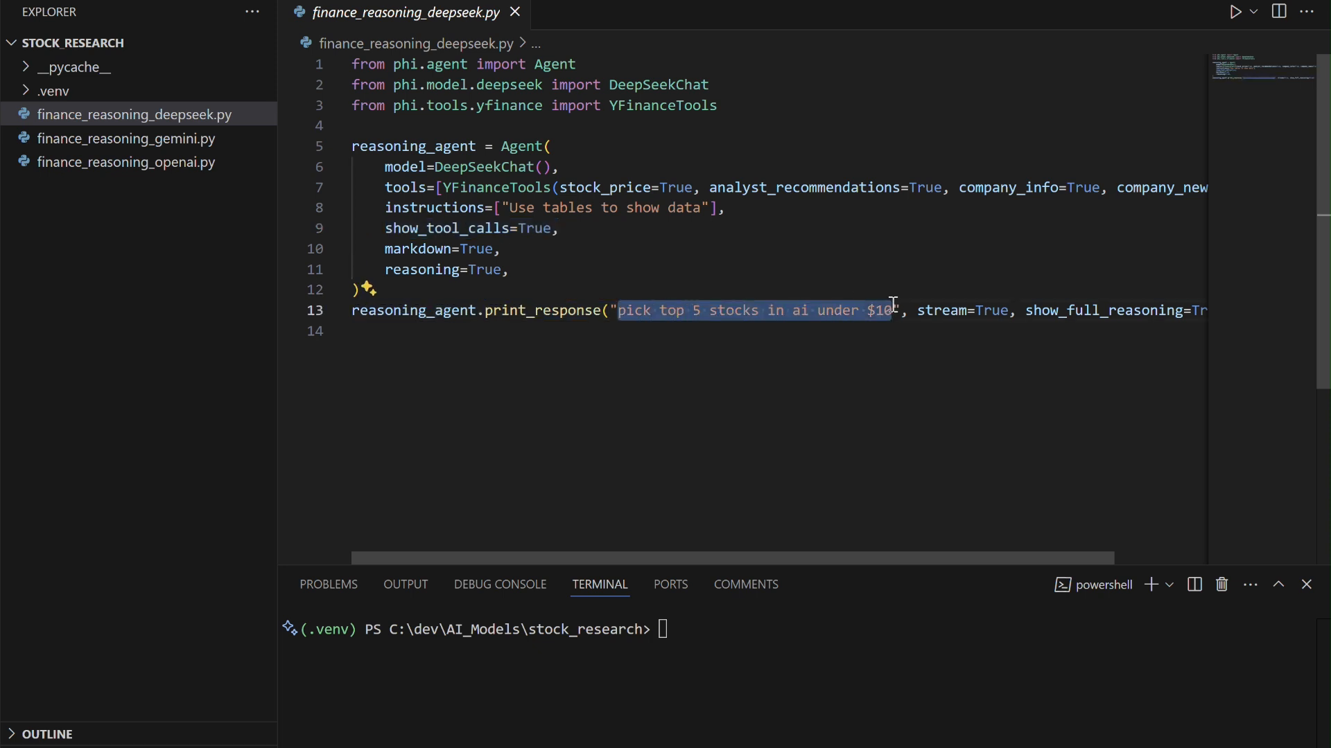
double_click(963, 309)
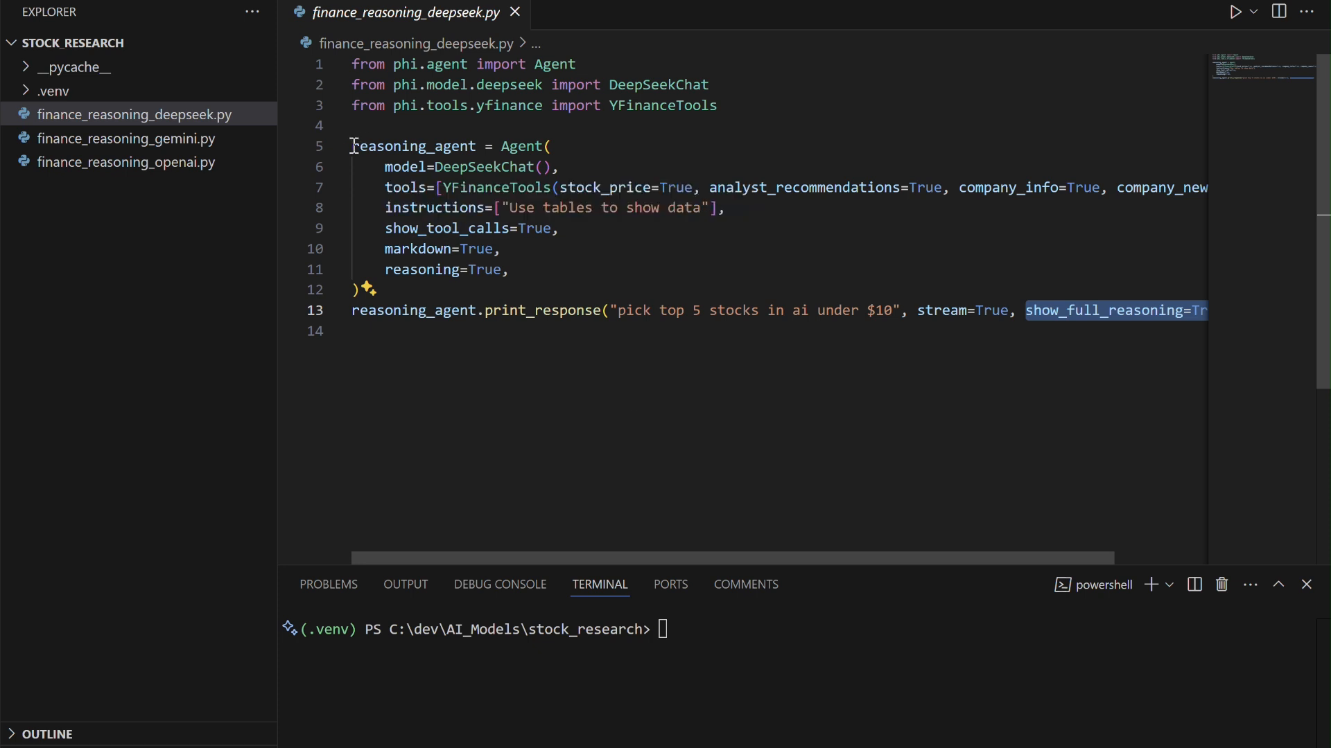
type("python finance_reasoning_deepseek.py")
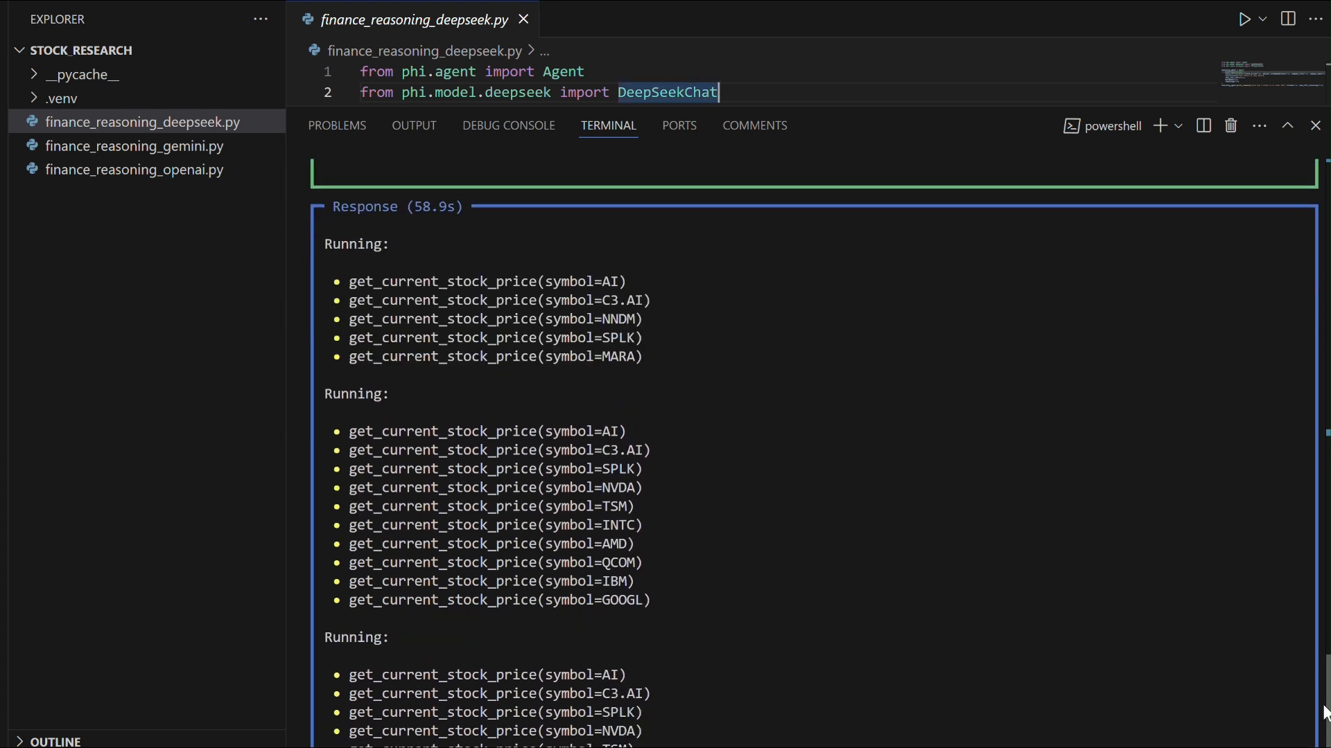
Highlight DeepSeek's results table of AI, INOD, SRAX, VERB and KSCP with its closing note
scroll("down", 3)
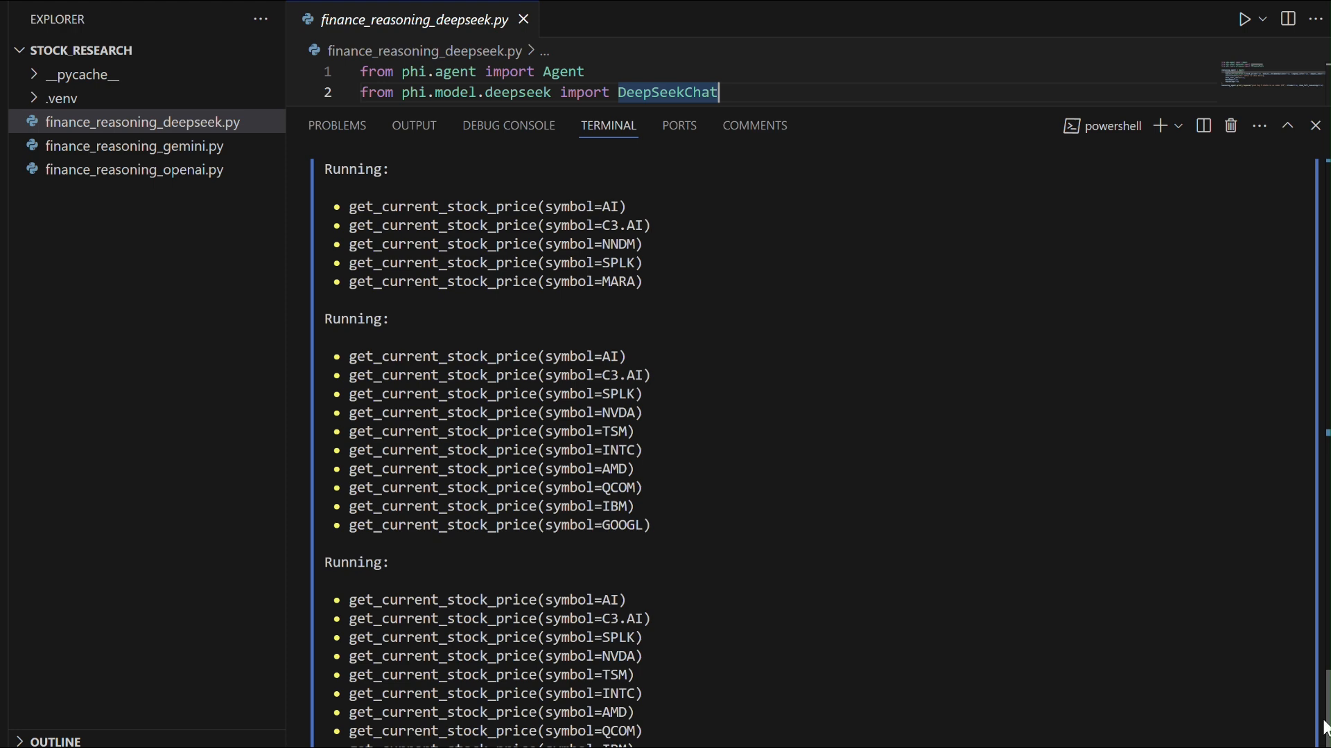
scroll("down", 3)
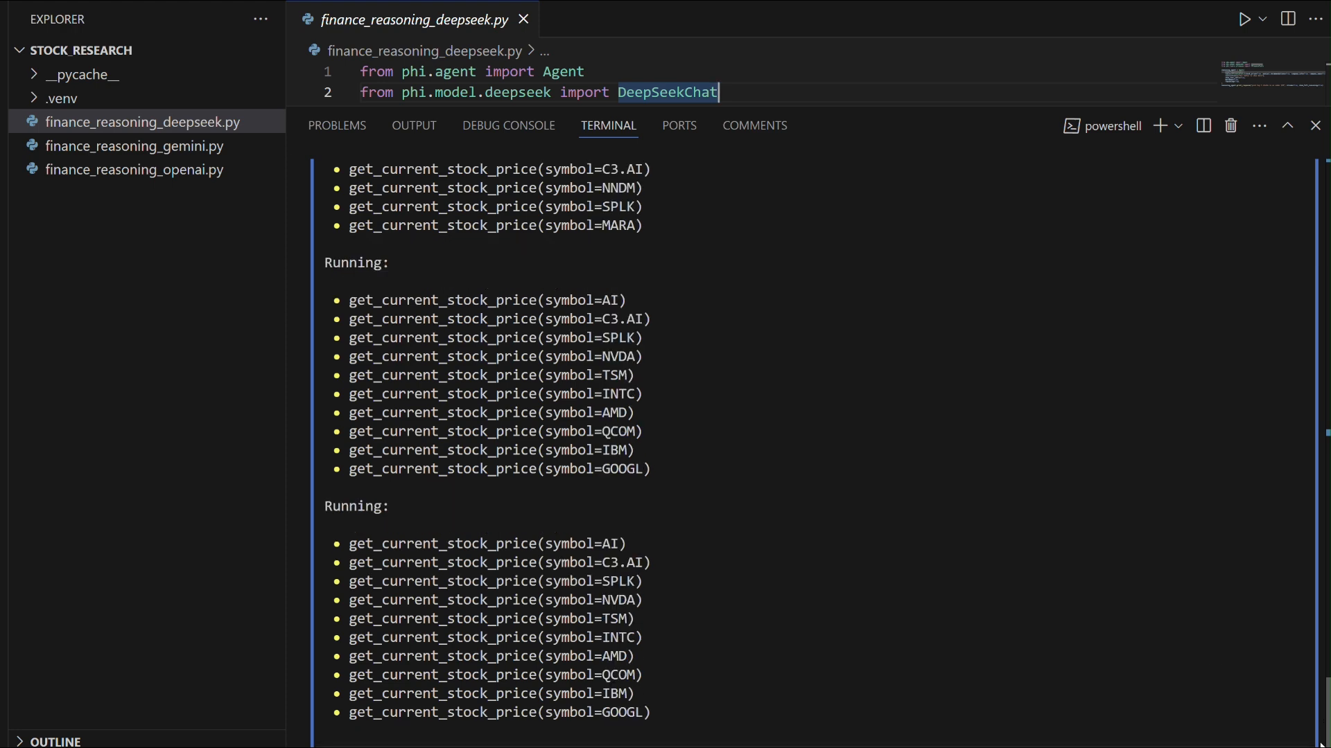
mouse_move(547, 7)
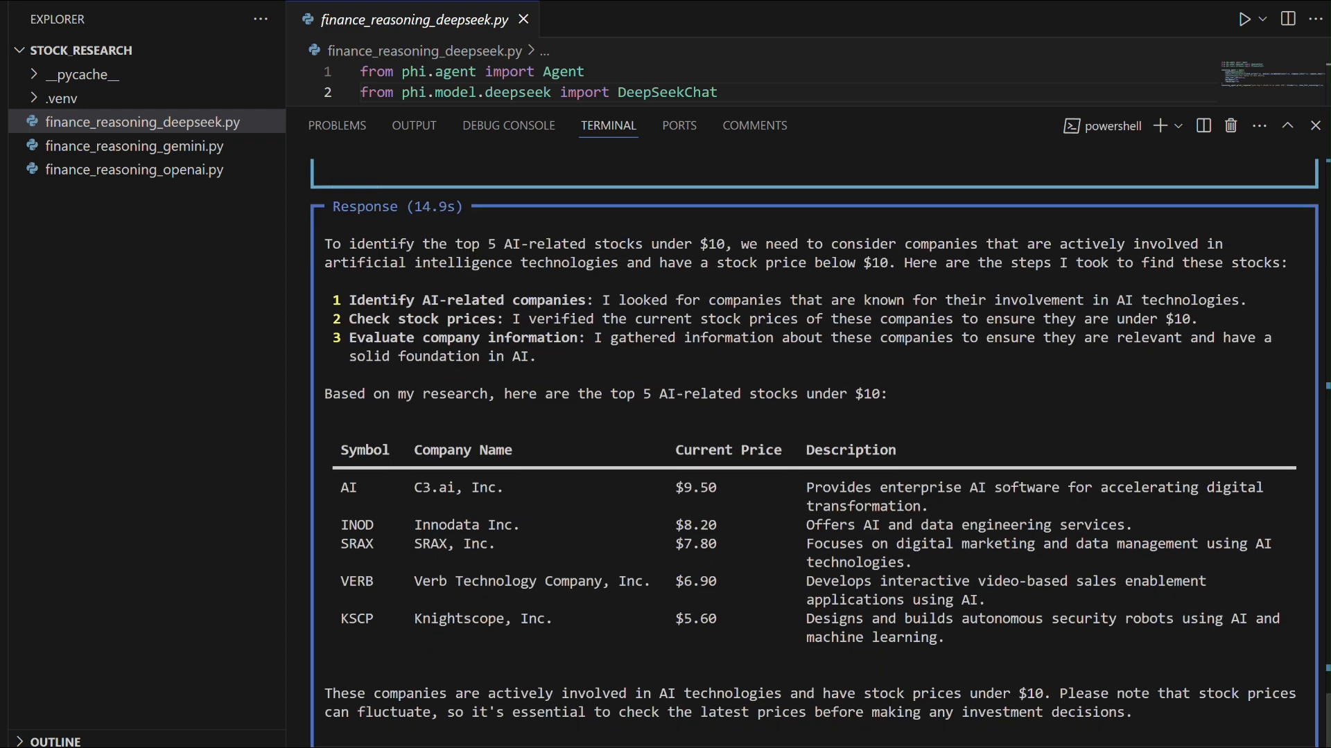
scroll("down", 3)
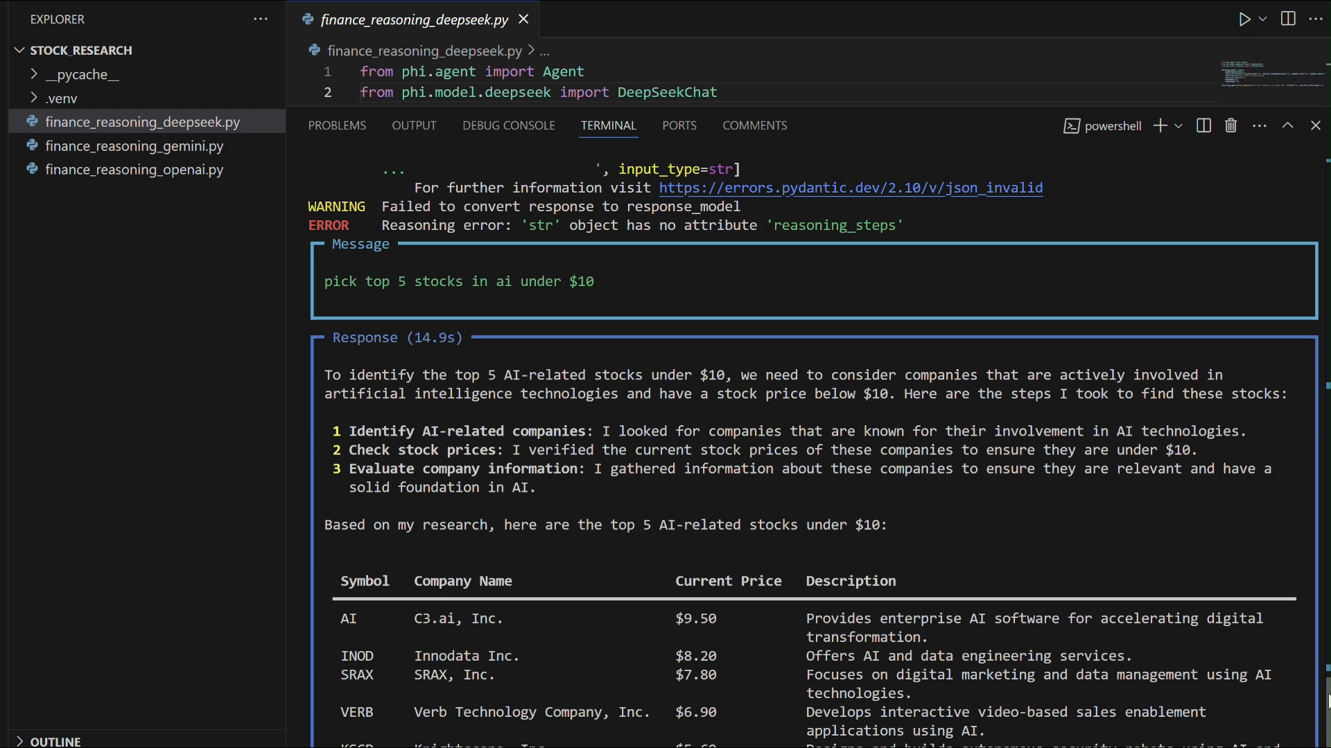
scroll("down", 3)
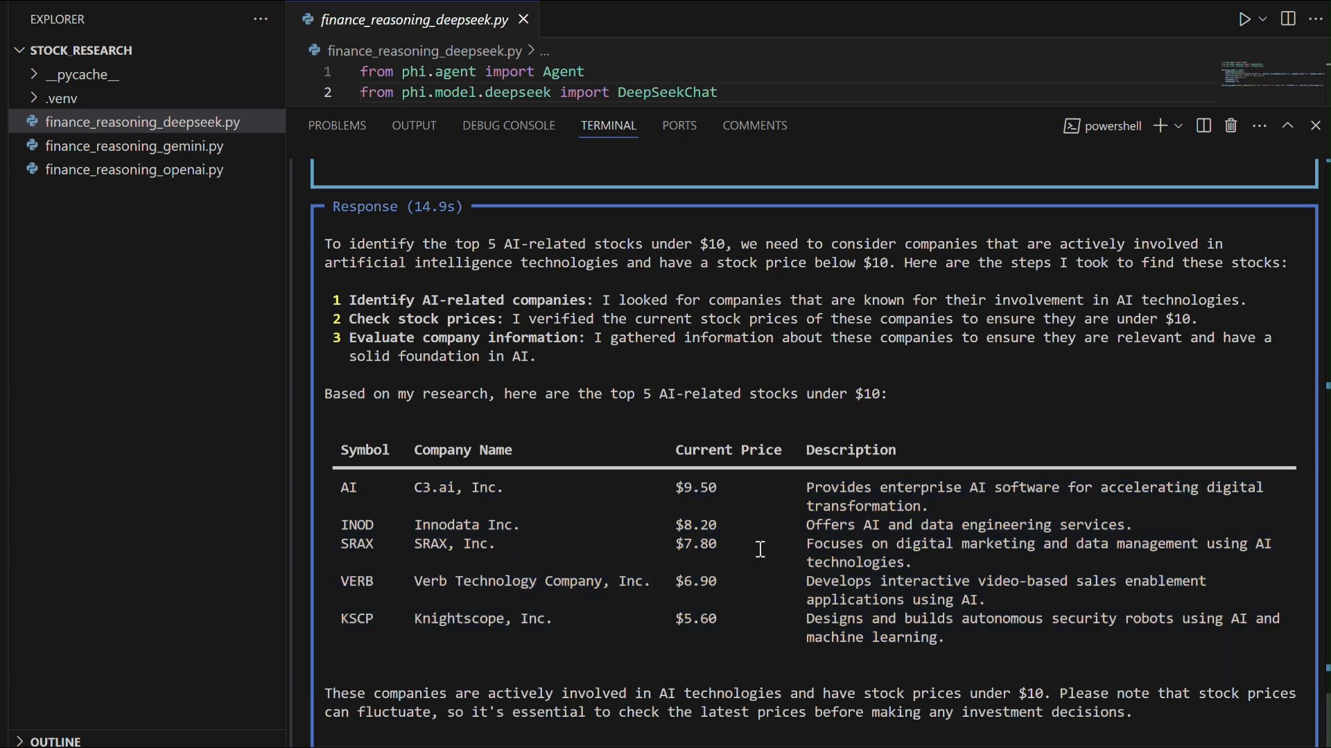
left_click_drag(324, 393, 661, 393)
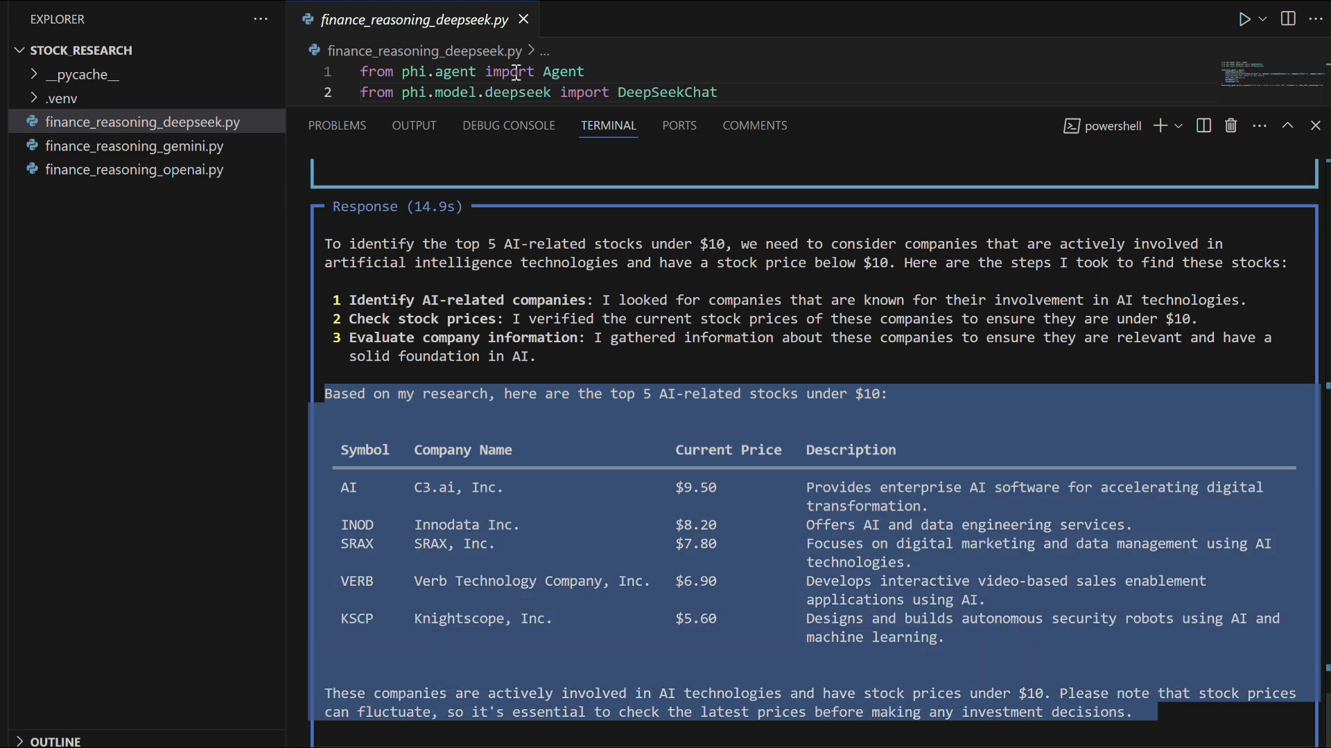
mouse_move(639, 485)
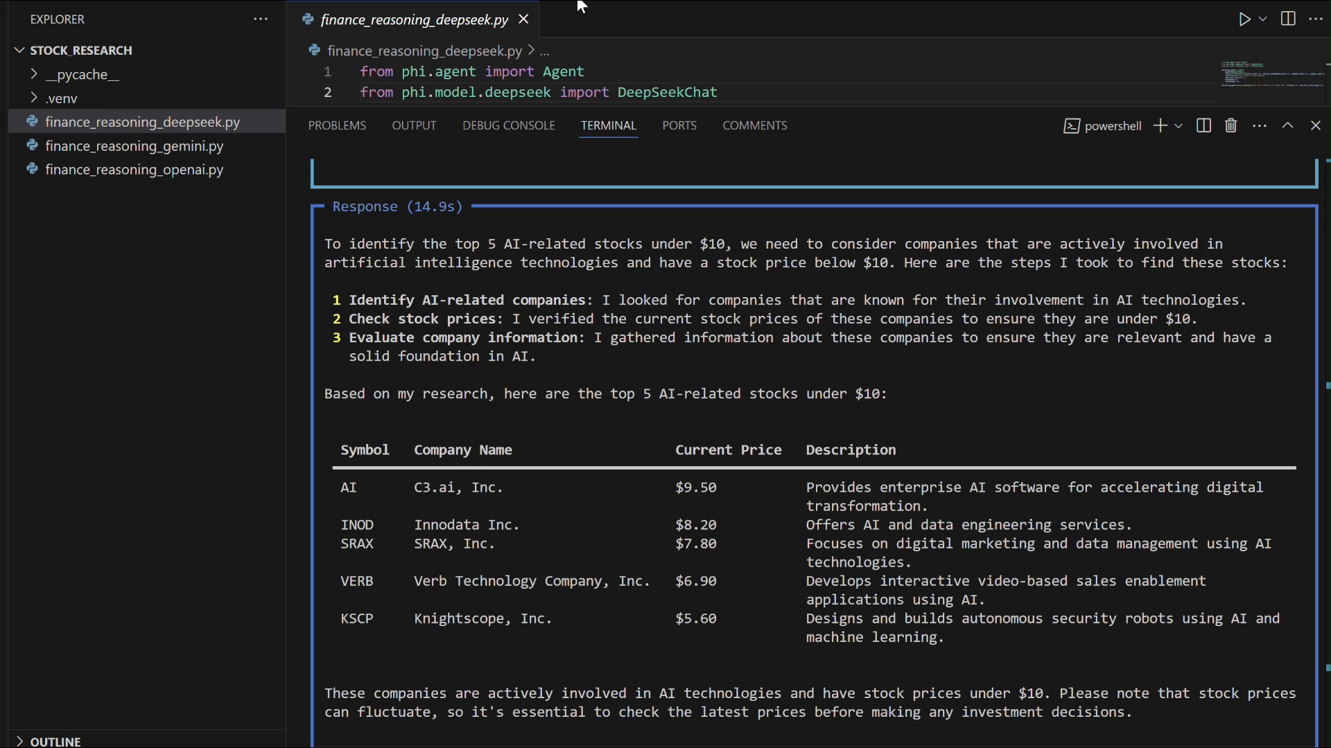
Revisit finance_reasoning_gemini.py and highlight its response listing five AI companies
left_click(133, 147)
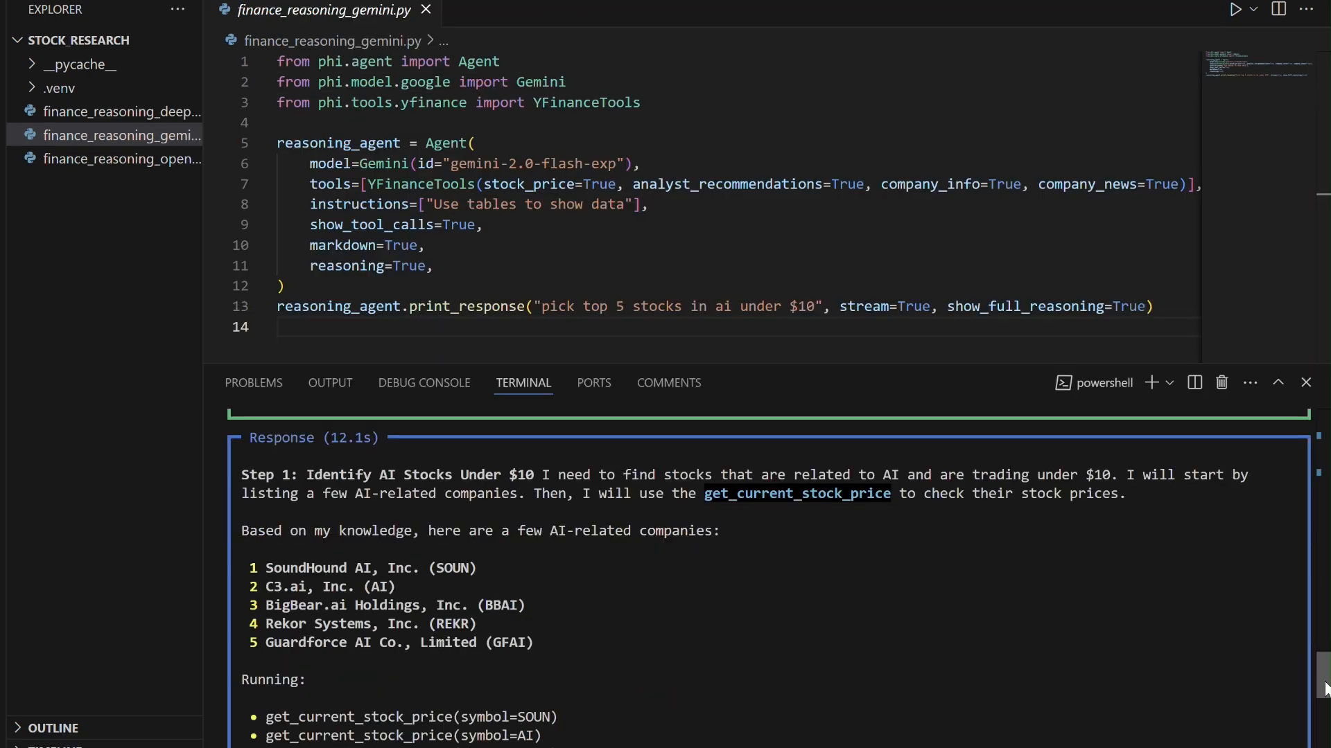
scroll("down", 3)
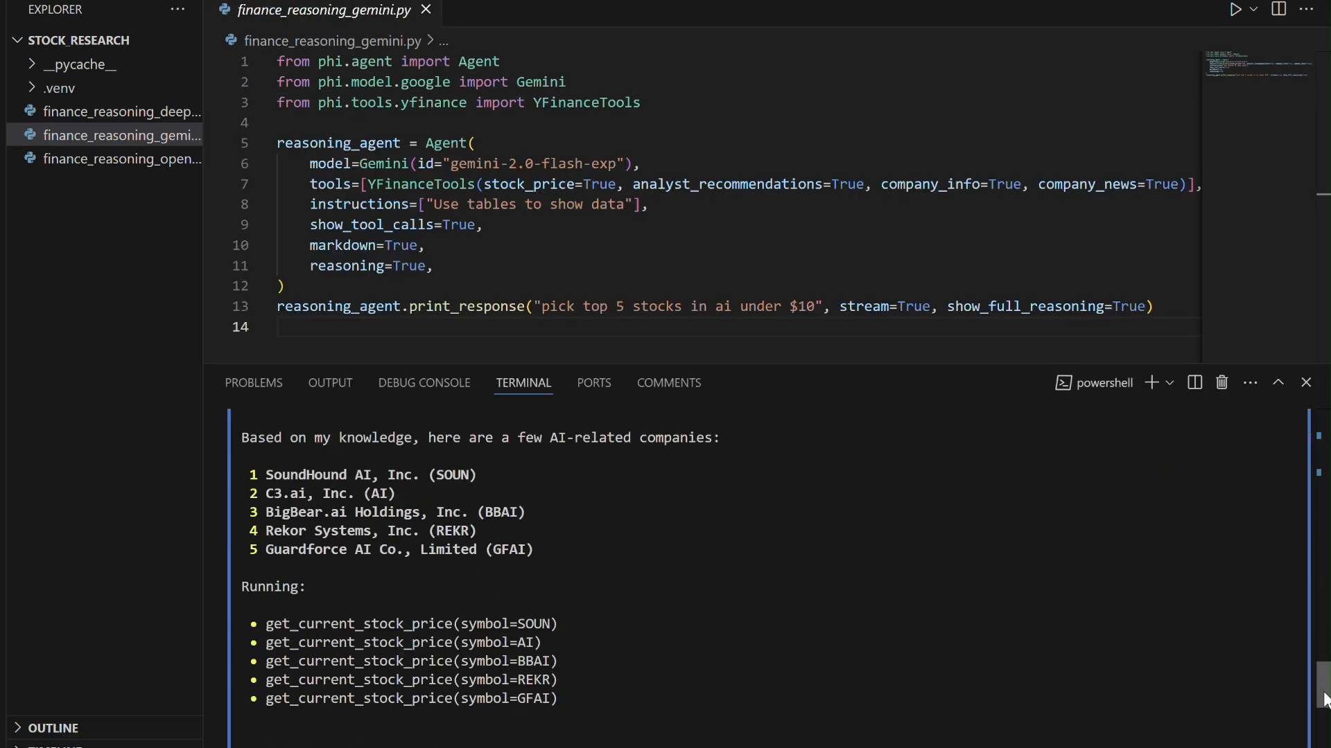
scroll("down", 3)
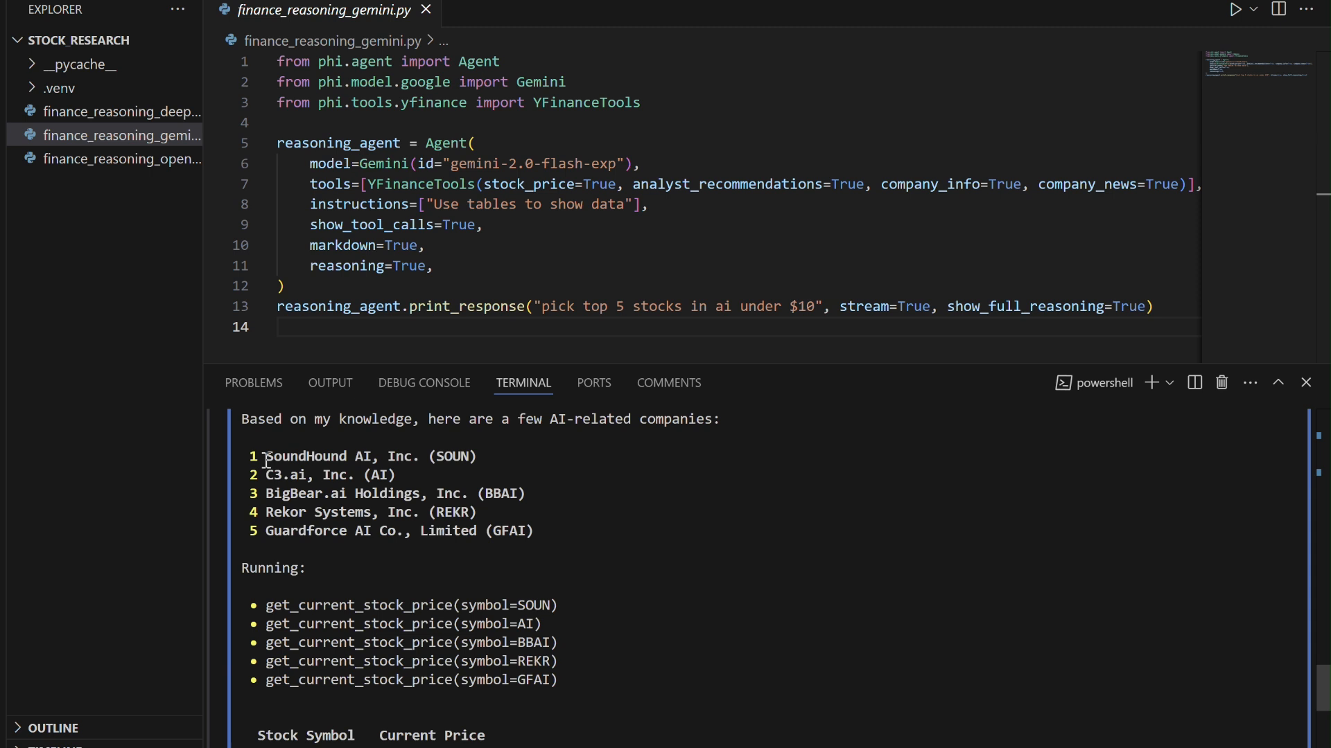
left_click_drag(265, 456, 577, 531)
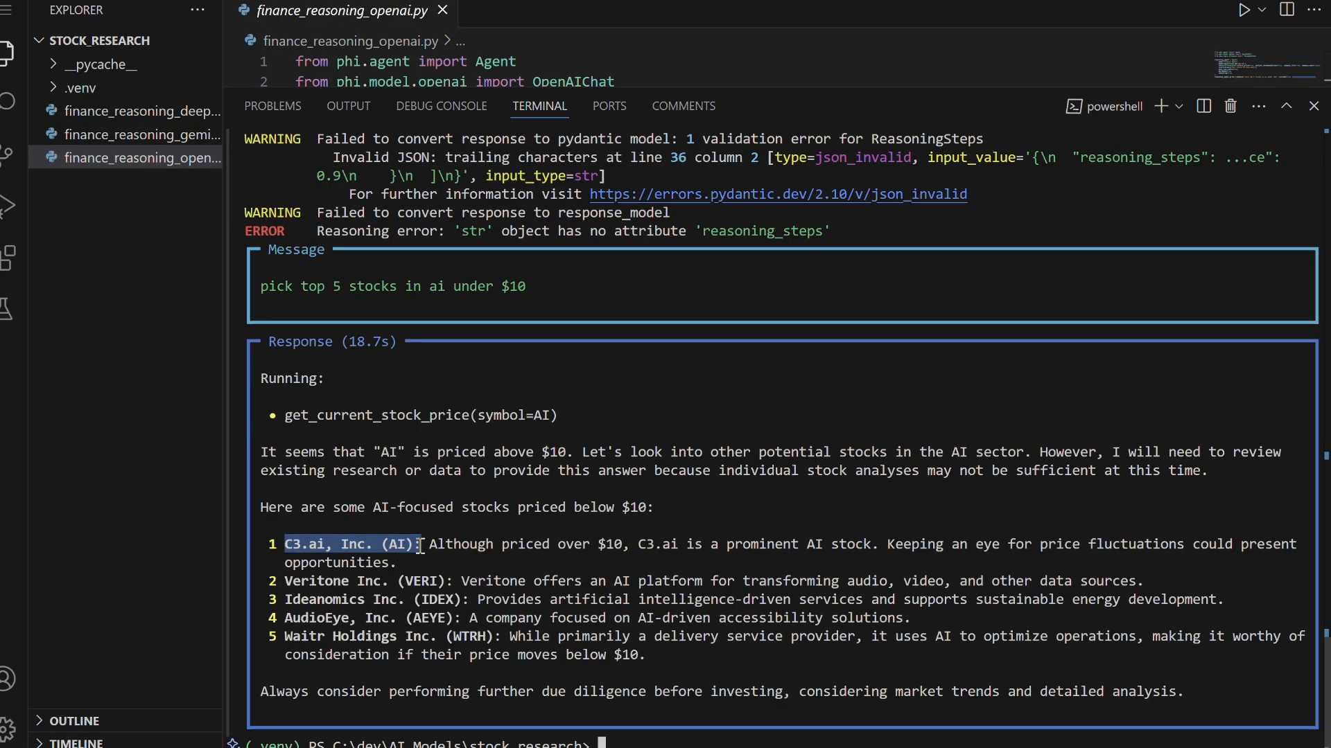
Pick out C3.ai and AudioEye entries, then highlight the closing due-diligence advice
double_click(365, 580)
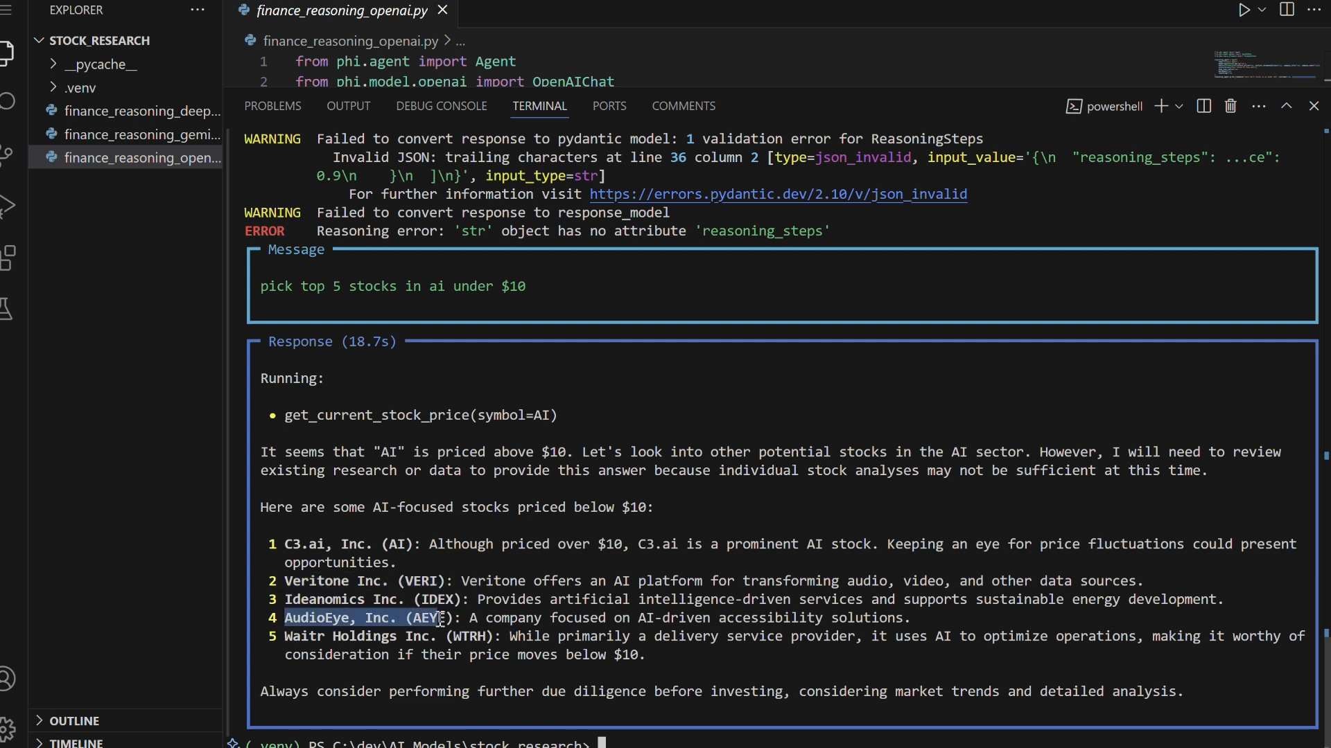
double_click(340, 637)
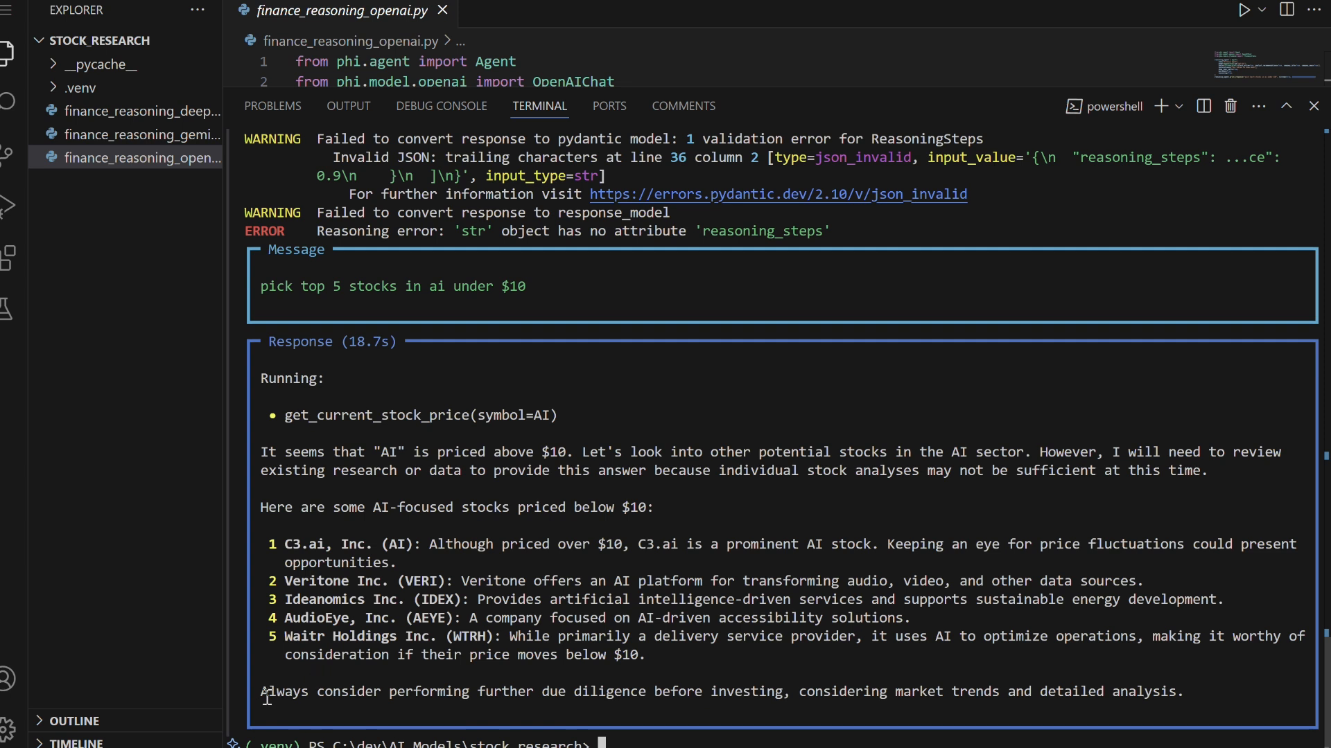
left_click_drag(264, 691, 680, 708)
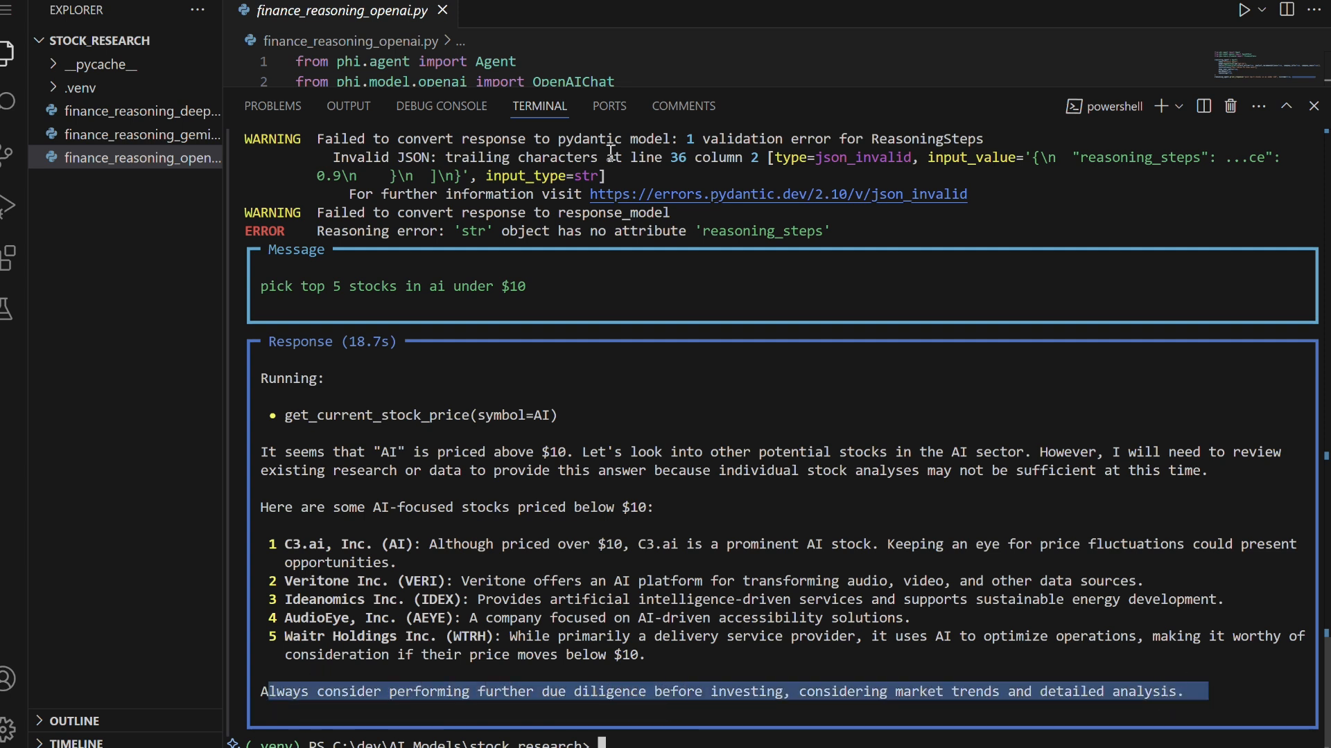
Reopen the DeepSeek agent output and highlight its top-5 intro, table heading and C3.ai row
left_click(139, 121)
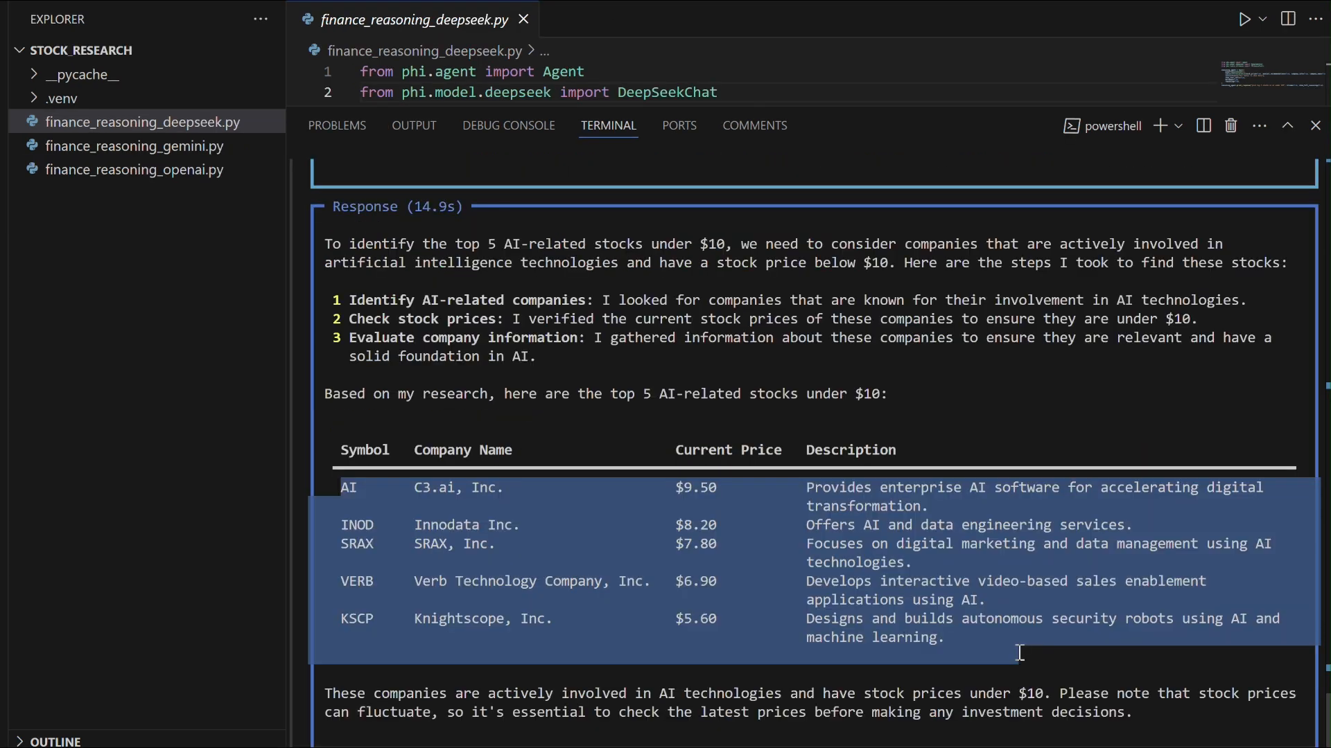
mouse_move(760, 548)
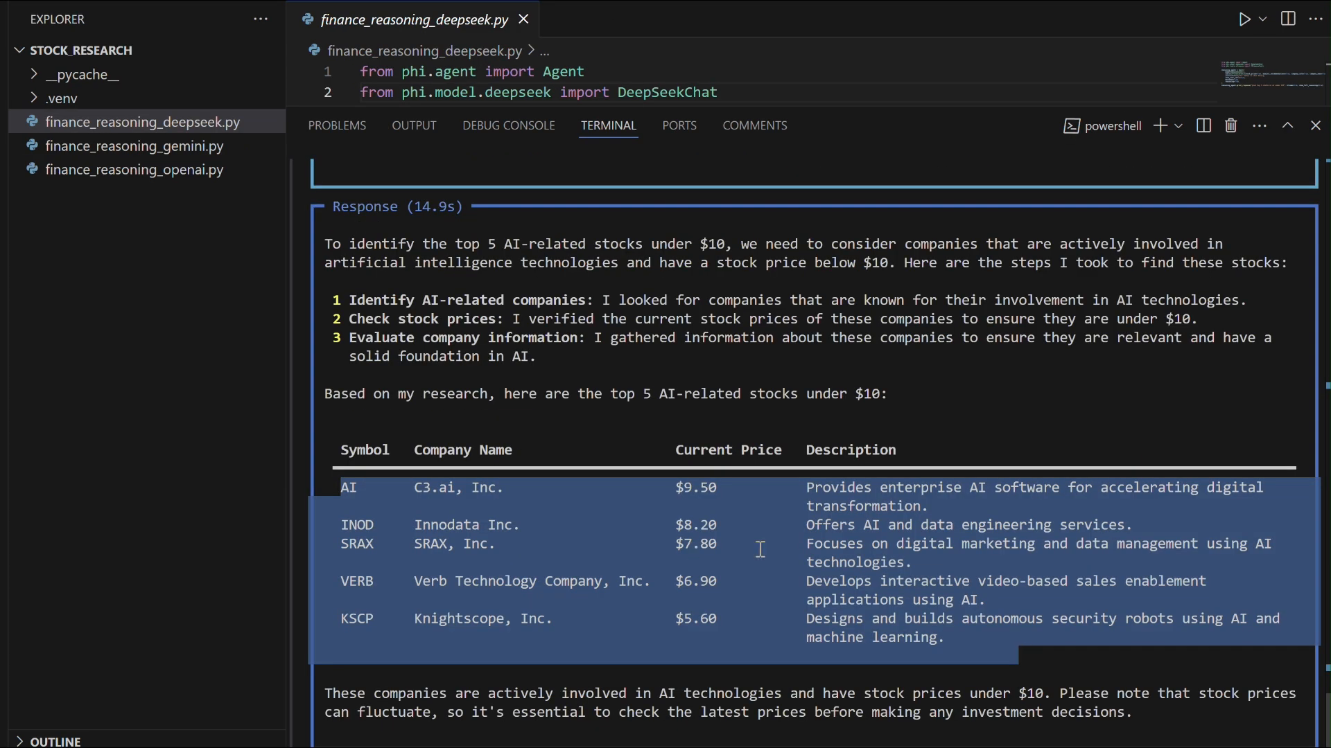
left_click(325, 395)
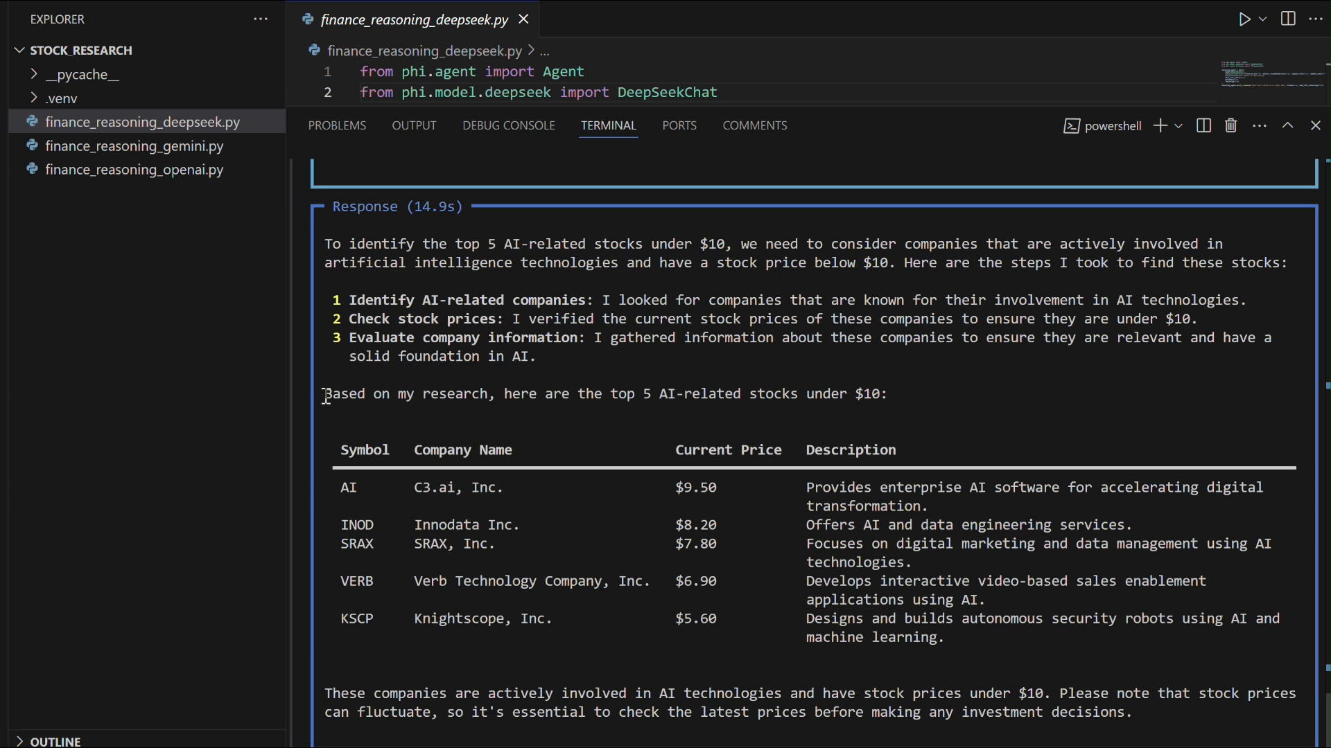
left_click_drag(325, 394, 675, 394)
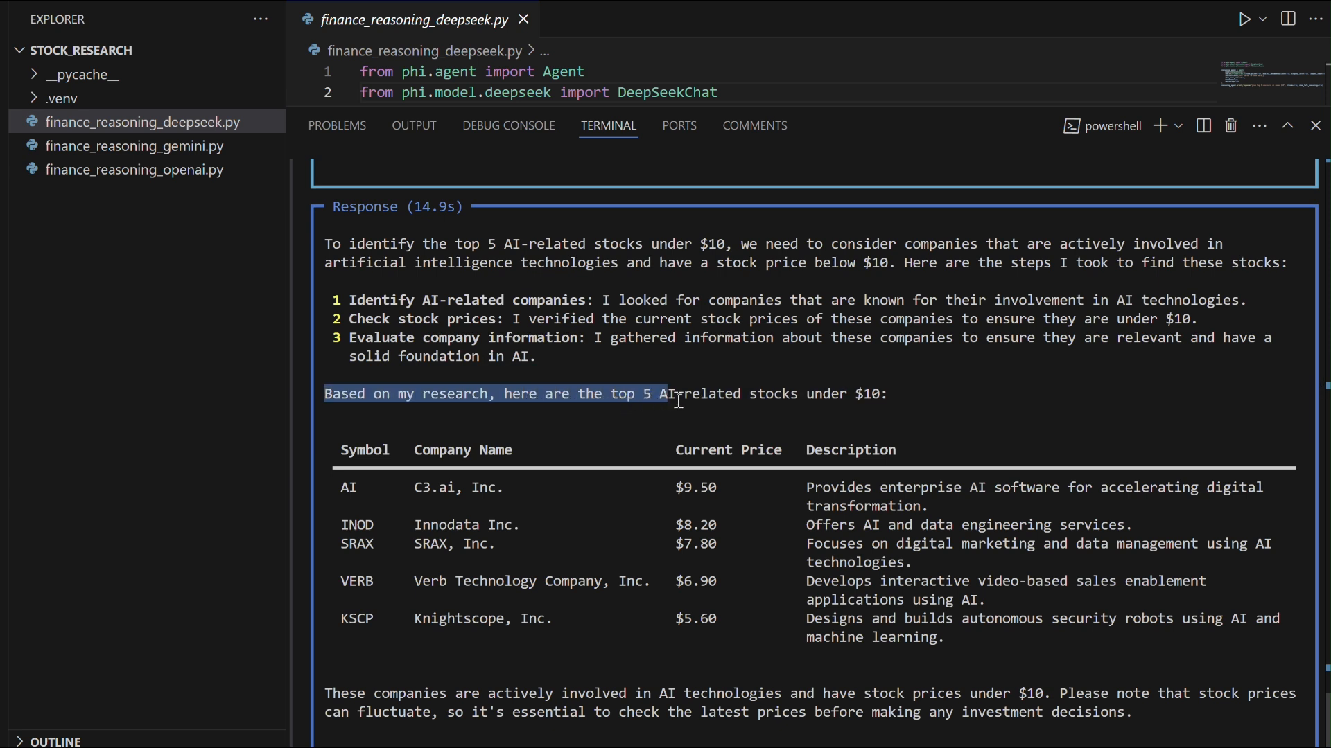
left_click_drag(675, 393, 966, 520)
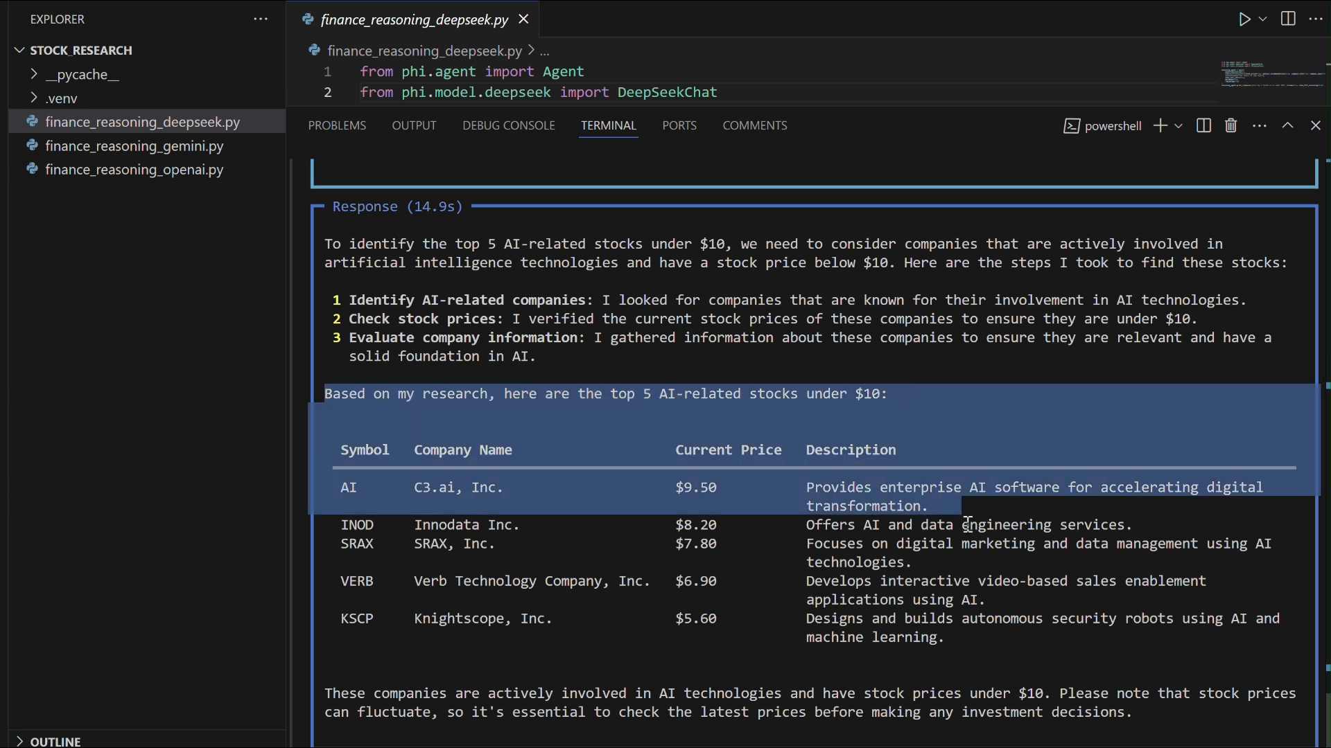